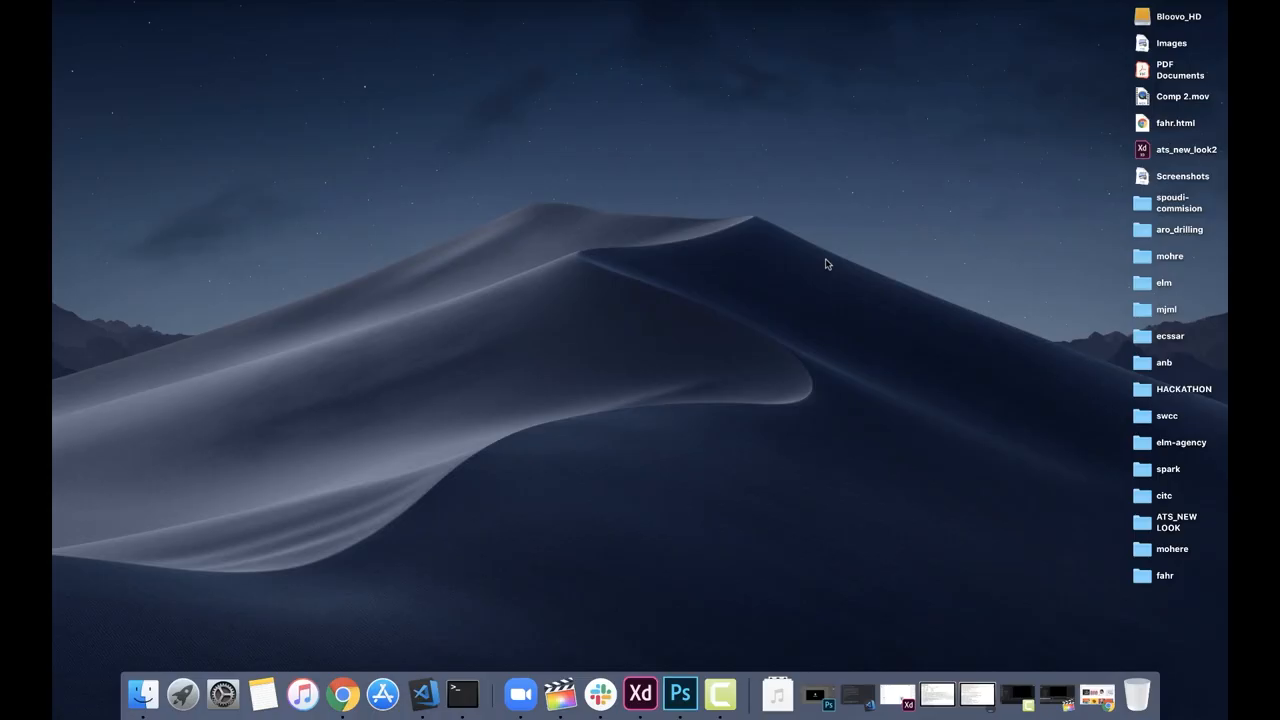
{"action": "mouse_move", "coordinate": [342, 692]}
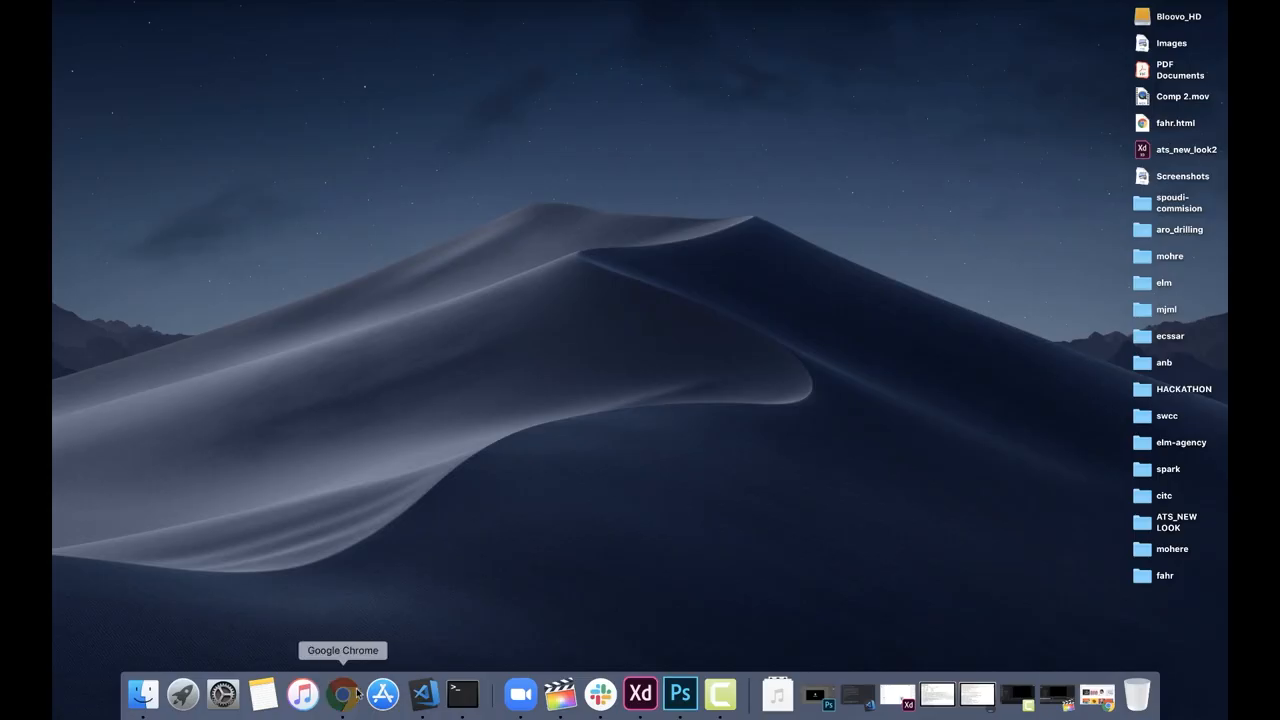
Launch Google Chrome from the Dock to show the Muzli inspiration feed.
{"action": "left_click", "coordinate": [343, 693]}
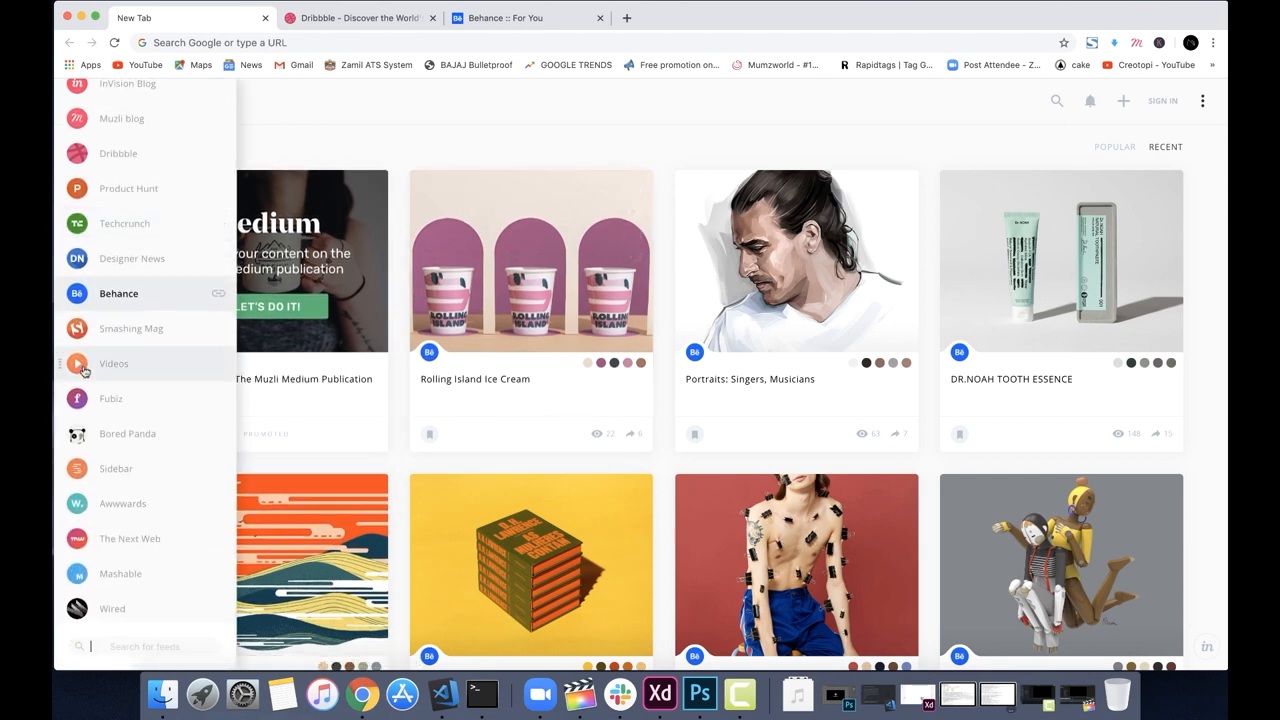
Scroll down through Muzli's Behance project cards.
{"action": "scroll", "scroll_direction": "down", "scroll_amount": 3}
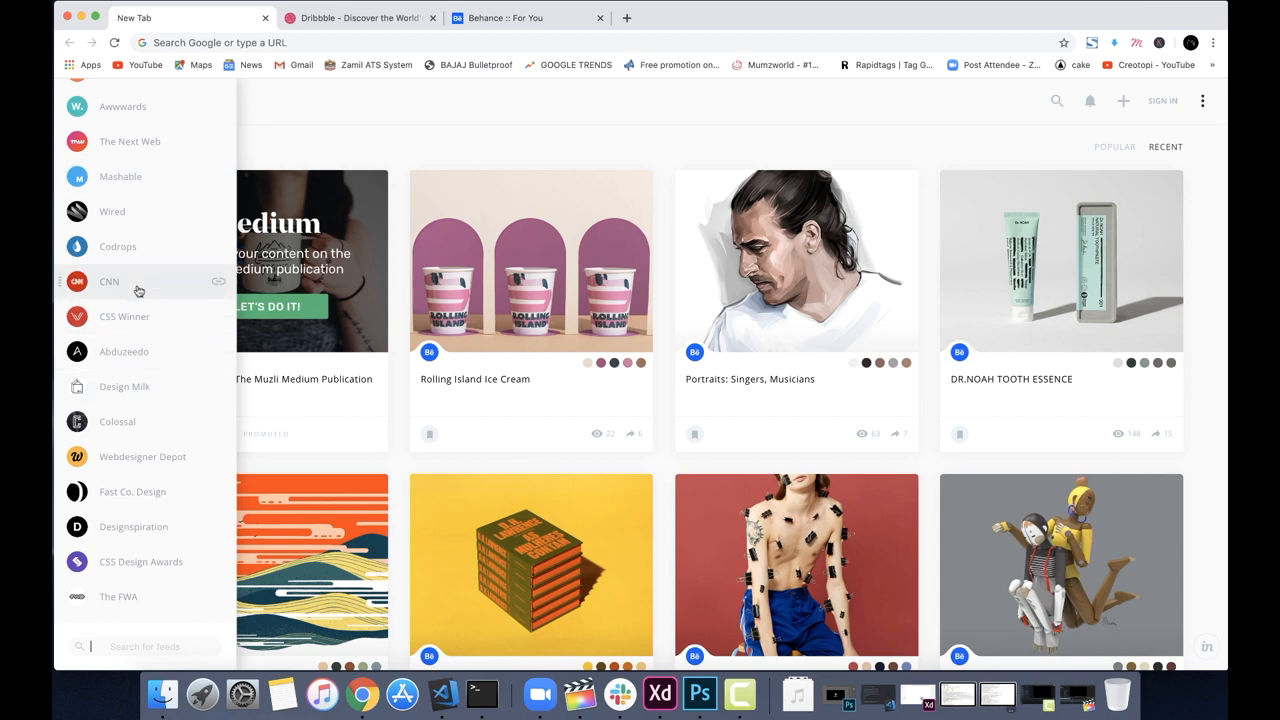
{"action": "mouse_move", "coordinate": [151, 392]}
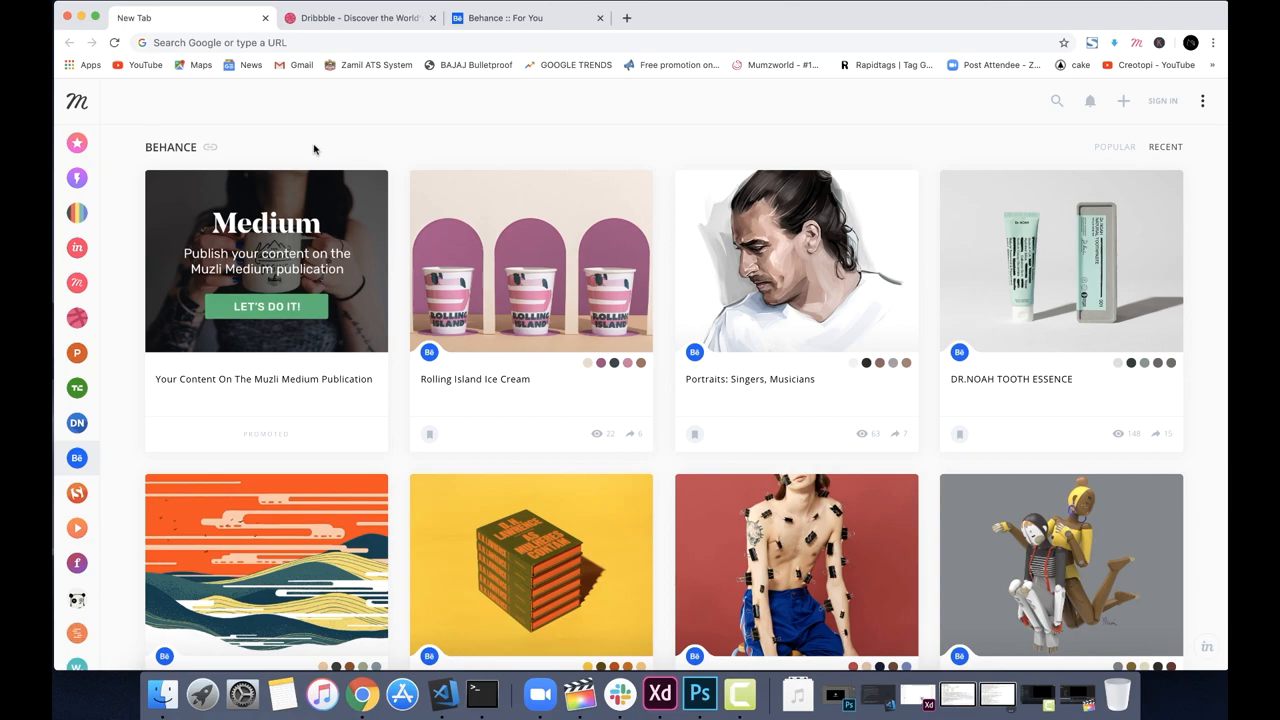
{"action": "scroll", "scroll_direction": "down", "scroll_amount": 3}
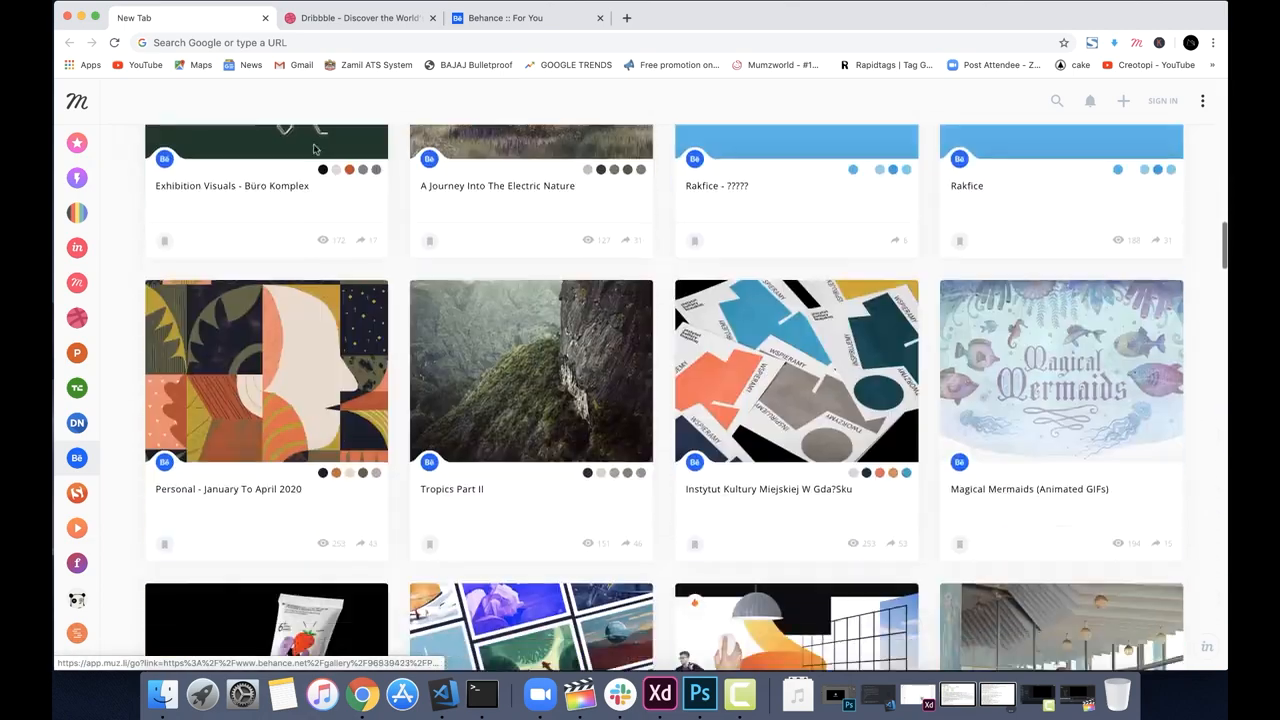
Switch to Dribbble and scroll down through the shot feed.
{"action": "left_click", "coordinate": [360, 18]}
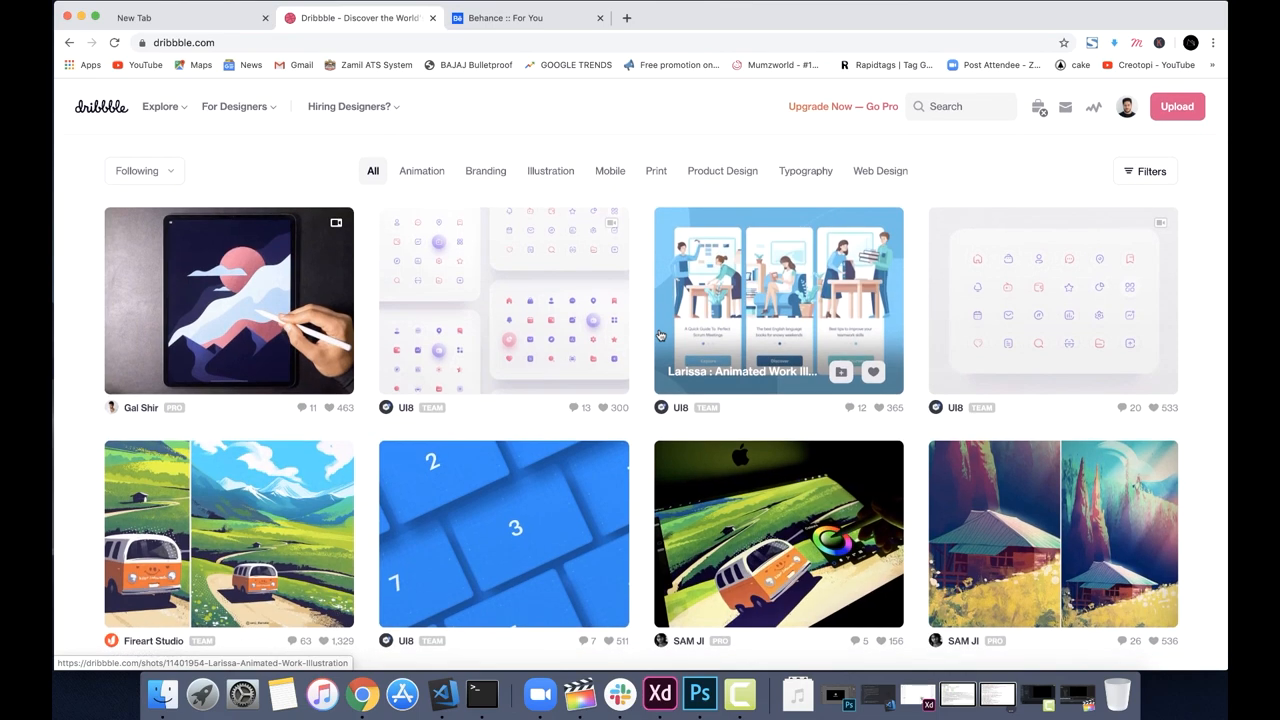
{"action": "scroll", "scroll_direction": "down", "scroll_amount": 3}
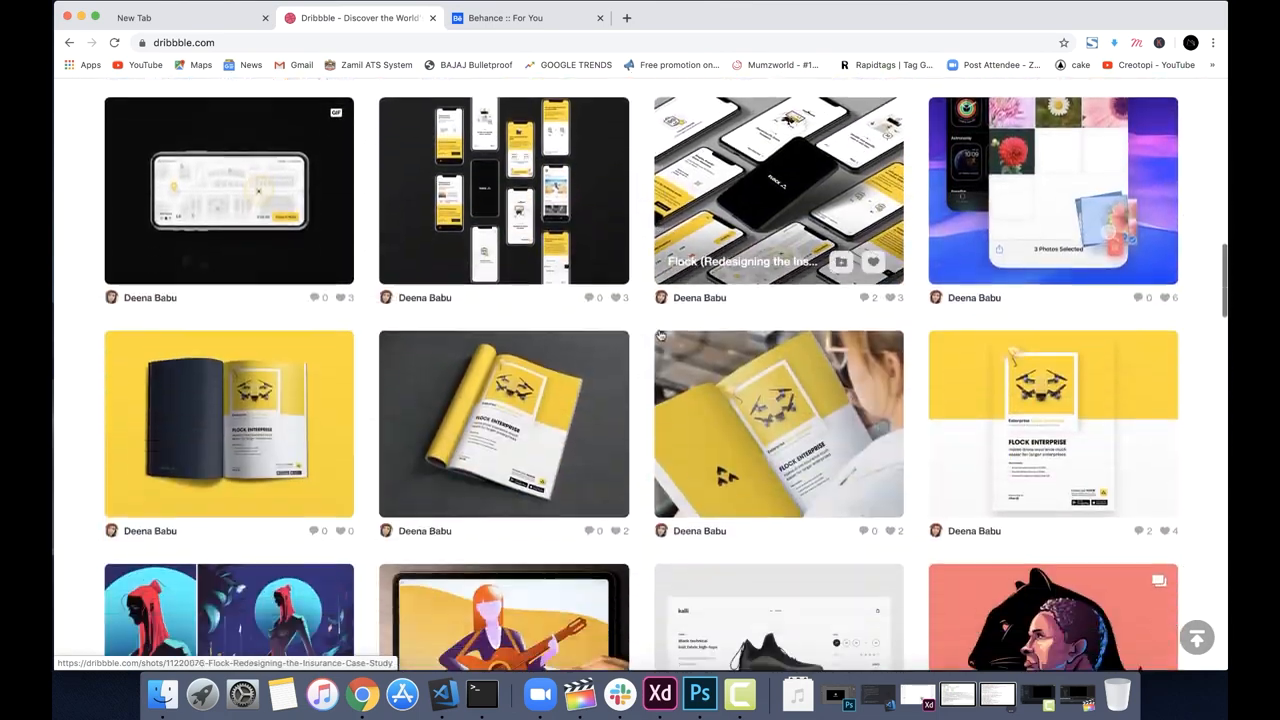
{"action": "scroll", "scroll_direction": "down", "scroll_amount": 3}
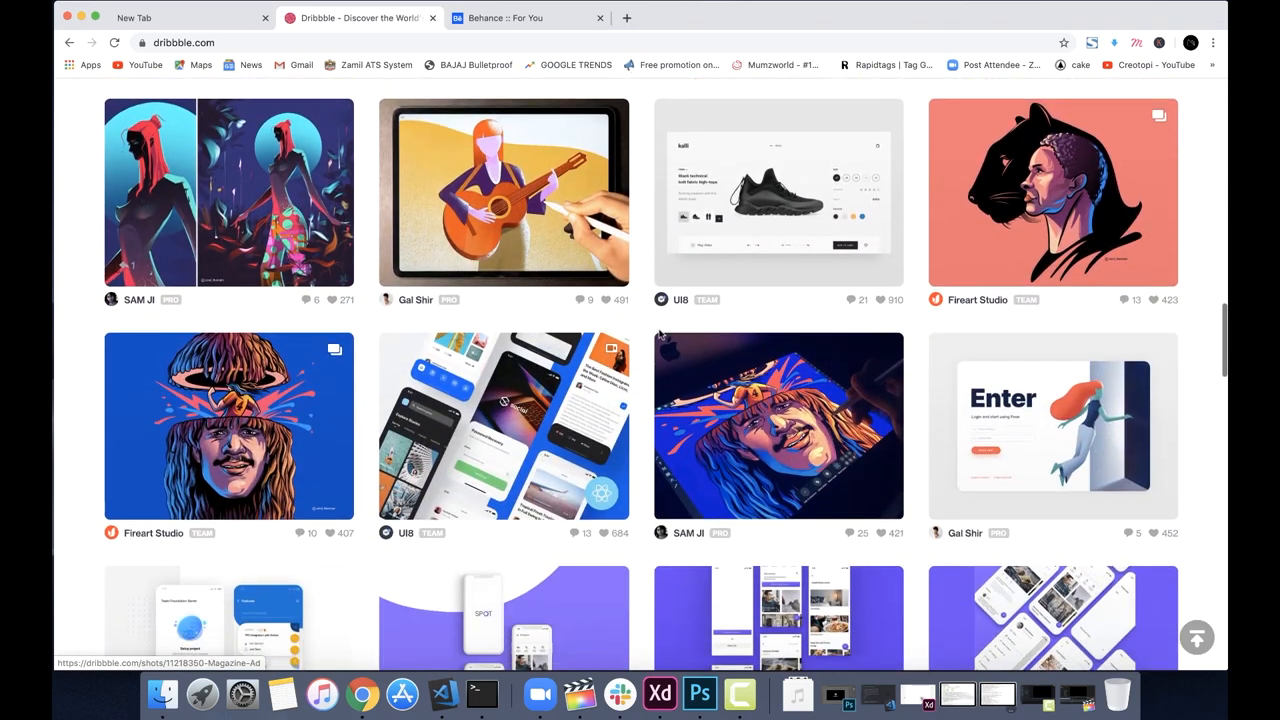
{"action": "scroll", "scroll_direction": "down", "scroll_amount": 3}
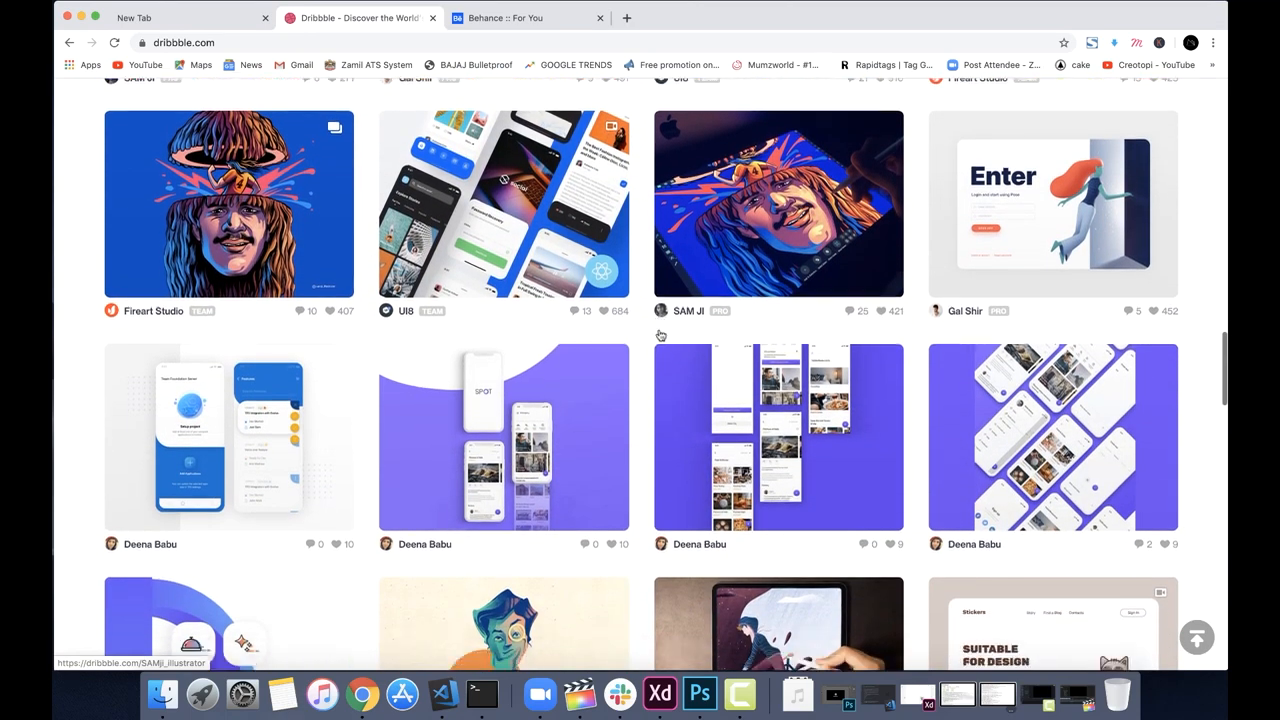
{"action": "scroll", "scroll_direction": "down", "scroll_amount": 3}
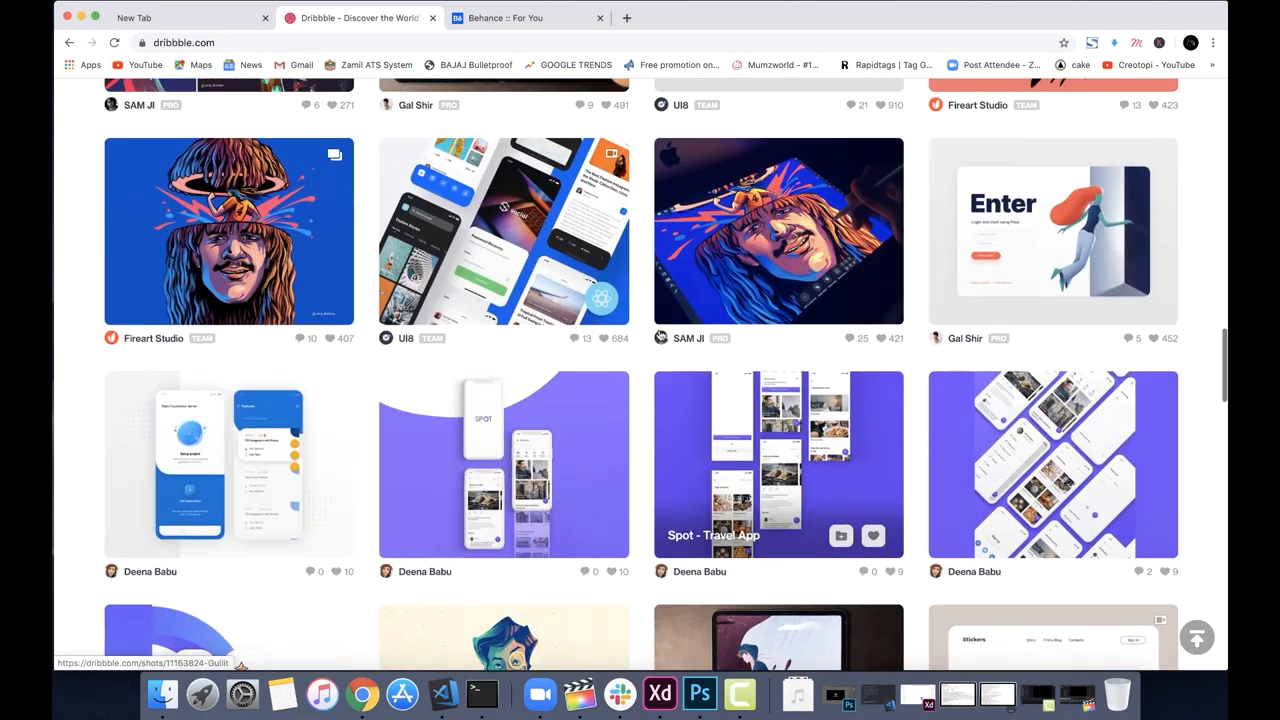
{"action": "scroll", "scroll_direction": "down", "scroll_amount": 3}
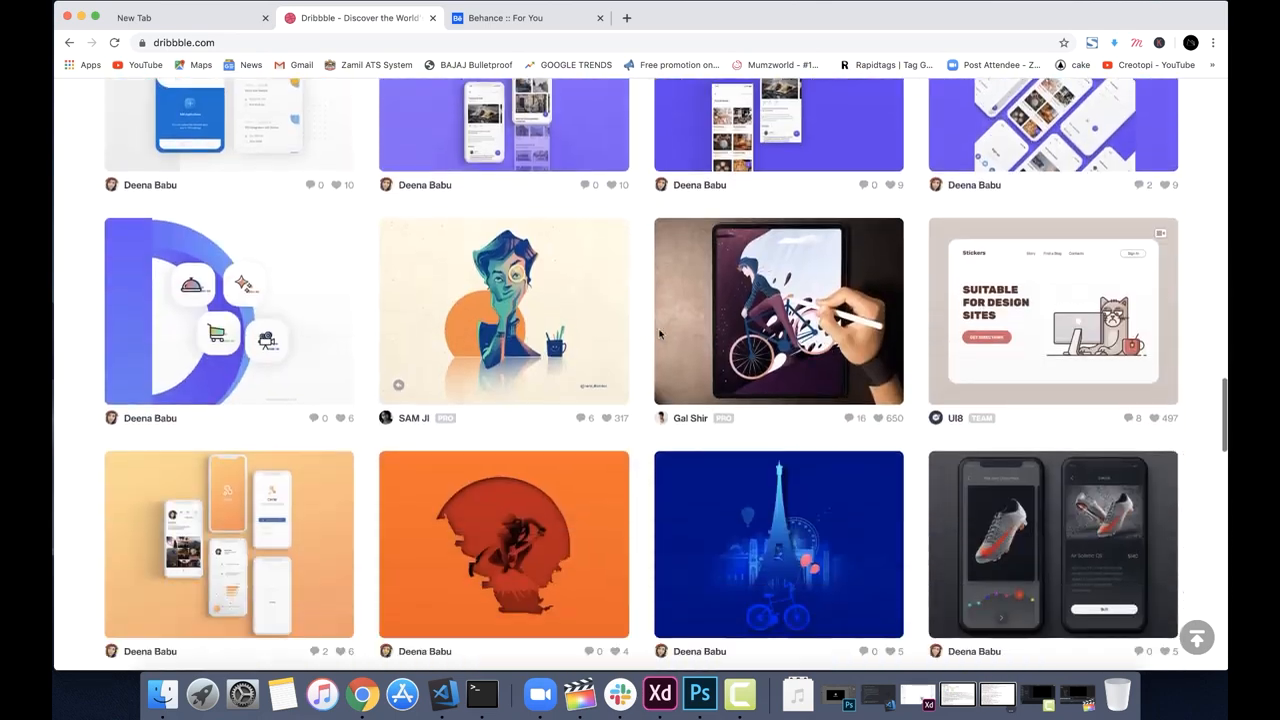
{"action": "scroll", "scroll_direction": "down", "scroll_amount": 3}
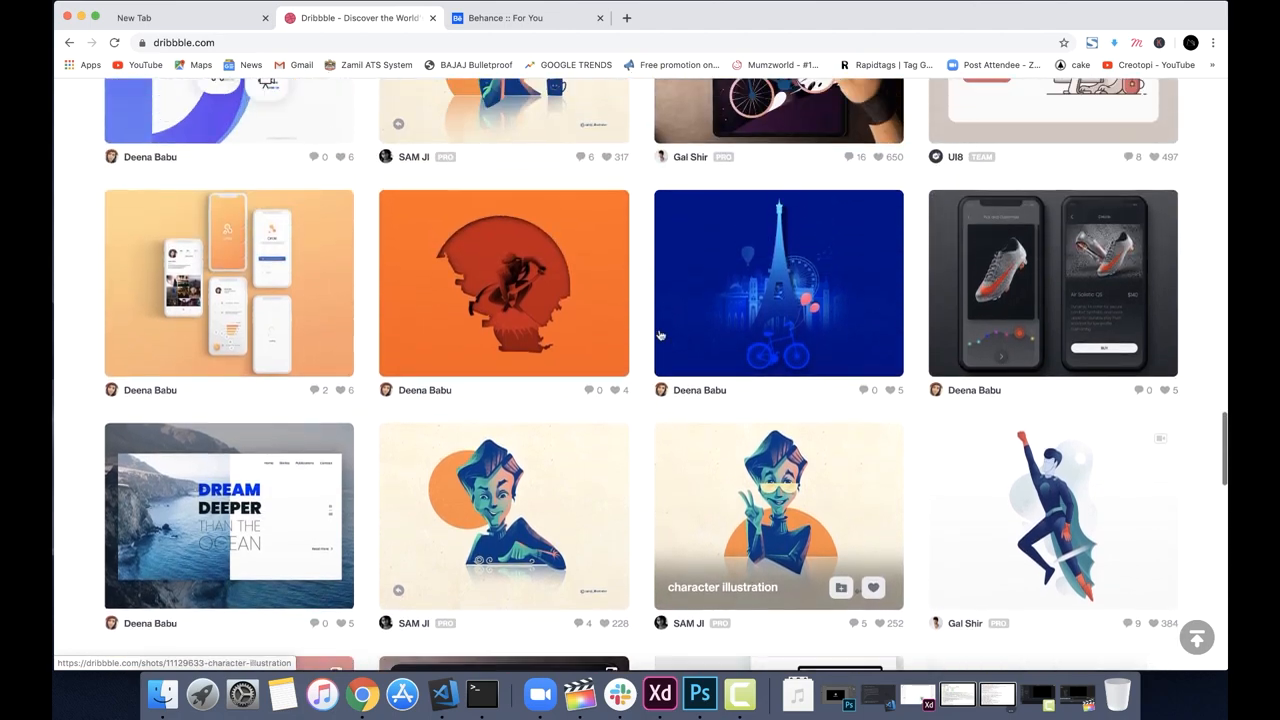
Preview the CIRCLE - Social Media App shot, then return to the feed top.
{"action": "left_click", "coordinate": [503, 283]}
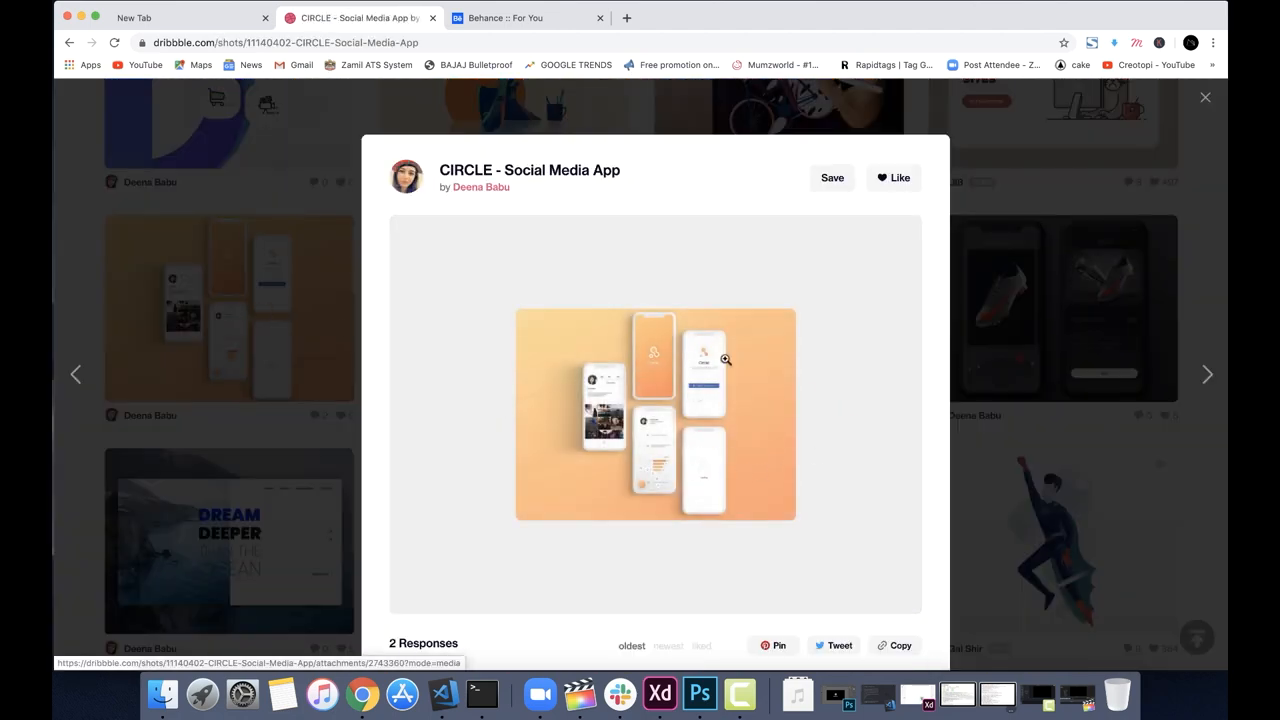
{"action": "left_click", "coordinate": [1205, 97]}
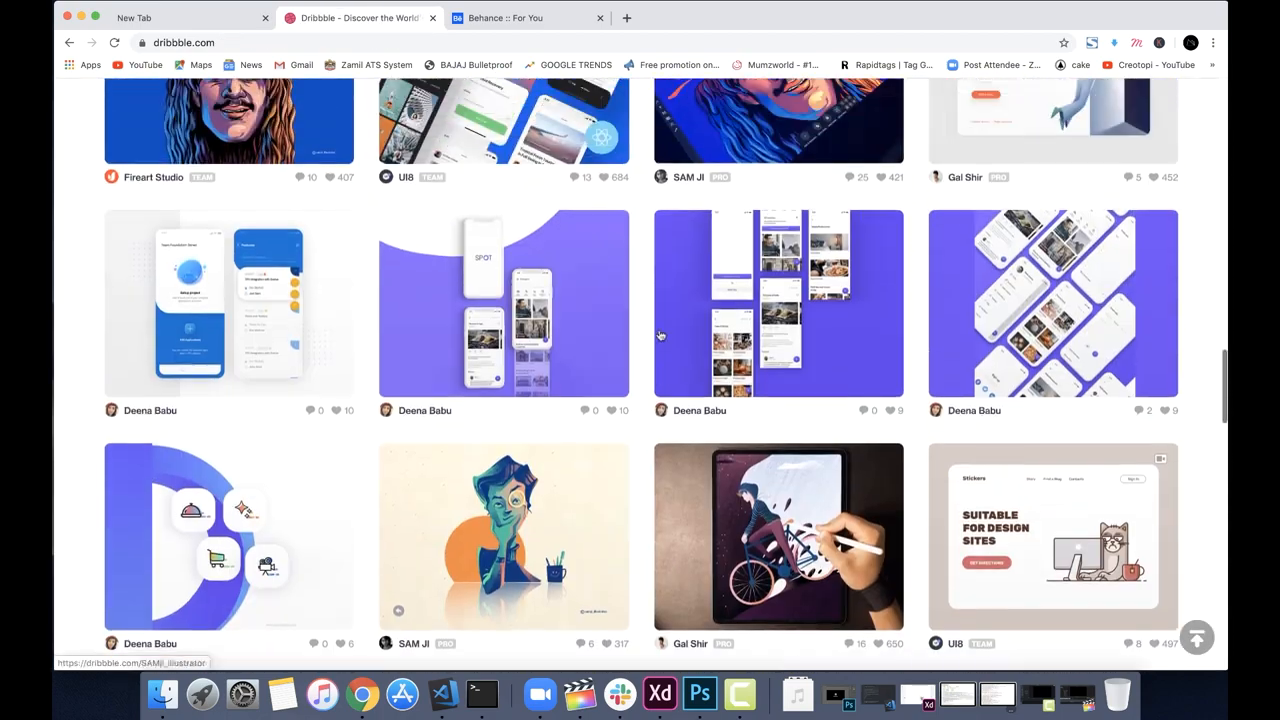
{"action": "scroll", "scroll_direction": "up", "scroll_amount": 3}
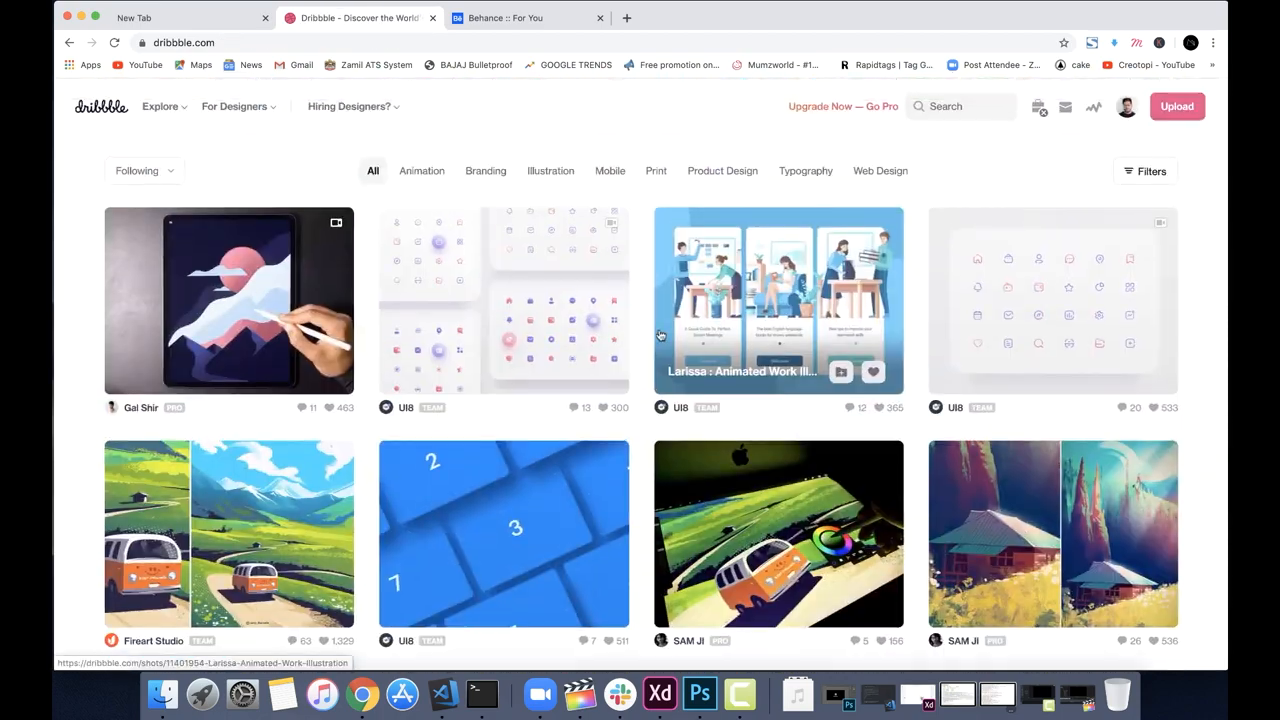
Switch to Behance and scroll through the For You project feed.
{"action": "left_click", "coordinate": [527, 18]}
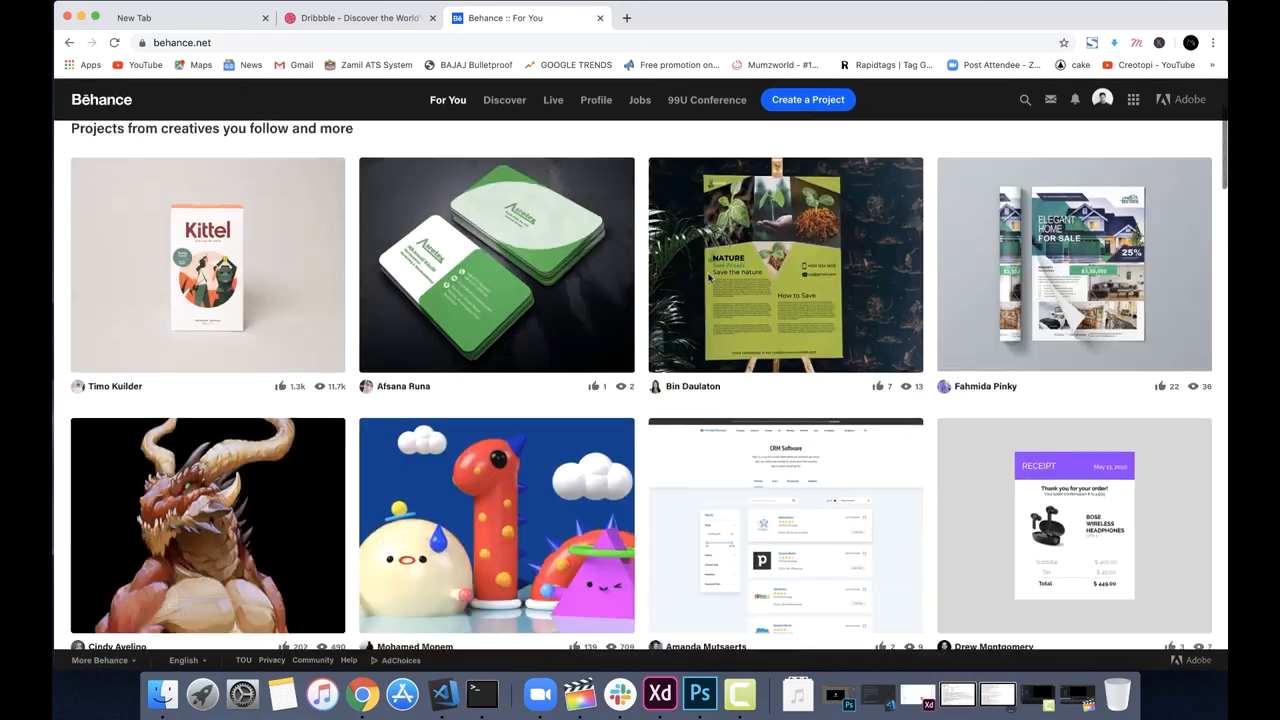
{"action": "scroll", "scroll_direction": "down", "scroll_amount": 3}
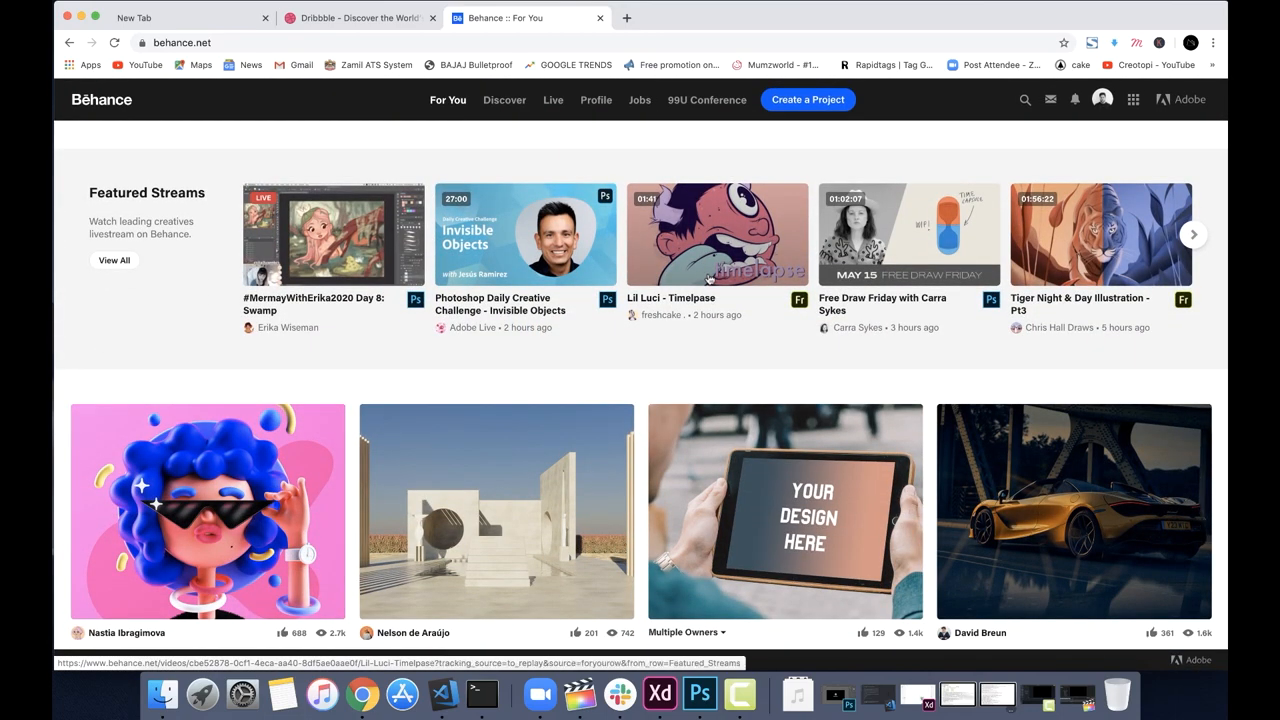
{"action": "scroll", "scroll_direction": "down", "scroll_amount": 3}
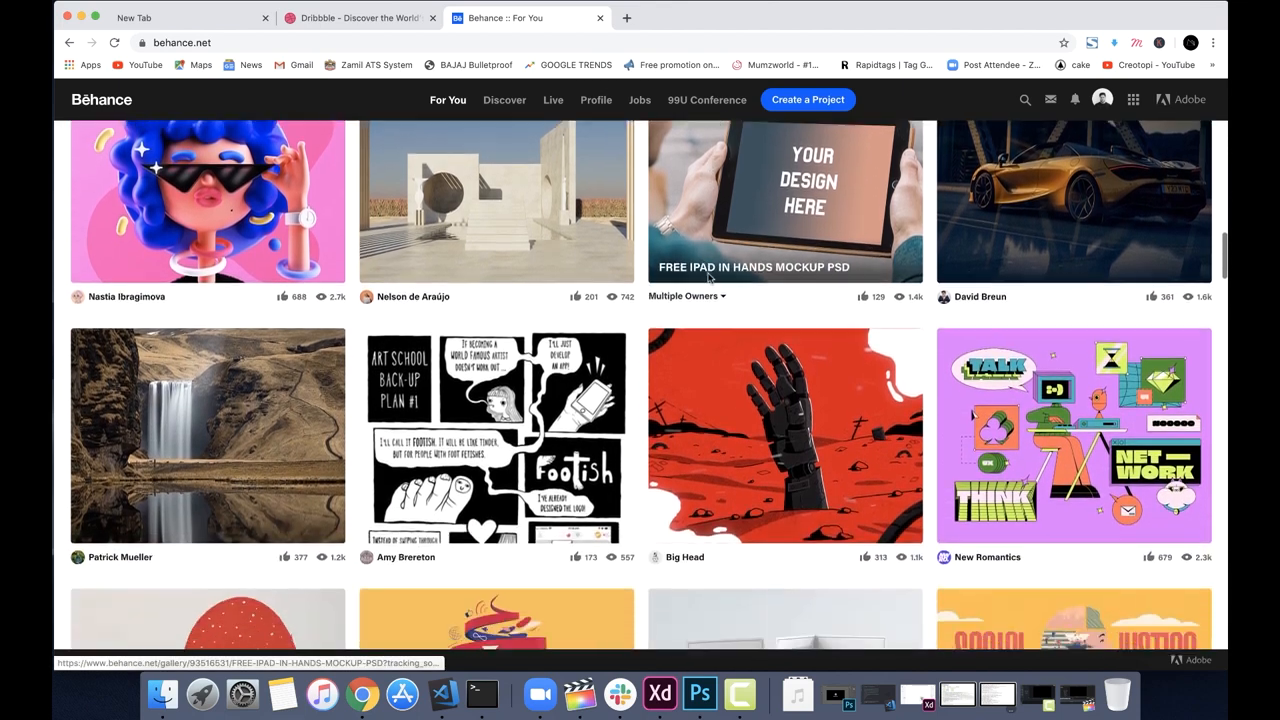
{"action": "scroll", "scroll_direction": "down", "scroll_amount": 3}
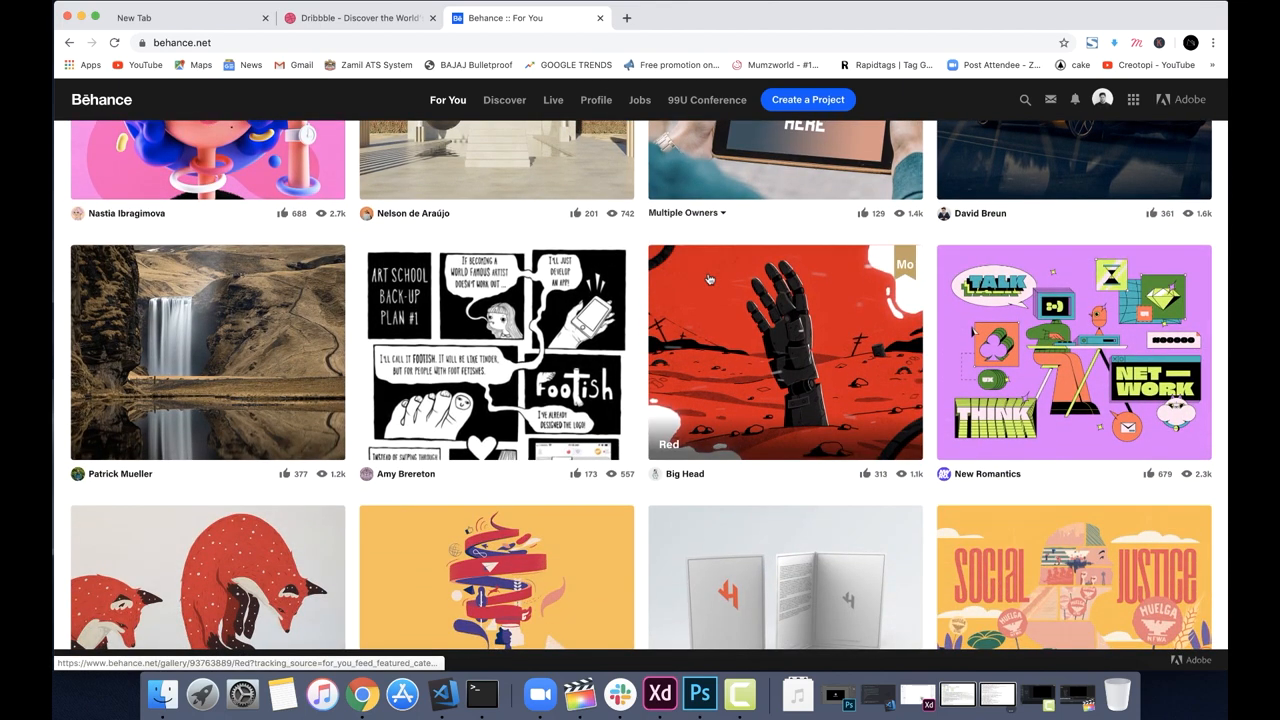
{"action": "scroll", "scroll_direction": "down", "scroll_amount": 3}
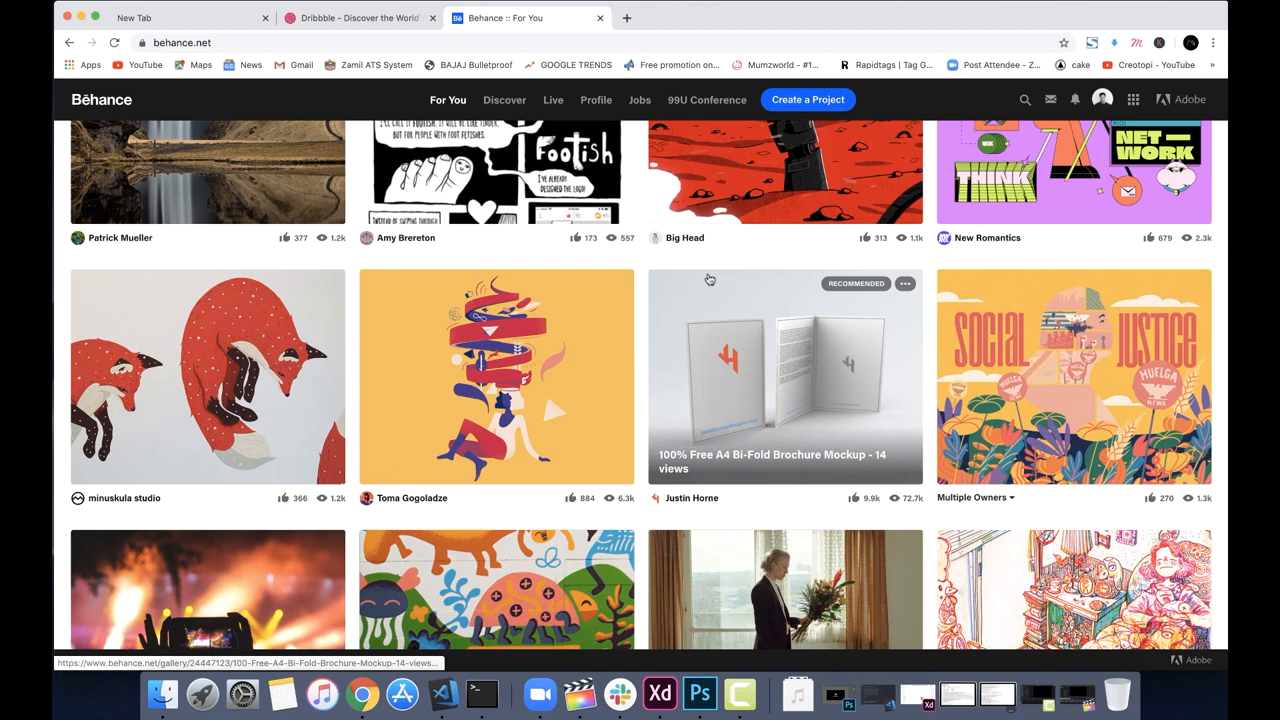
{"action": "scroll", "scroll_direction": "down", "scroll_amount": 3}
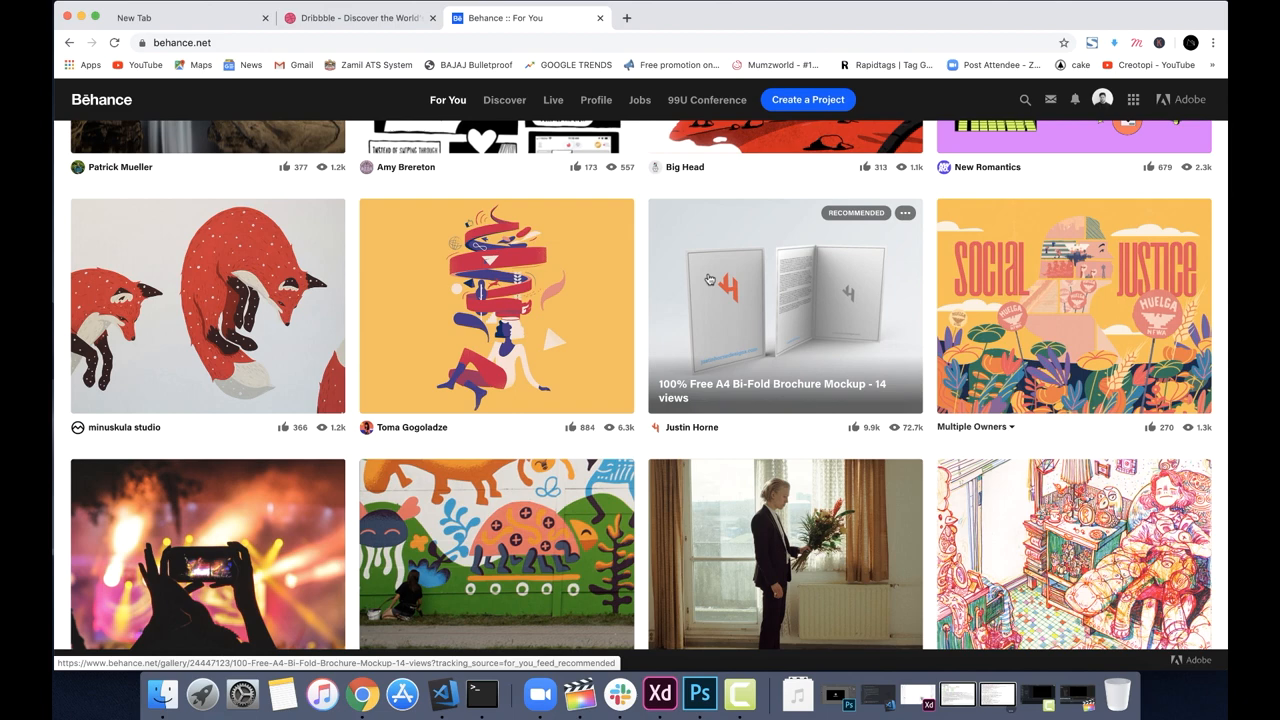
{"action": "scroll", "scroll_direction": "down", "scroll_amount": 3}
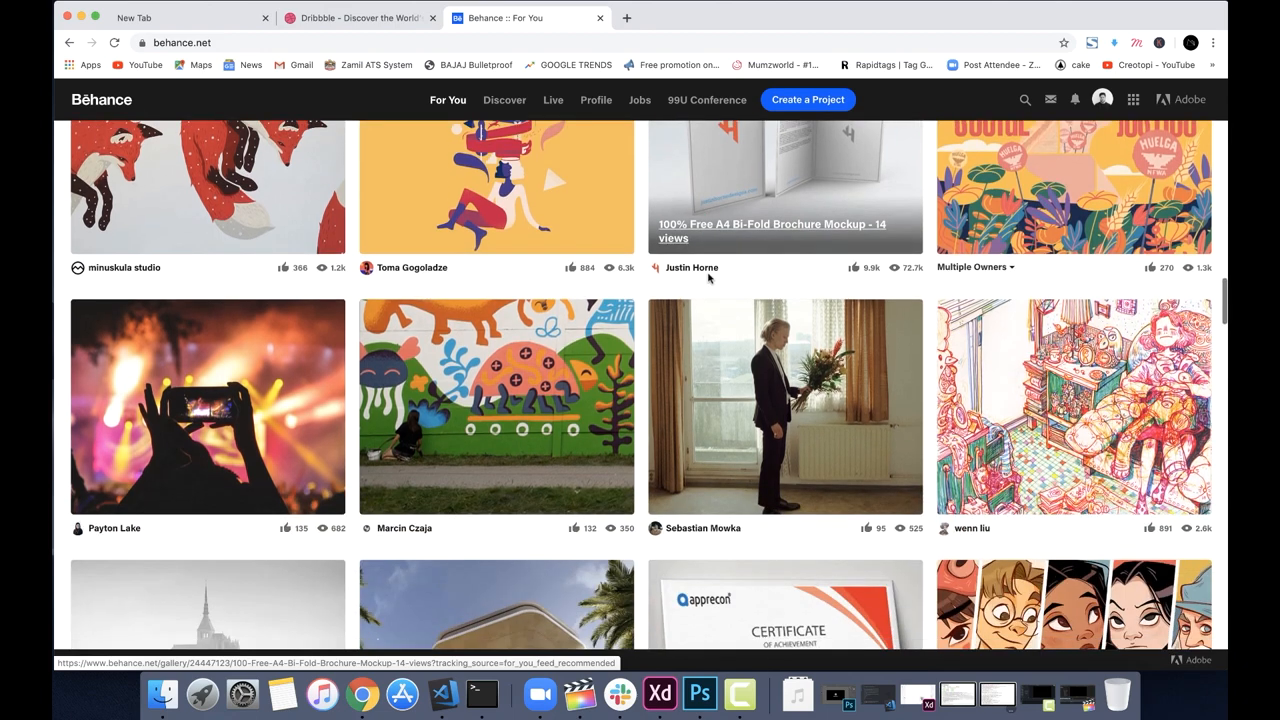
Keep browsing, view the BURMA portrait series, then close it back to the feed.
{"action": "scroll", "scroll_direction": "down", "scroll_amount": 3}
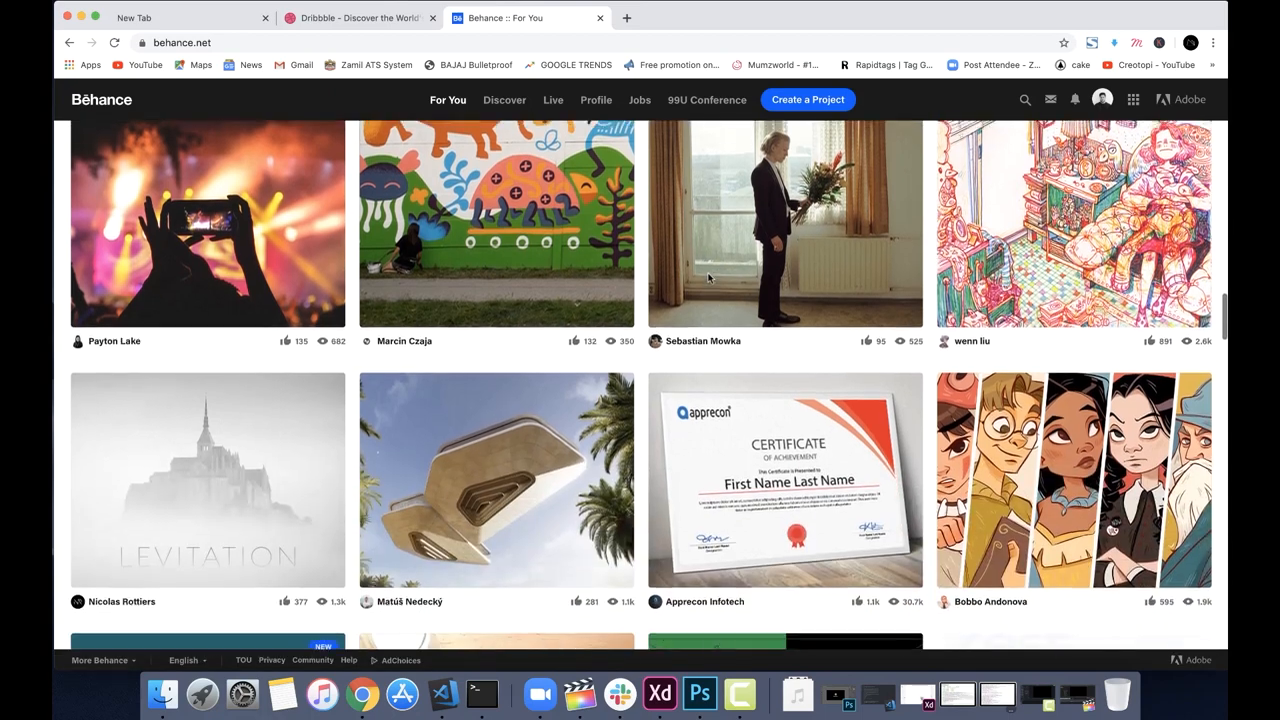
{"action": "scroll", "scroll_direction": "down", "scroll_amount": 3}
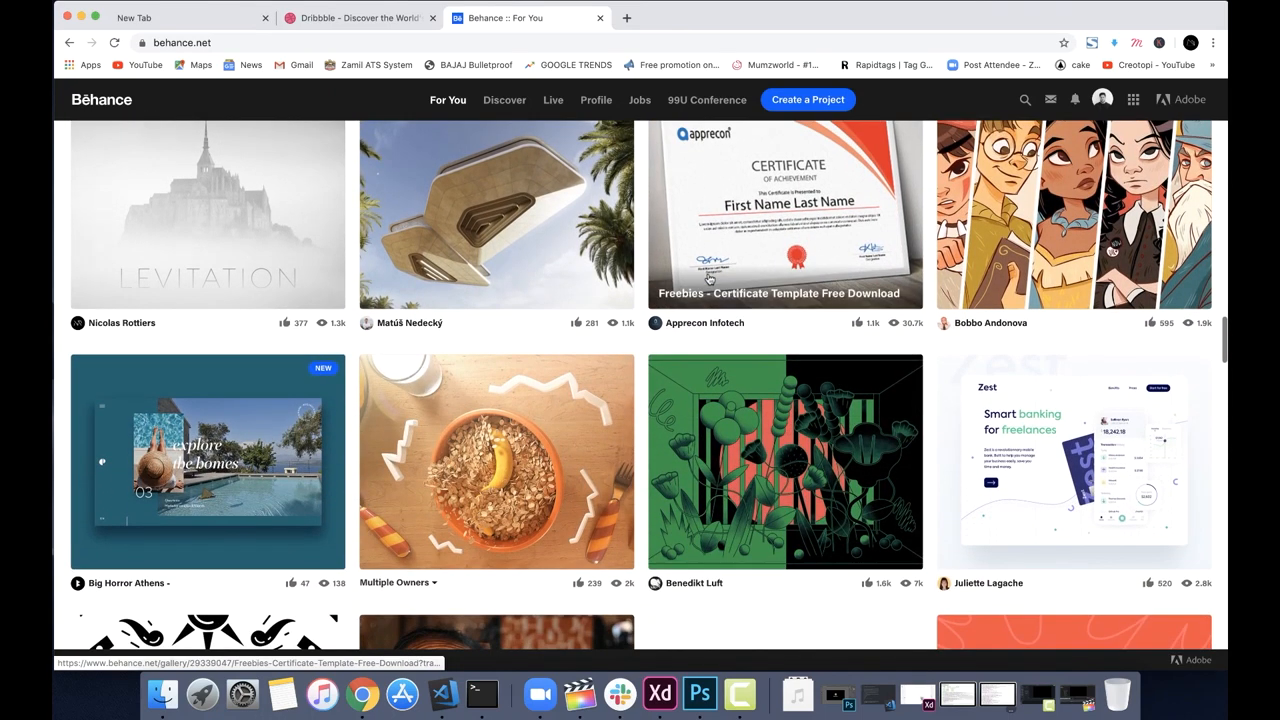
{"action": "scroll", "scroll_direction": "down", "scroll_amount": 3}
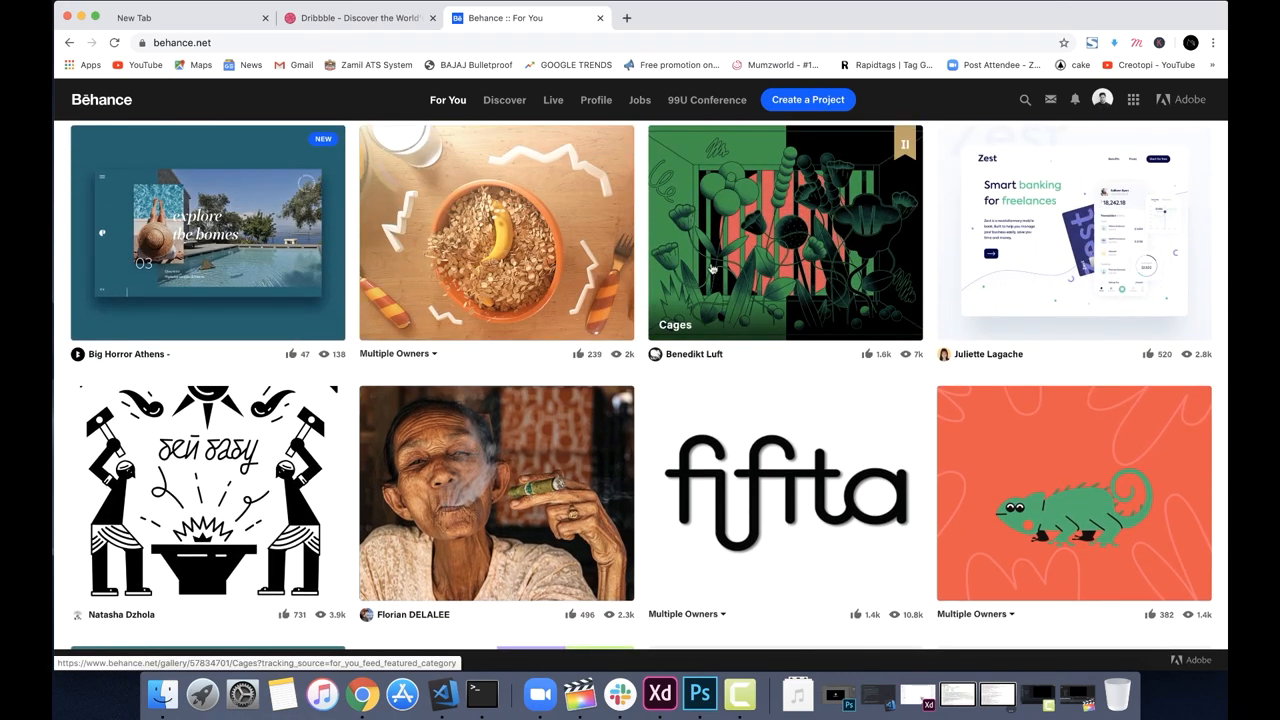
{"action": "scroll", "scroll_direction": "down", "scroll_amount": 3}
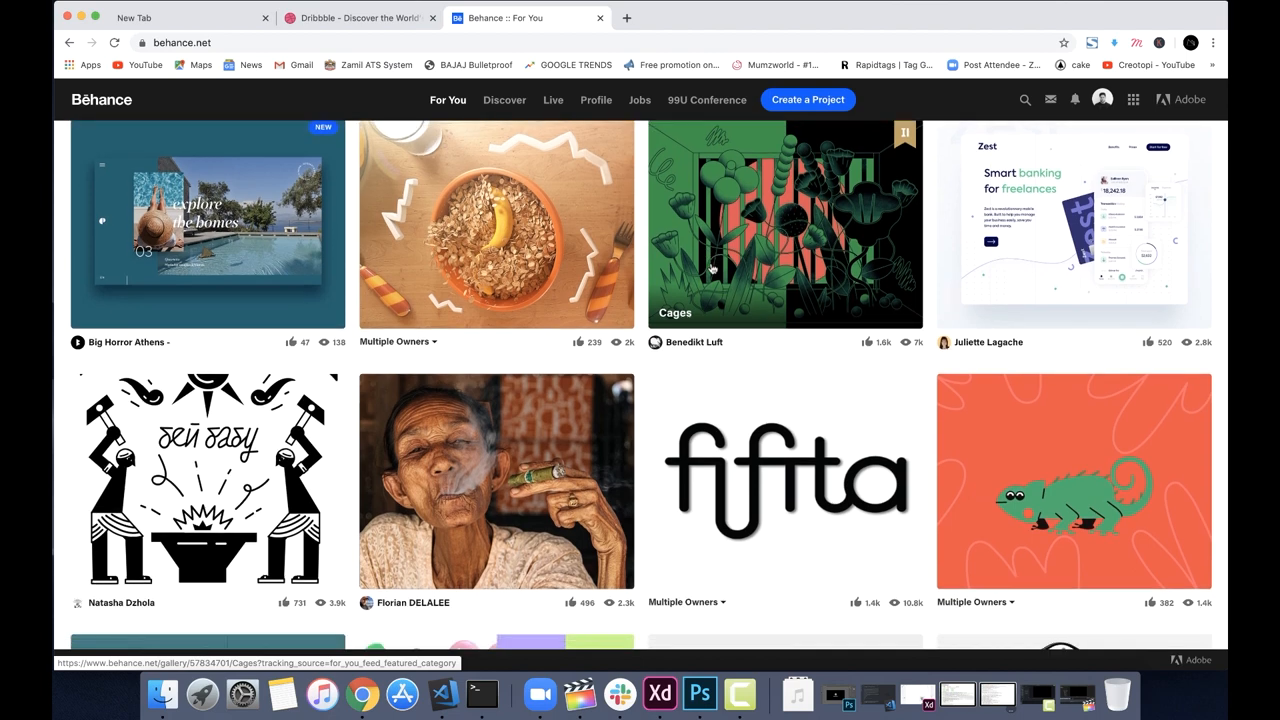
{"action": "scroll", "scroll_direction": "down", "scroll_amount": 3}
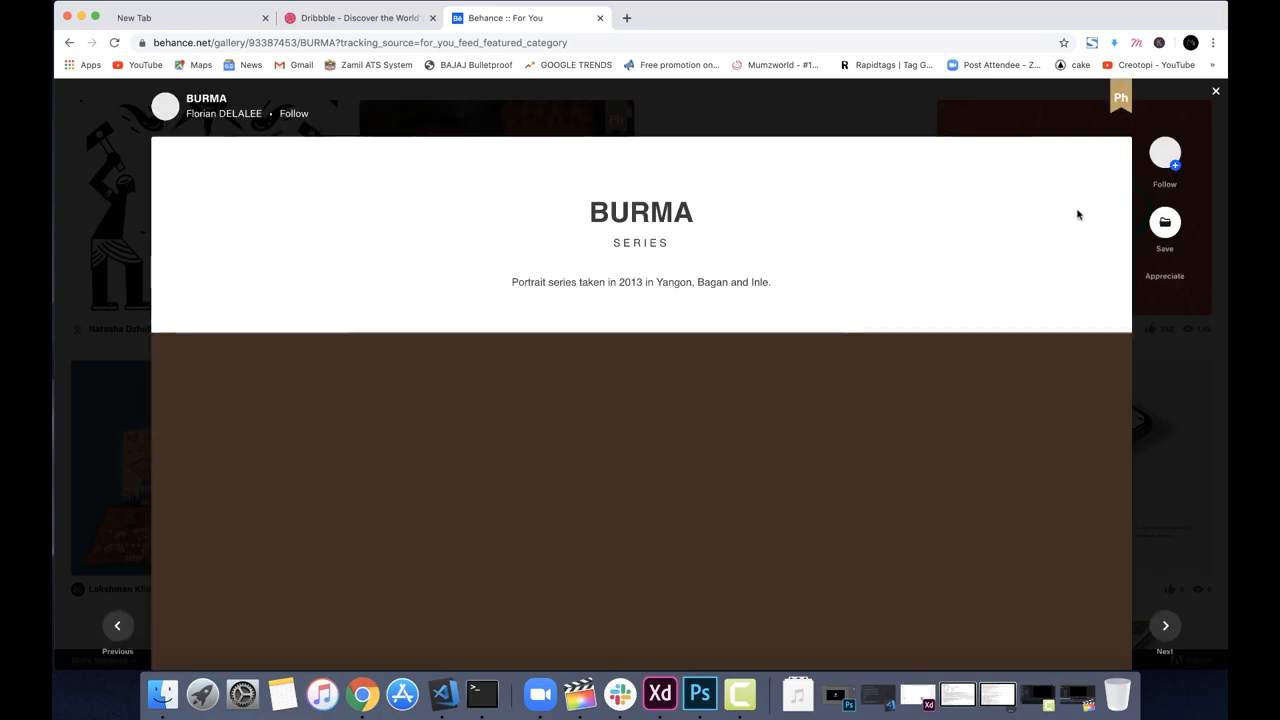
{"action": "left_click", "coordinate": [1216, 91]}
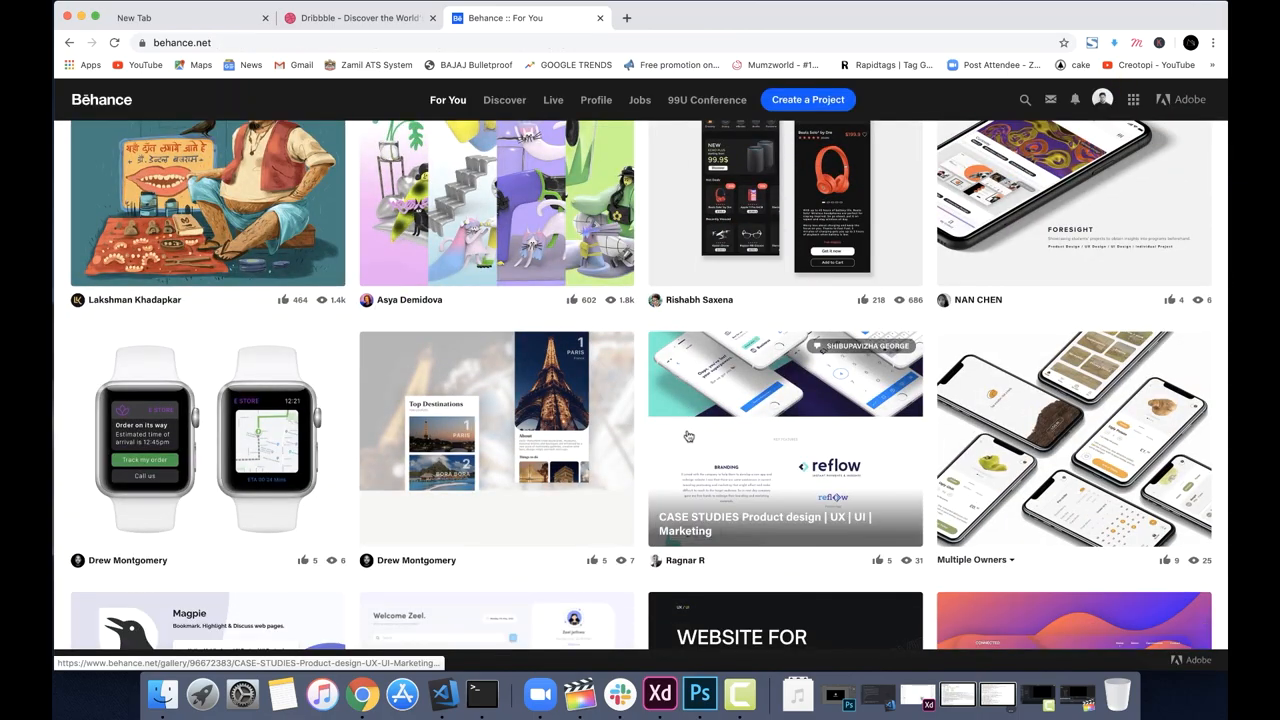
{"action": "scroll", "scroll_direction": "up", "scroll_amount": 3}
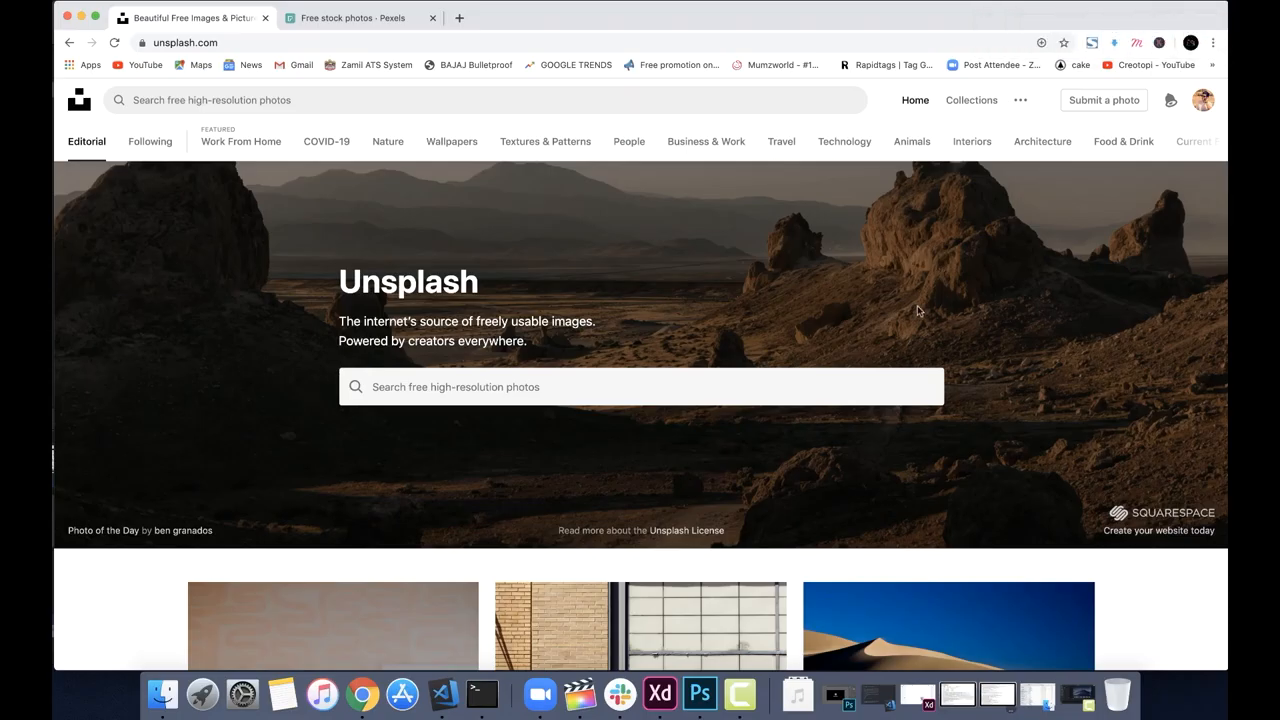
Scroll Unsplash's editorial photos and preview the black metal gate photo, then close it.
{"action": "scroll", "scroll_direction": "down", "scroll_amount": 3}
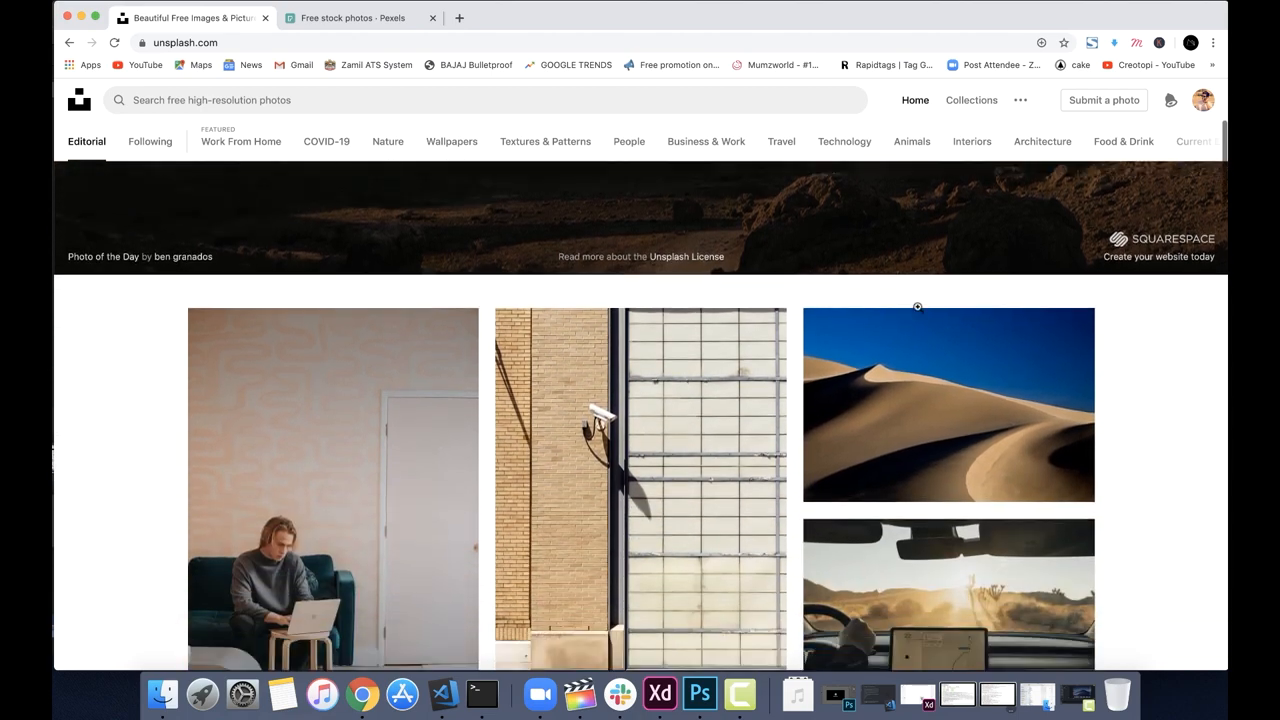
{"action": "scroll", "scroll_direction": "down", "scroll_amount": 3}
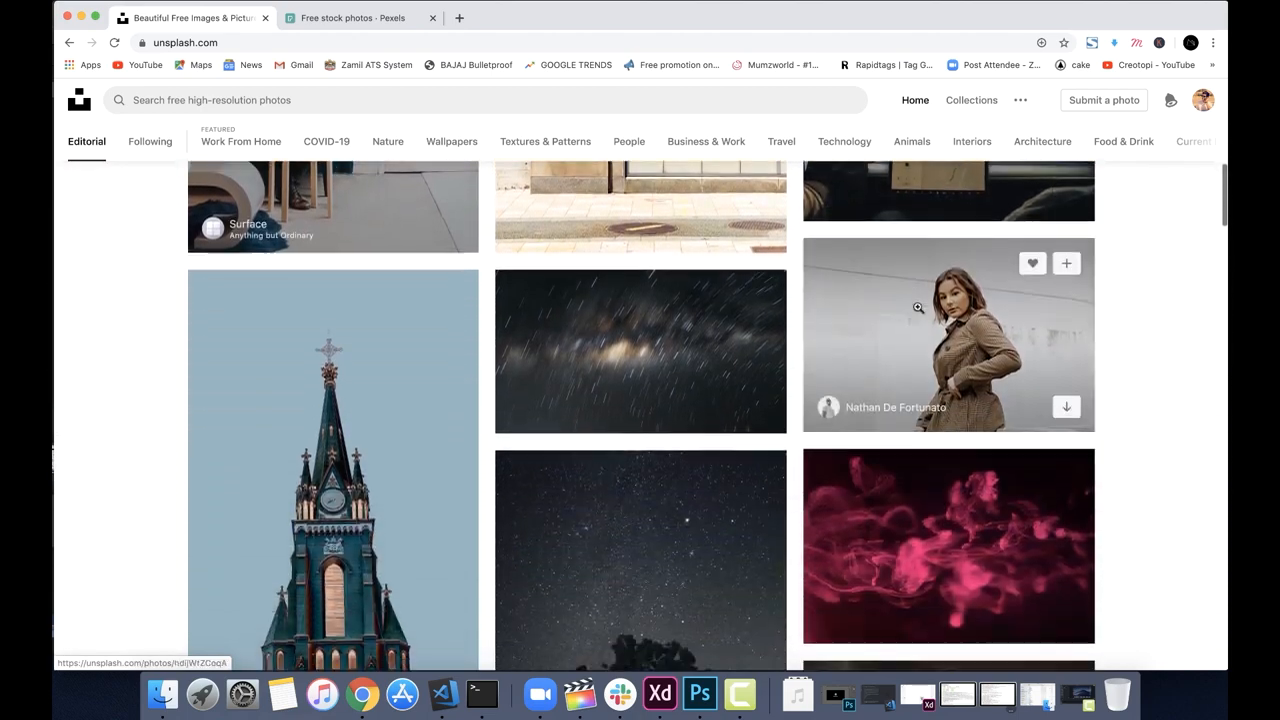
{"action": "scroll", "scroll_direction": "down", "scroll_amount": 3}
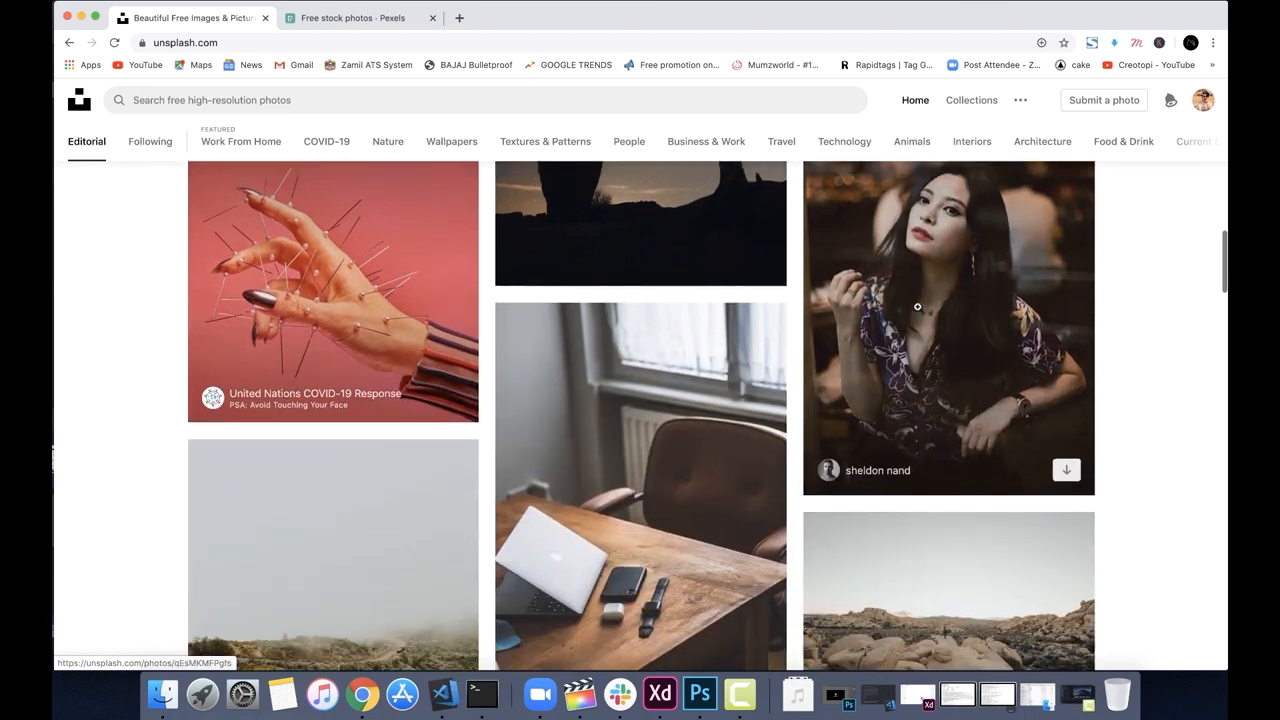
{"action": "scroll", "scroll_direction": "down", "scroll_amount": 3}
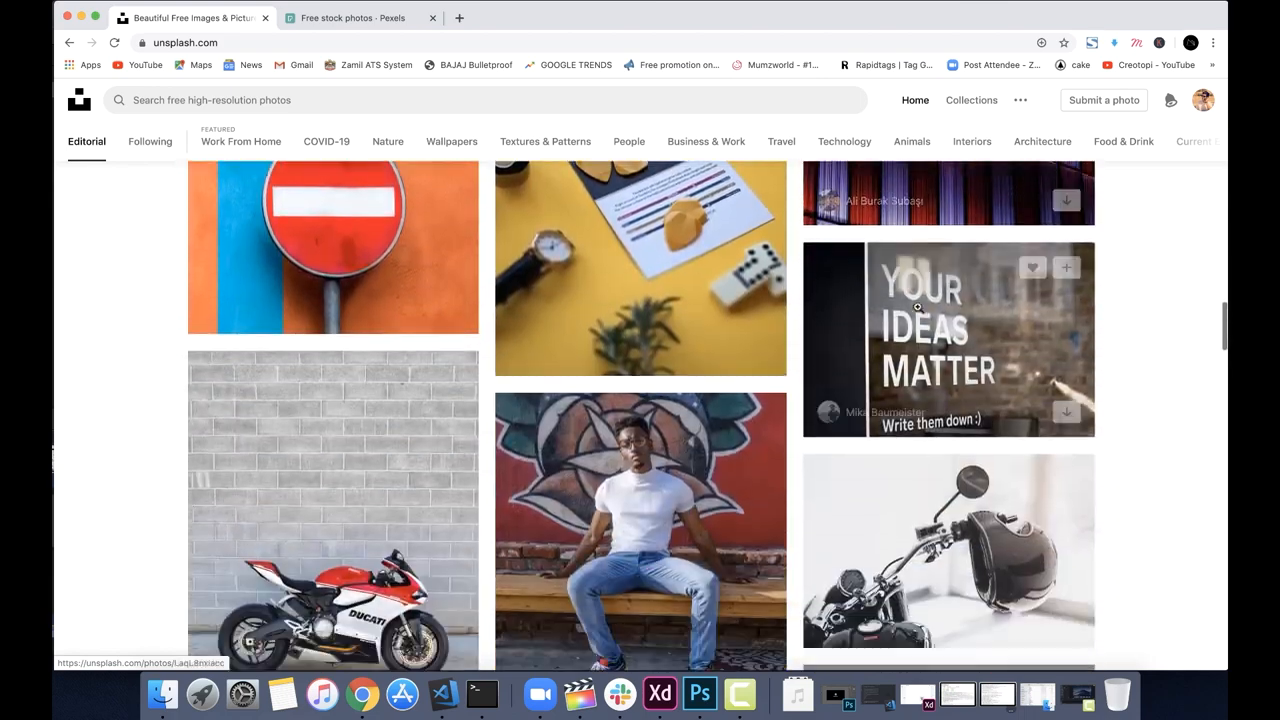
{"action": "scroll", "scroll_direction": "down", "scroll_amount": 3}
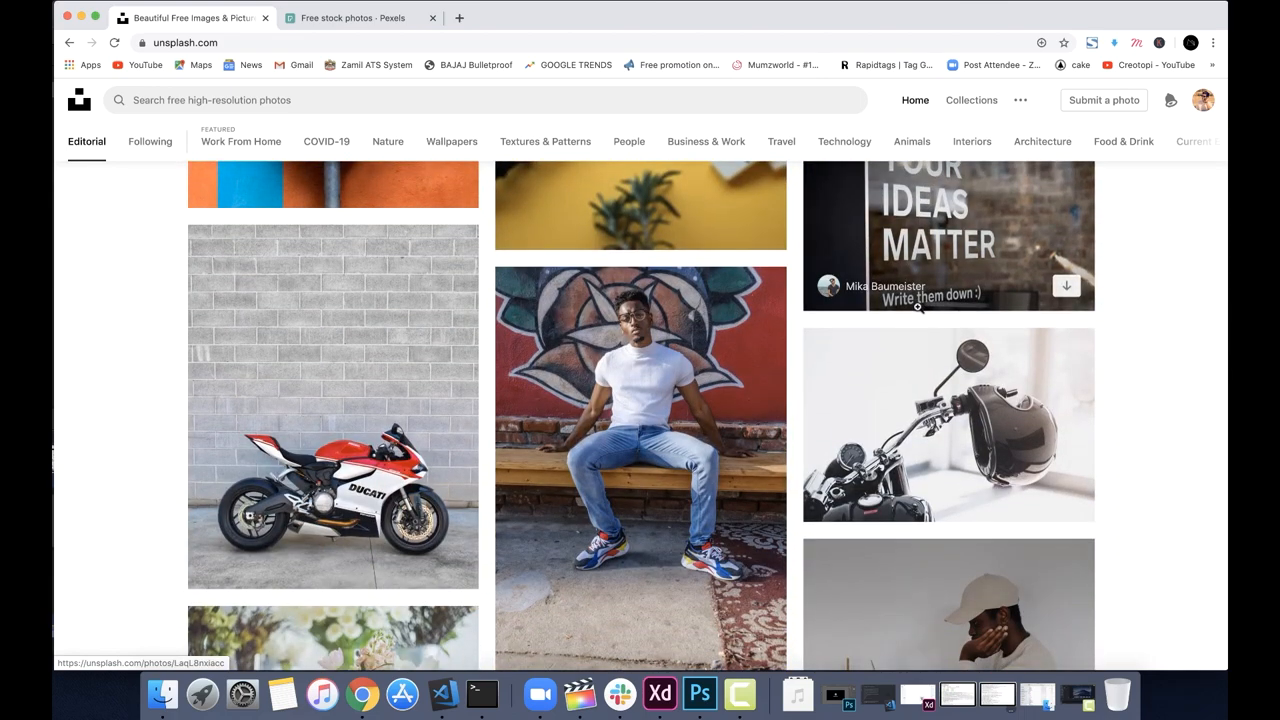
{"action": "scroll", "scroll_direction": "down", "scroll_amount": 3}
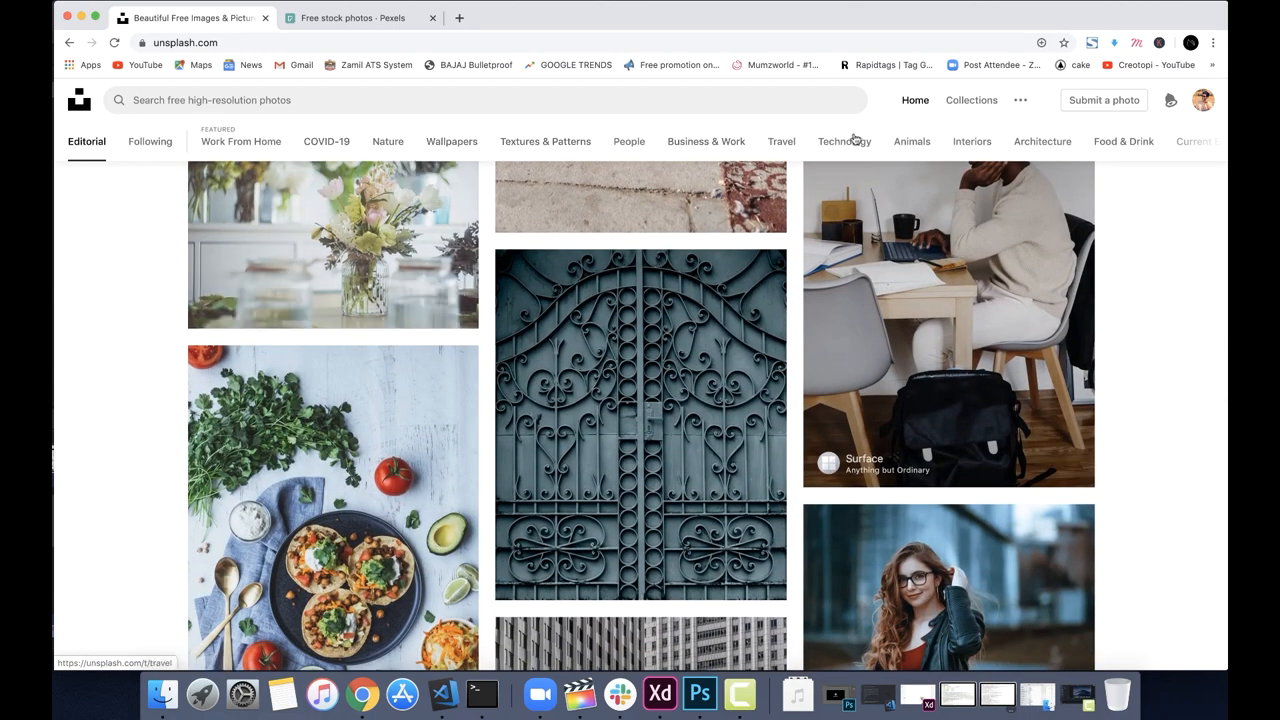
{"action": "scroll", "scroll_direction": "down", "scroll_amount": 3}
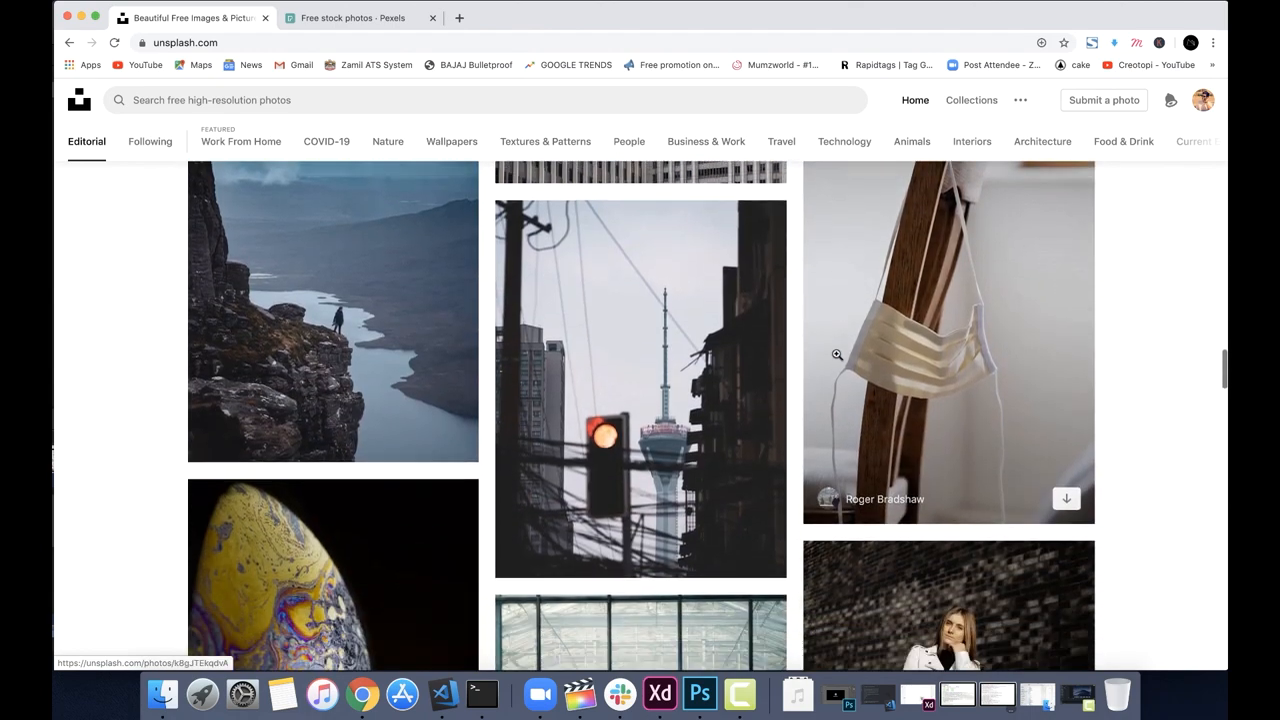
{"action": "scroll", "scroll_direction": "down", "scroll_amount": 3}
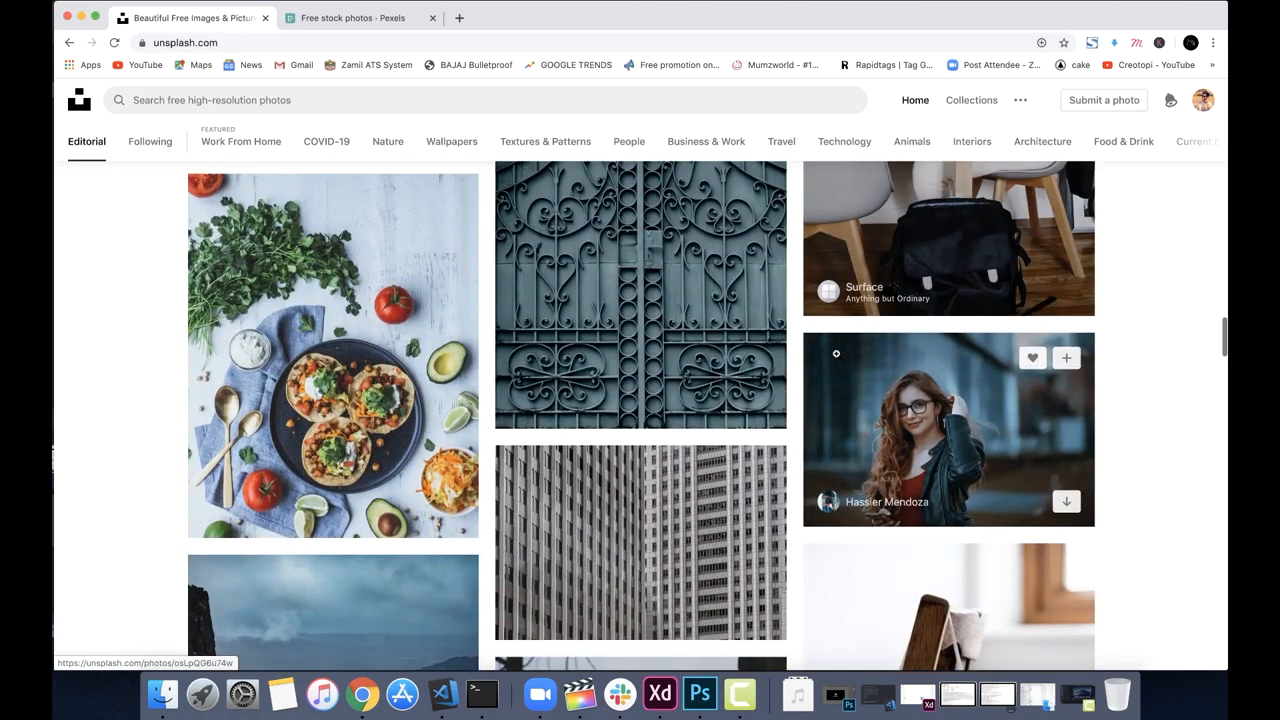
{"action": "left_click", "coordinate": [333, 355]}
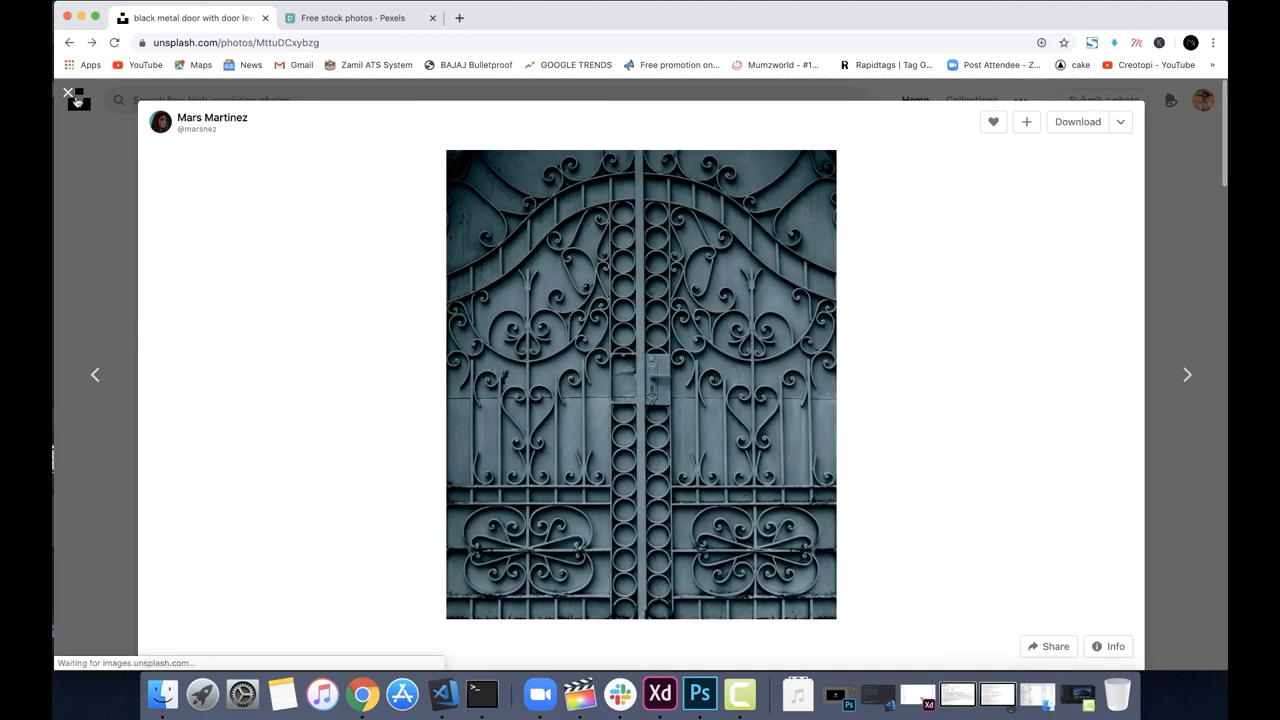
{"action": "left_click", "coordinate": [68, 92]}
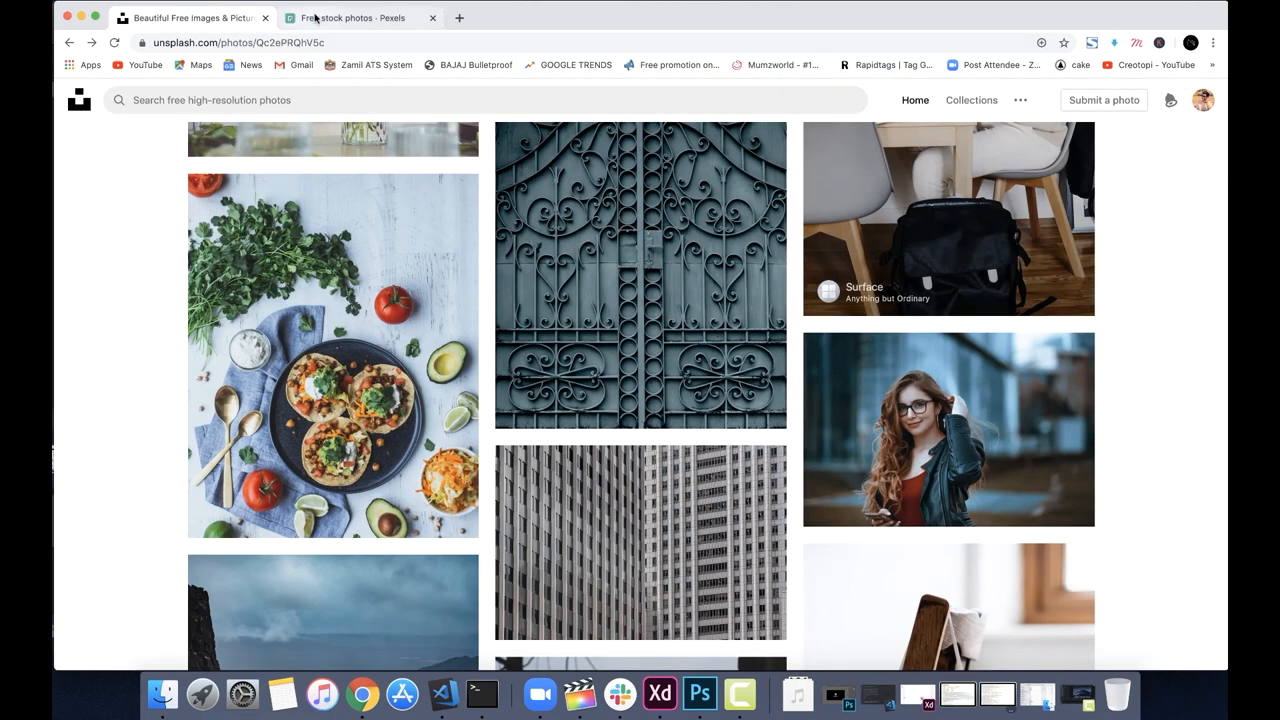
Switch to Pexels and scroll through the free stock photos feed.
{"action": "left_click", "coordinate": [360, 18]}
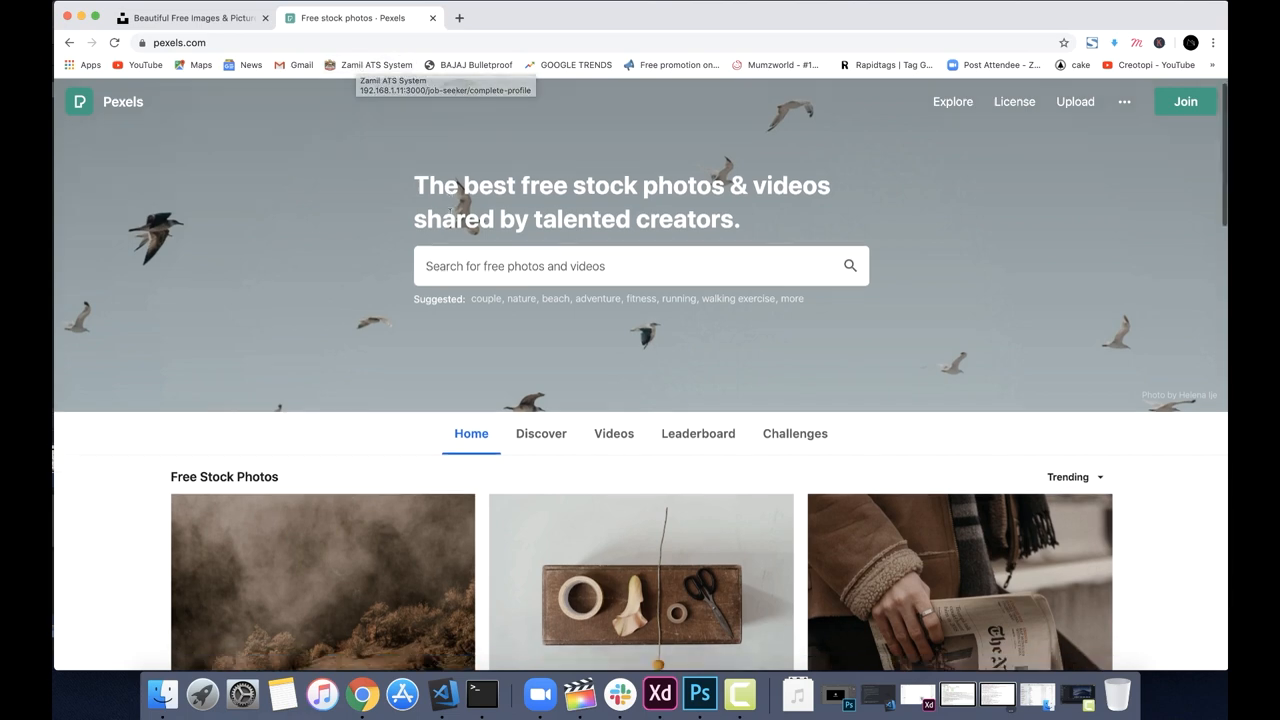
{"action": "scroll", "scroll_direction": "down", "scroll_amount": 3}
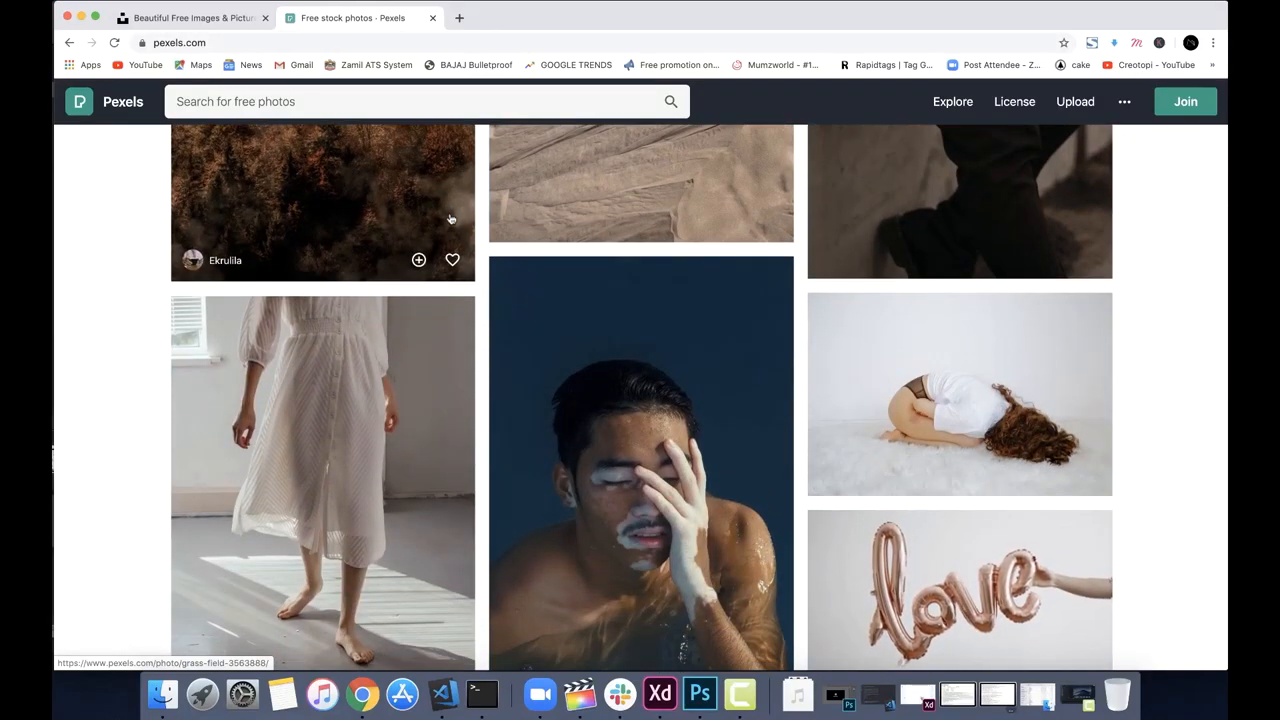
{"action": "scroll", "scroll_direction": "down", "scroll_amount": 3}
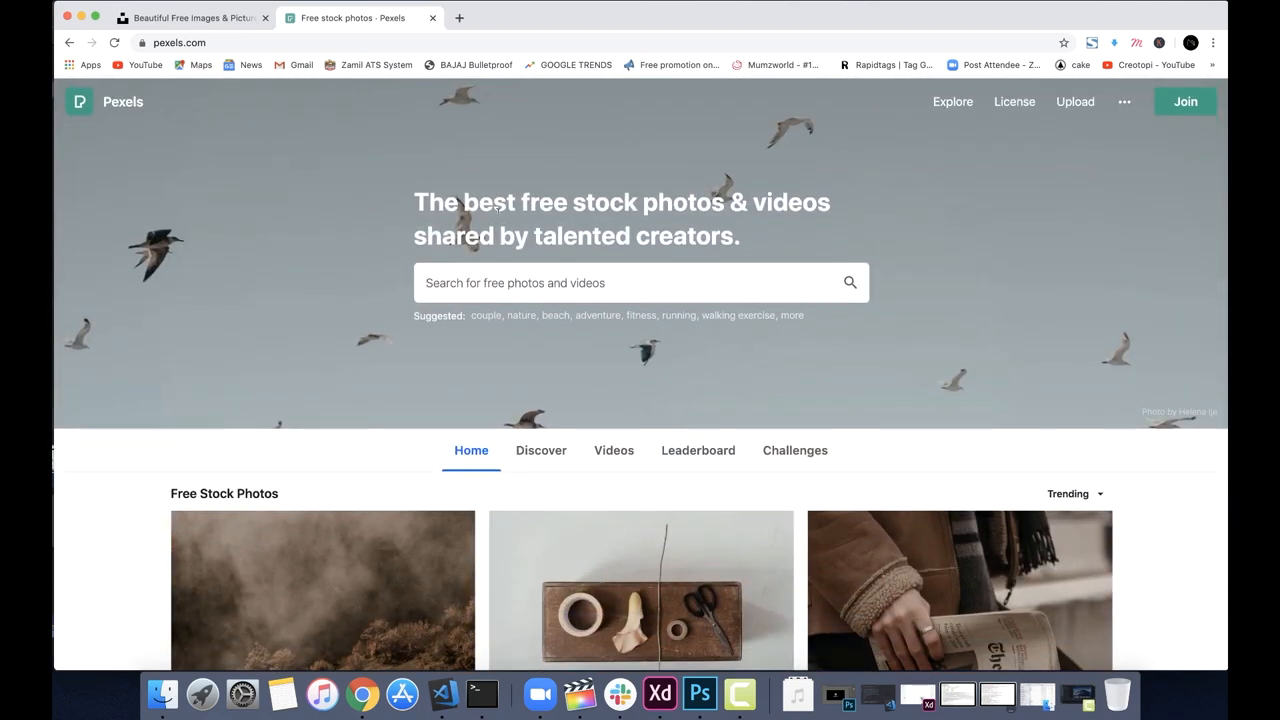
Show the Videos section and scroll through the trending stock videos.
{"action": "left_click", "coordinate": [613, 450]}
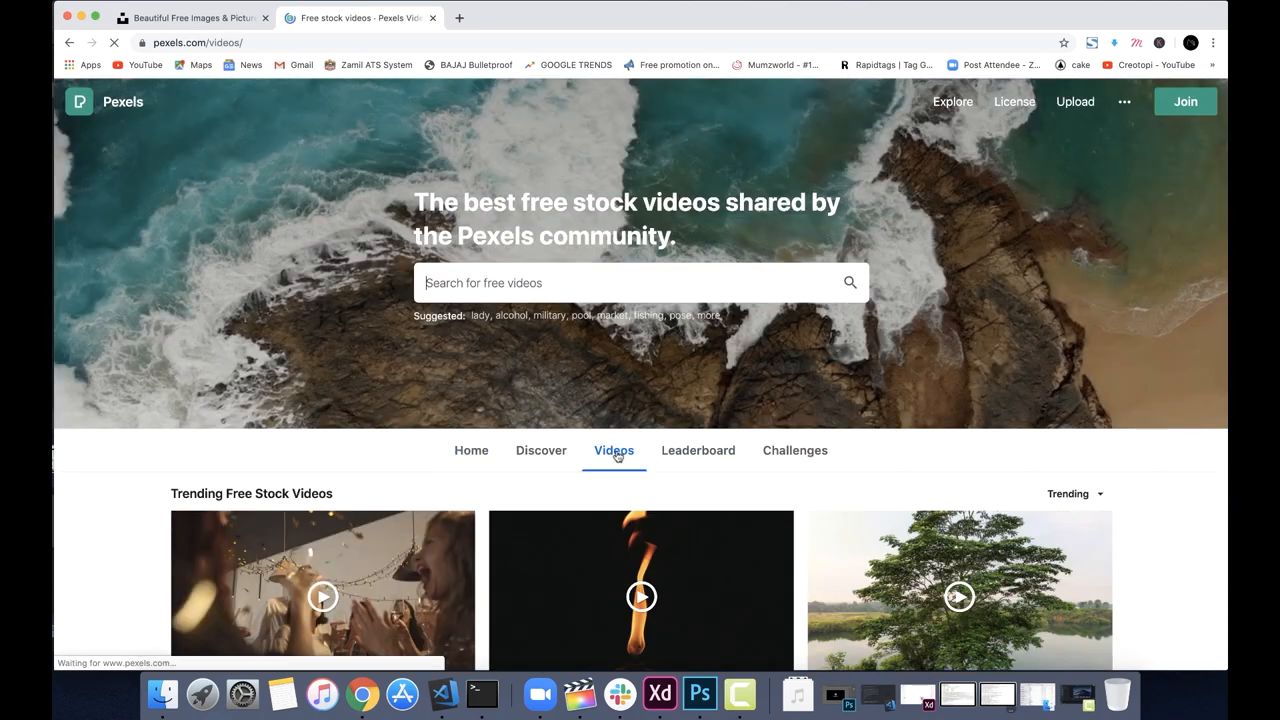
{"action": "scroll", "scroll_direction": "down", "scroll_amount": 3}
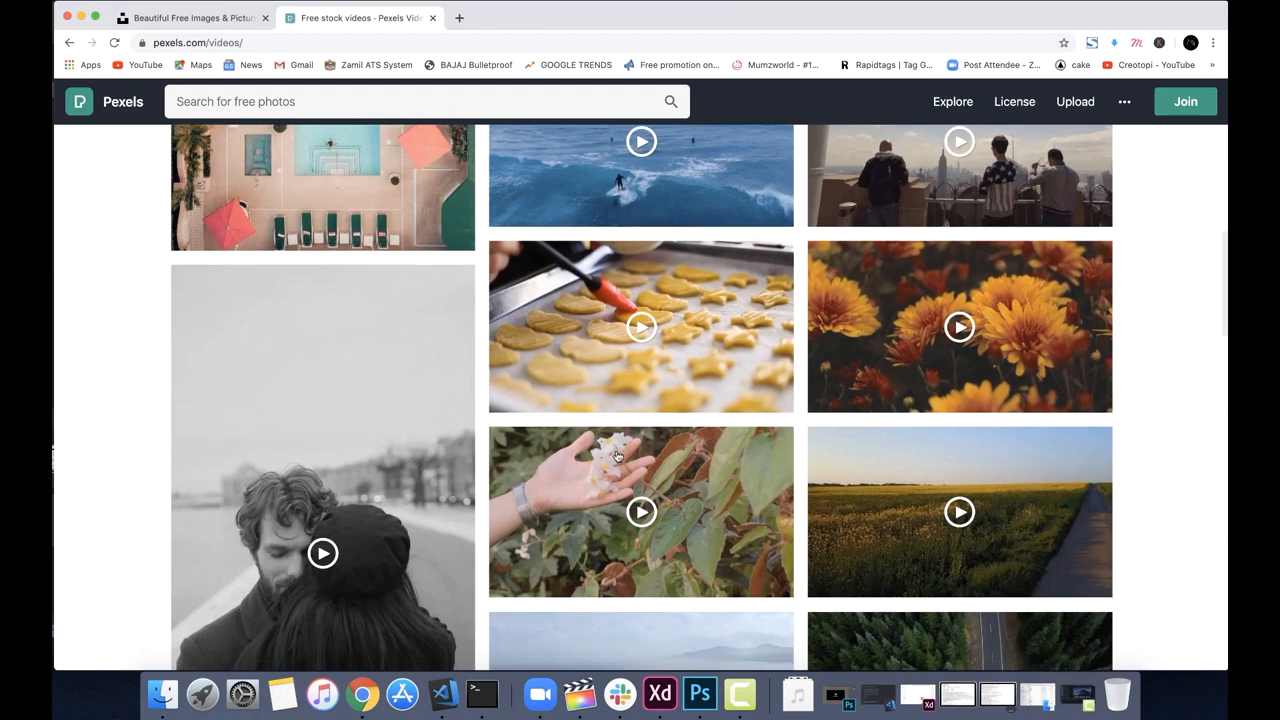
{"action": "scroll", "scroll_direction": "down", "scroll_amount": 3}
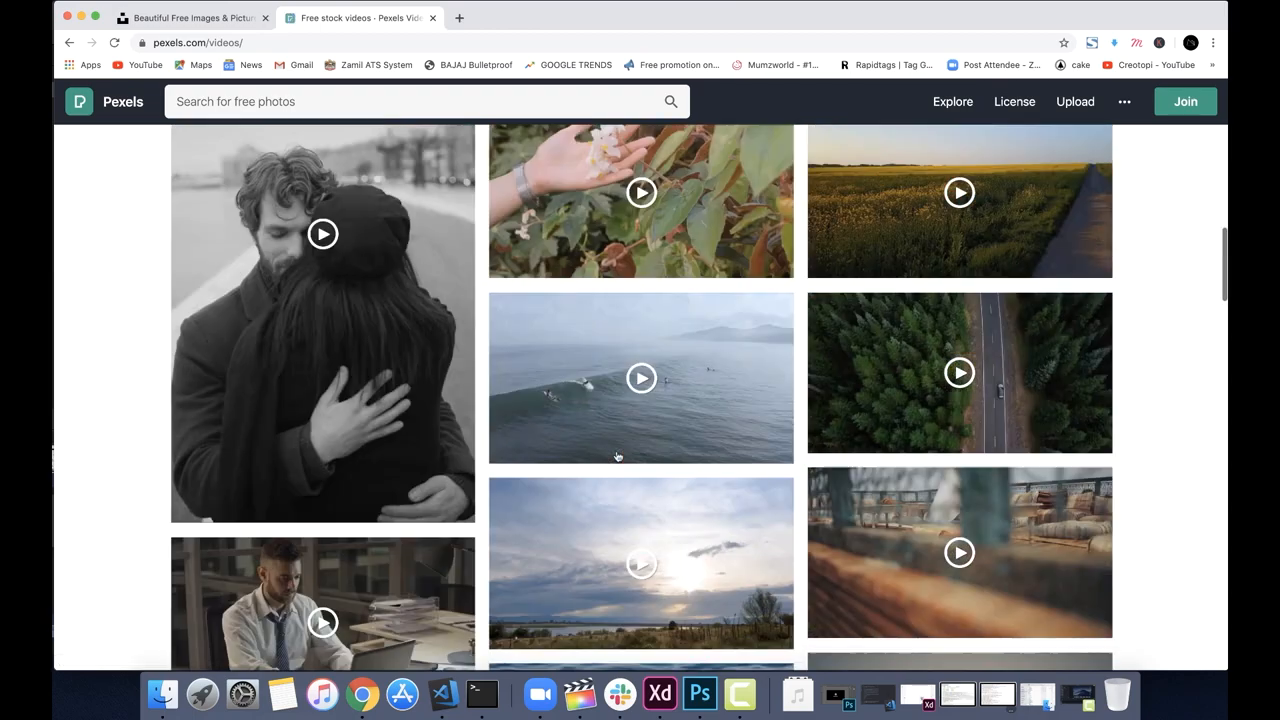
{"action": "scroll", "scroll_direction": "down", "scroll_amount": 3}
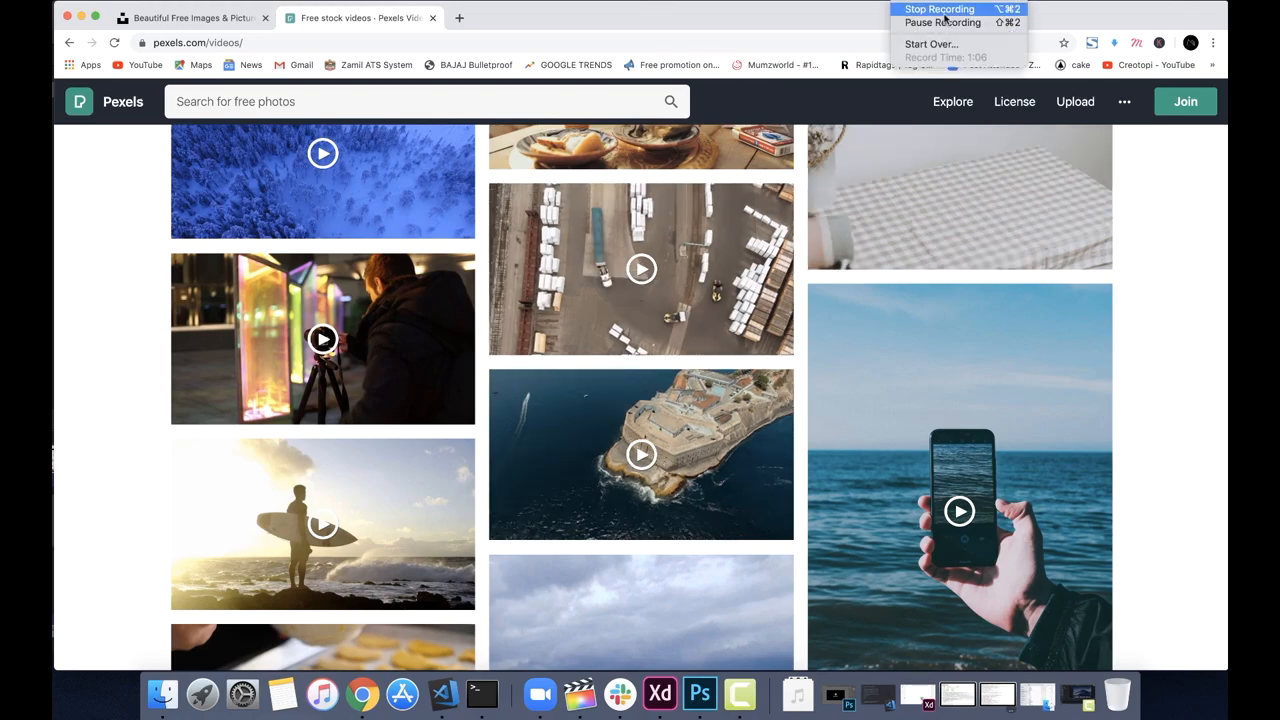
Open fonts.google.com and scroll through the trending font families grid.
{"action": "left_click", "coordinate": [190, 17]}
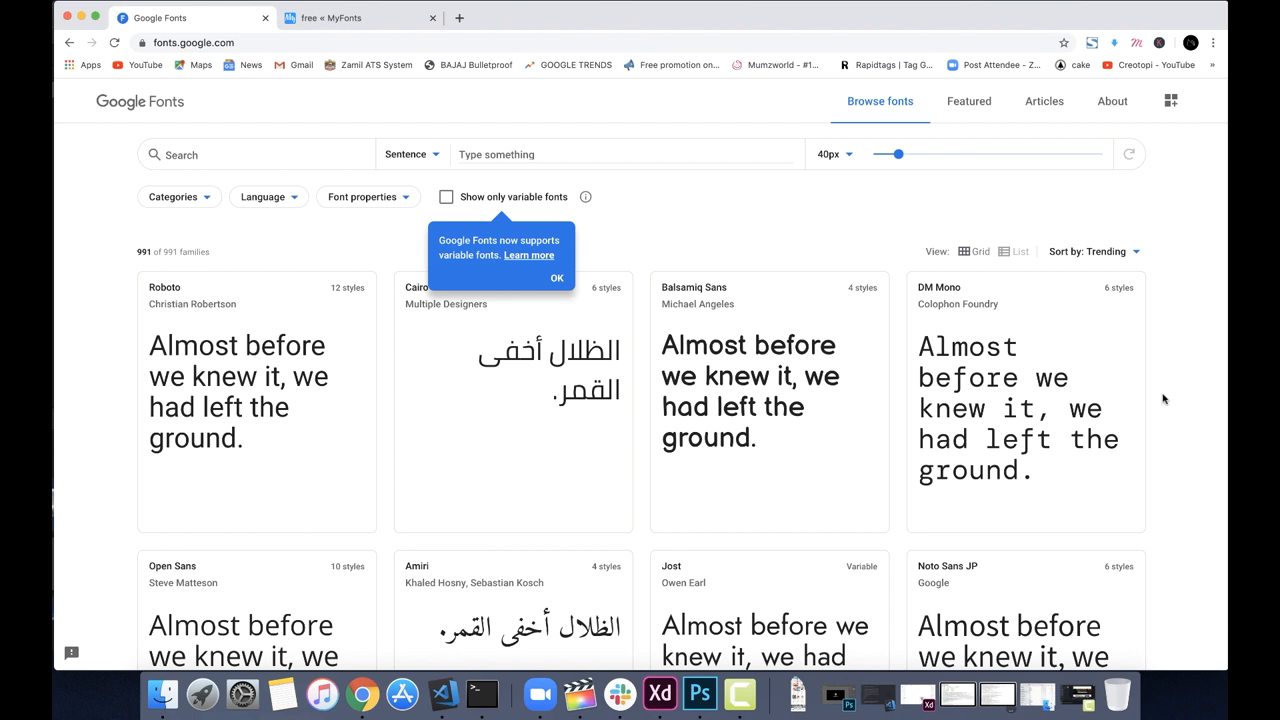
{"action": "mouse_move", "coordinate": [1010, 408]}
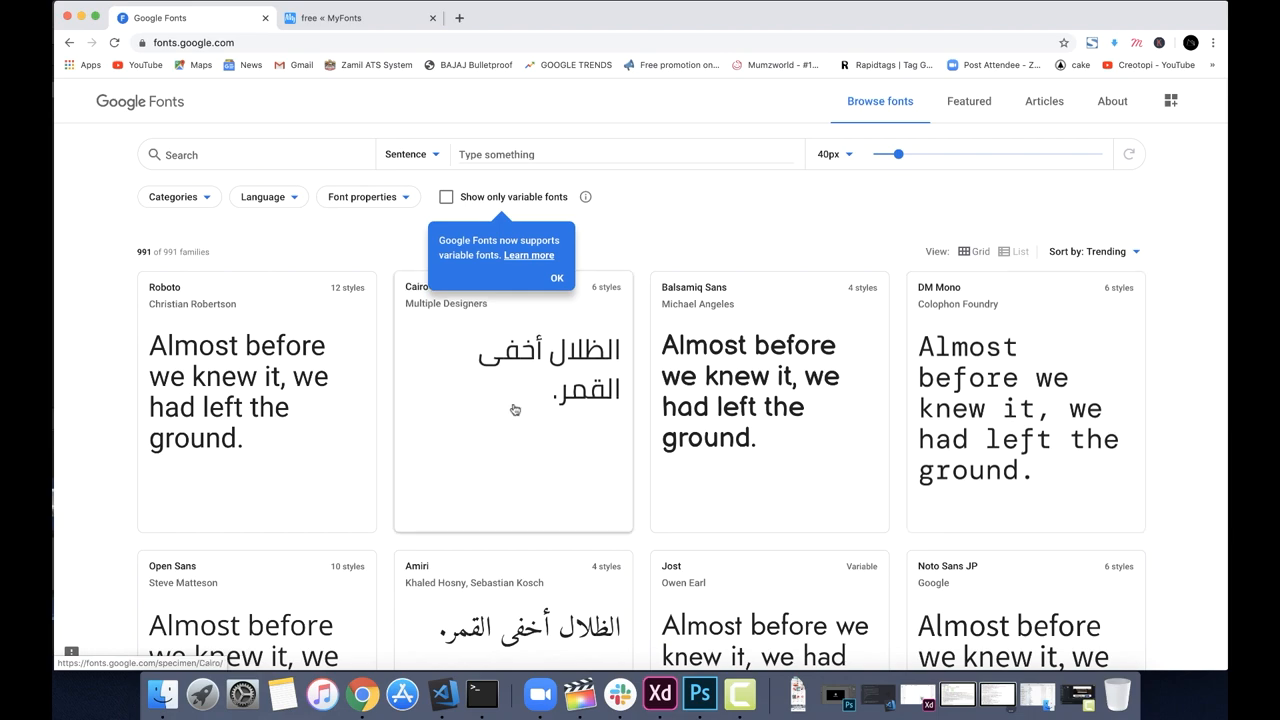
{"action": "scroll", "scroll_direction": "down", "scroll_amount": 3}
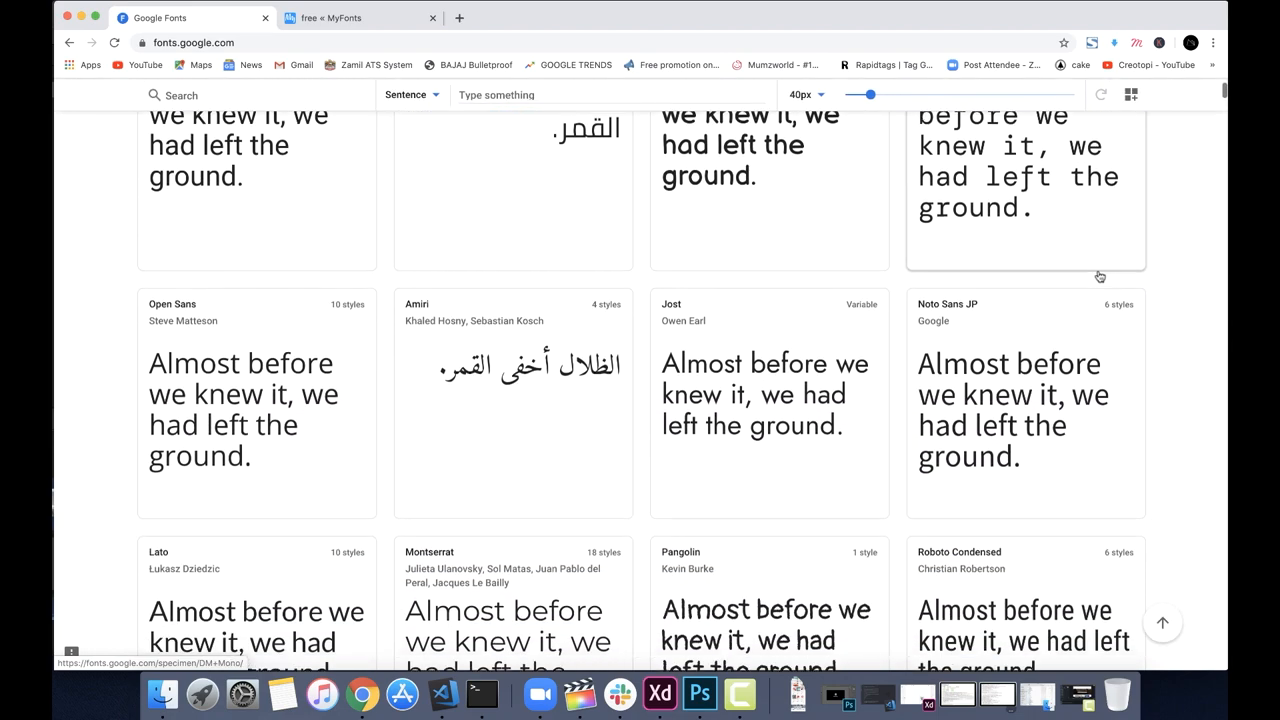
{"action": "scroll", "scroll_direction": "down", "scroll_amount": 3}
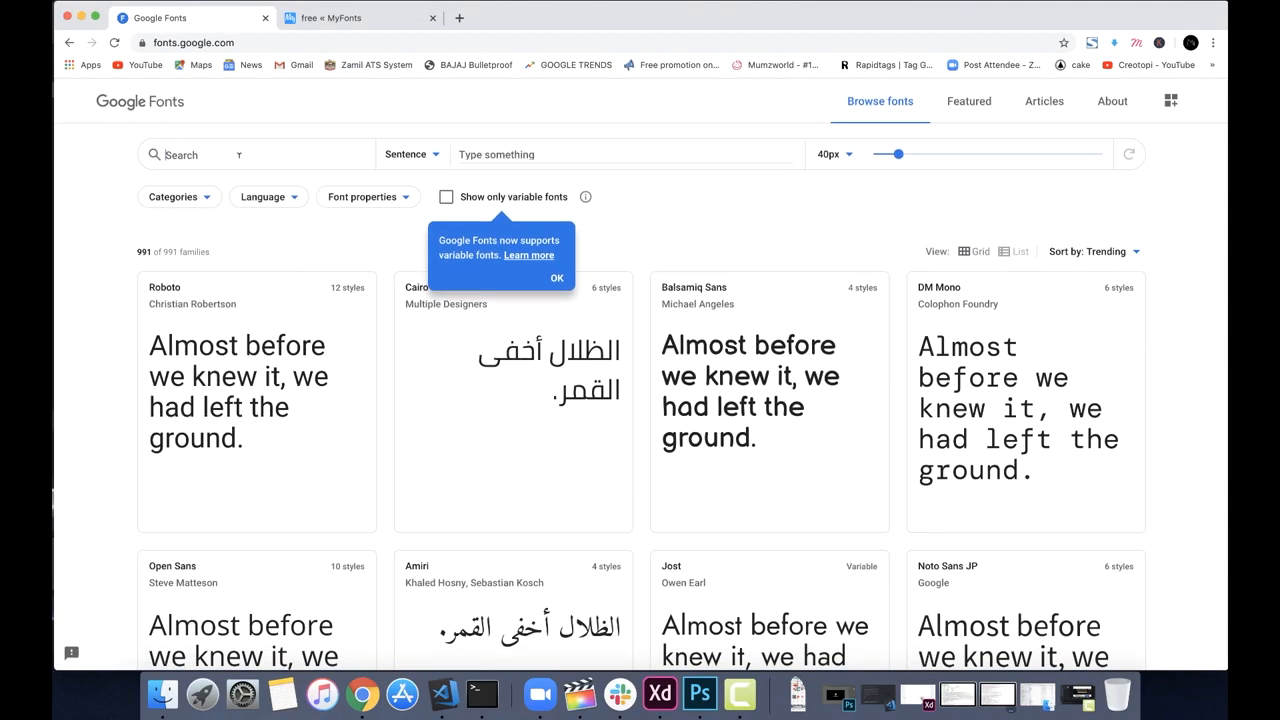
Preview all font families with the sample text 'sajeer', clearing the 'popp' search.
{"action": "type", "text": "goth"}
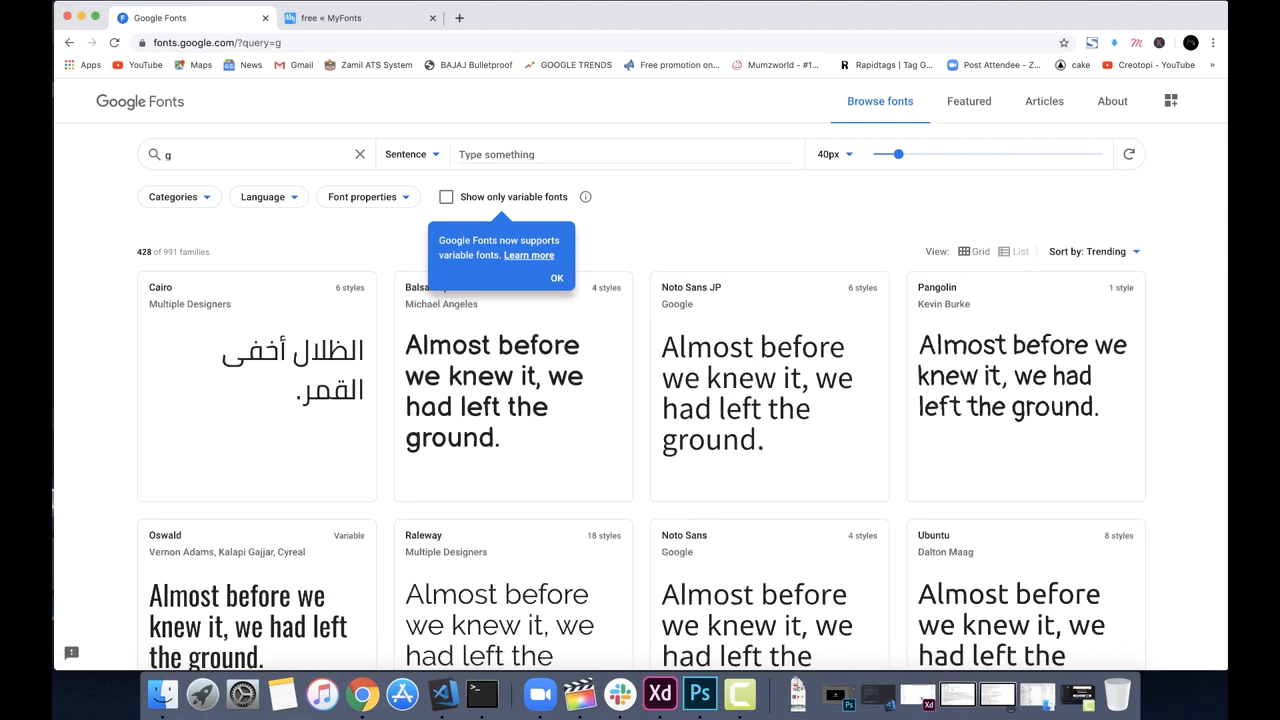
{"action": "type", "text": "popp"}
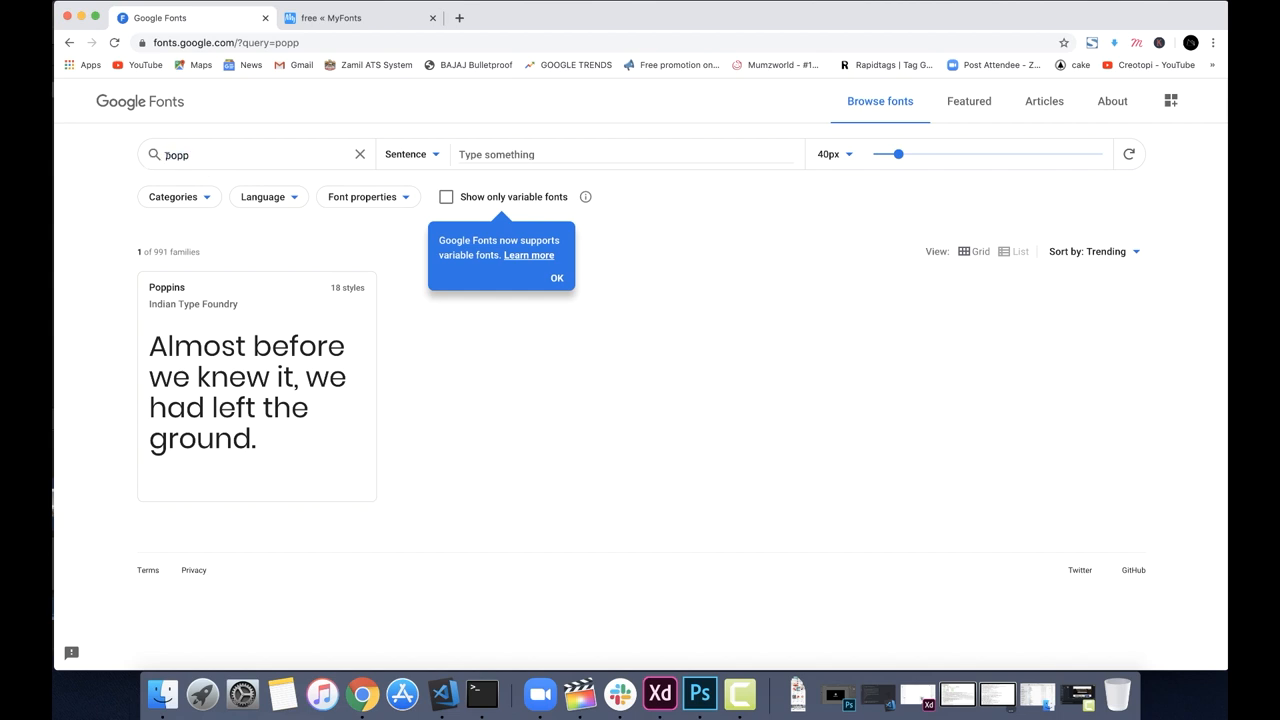
{"action": "left_click", "coordinate": [625, 154]}
{"action": "type", "text": "sajeer"}
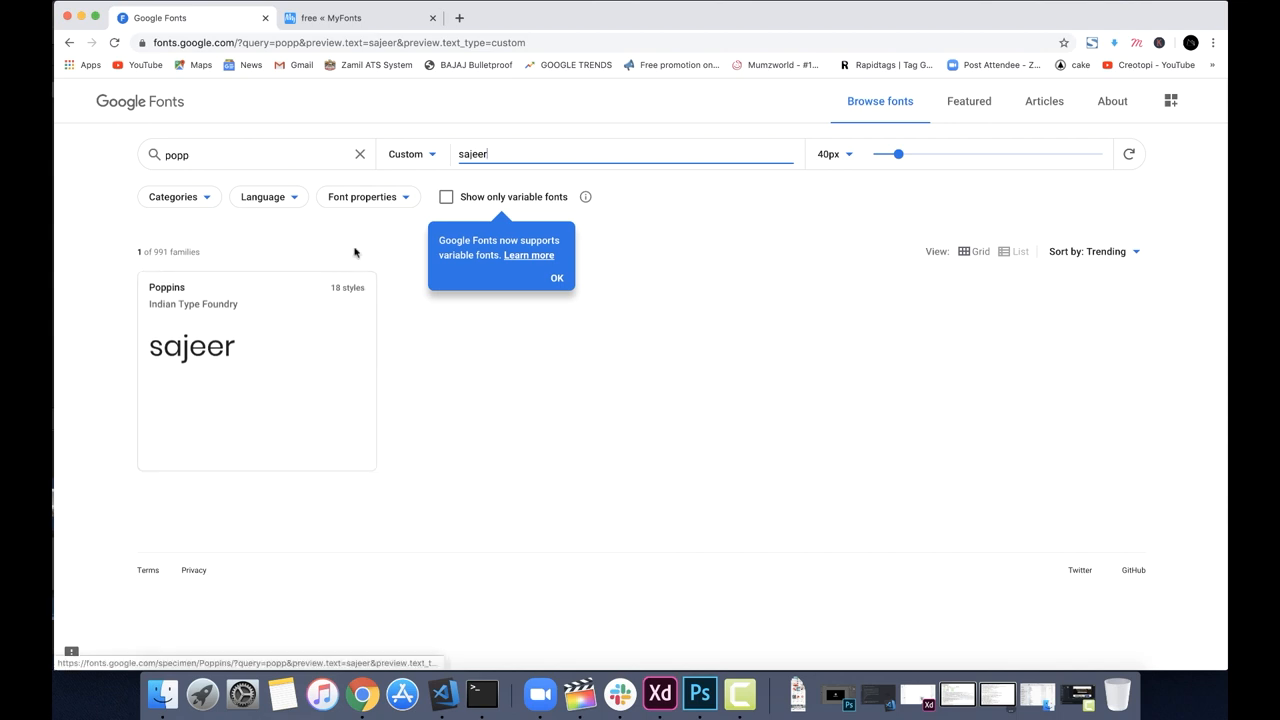
{"action": "left_click", "coordinate": [359, 154]}
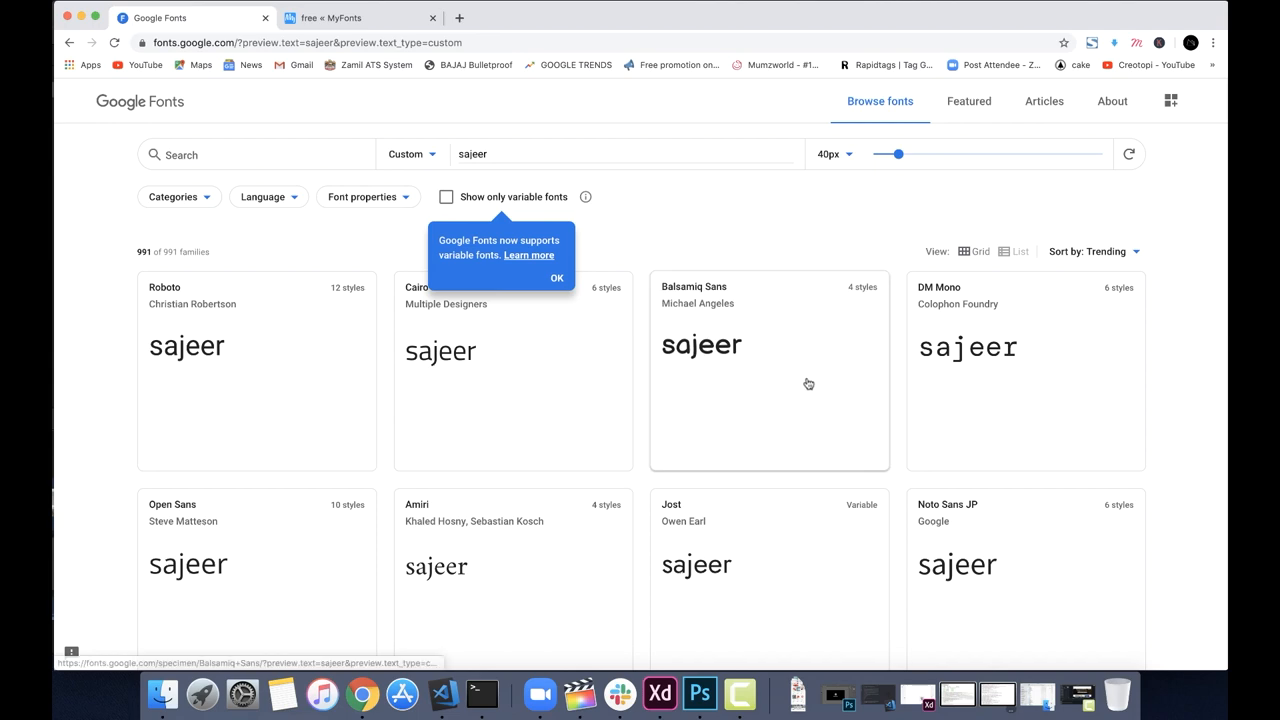
{"action": "scroll", "scroll_direction": "down", "scroll_amount": 3}
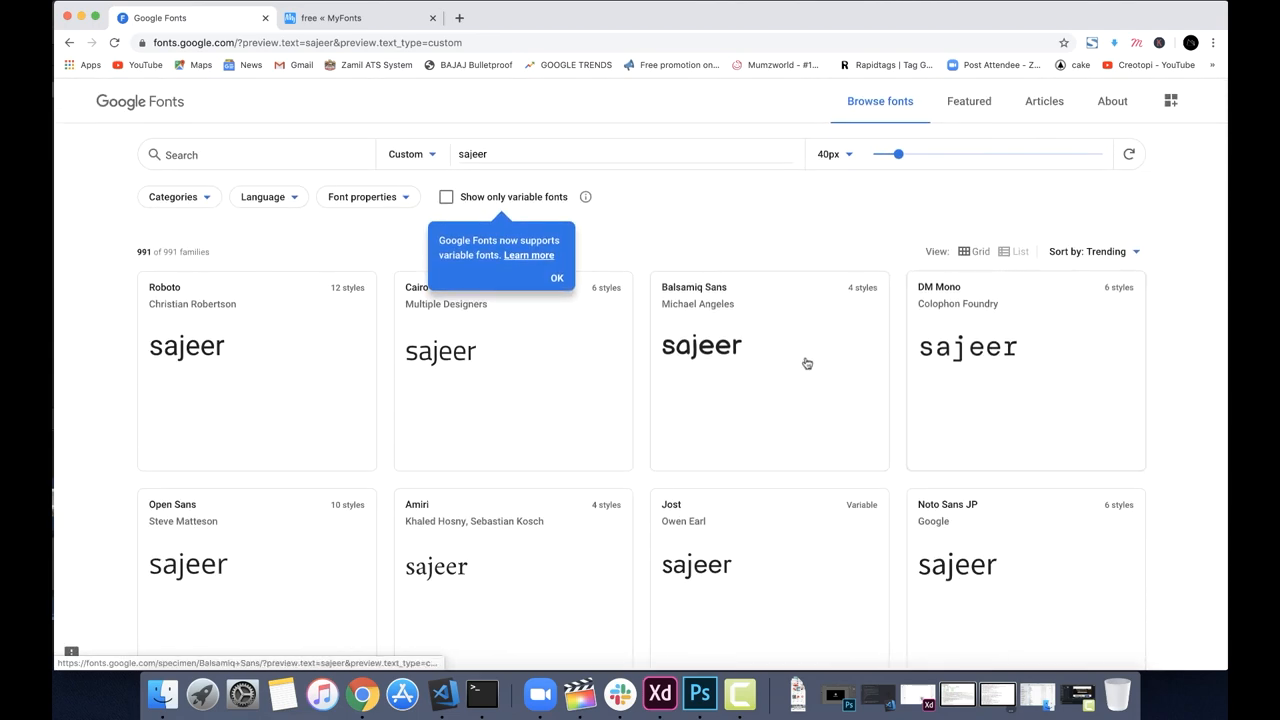
Open the Balsamiq Sans specimen page, browse its styles, and download the family zip.
{"action": "left_click", "coordinate": [700, 345]}
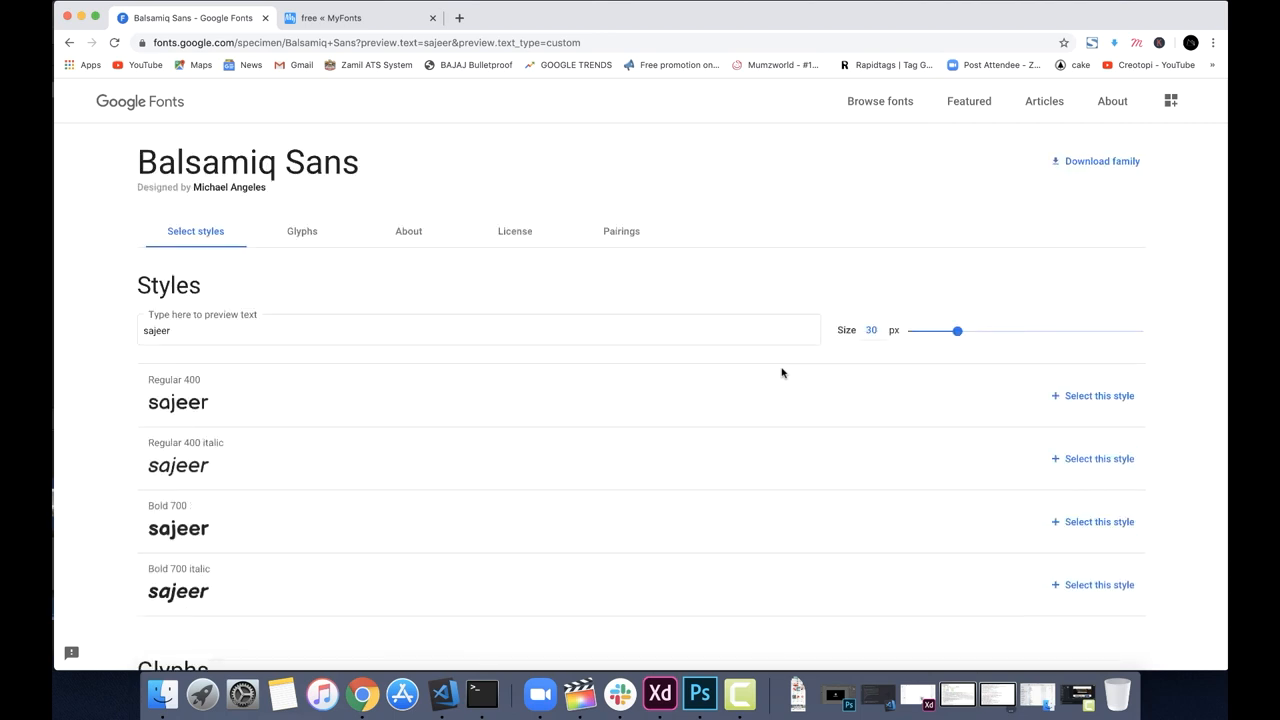
{"action": "scroll", "scroll_direction": "down", "scroll_amount": 3}
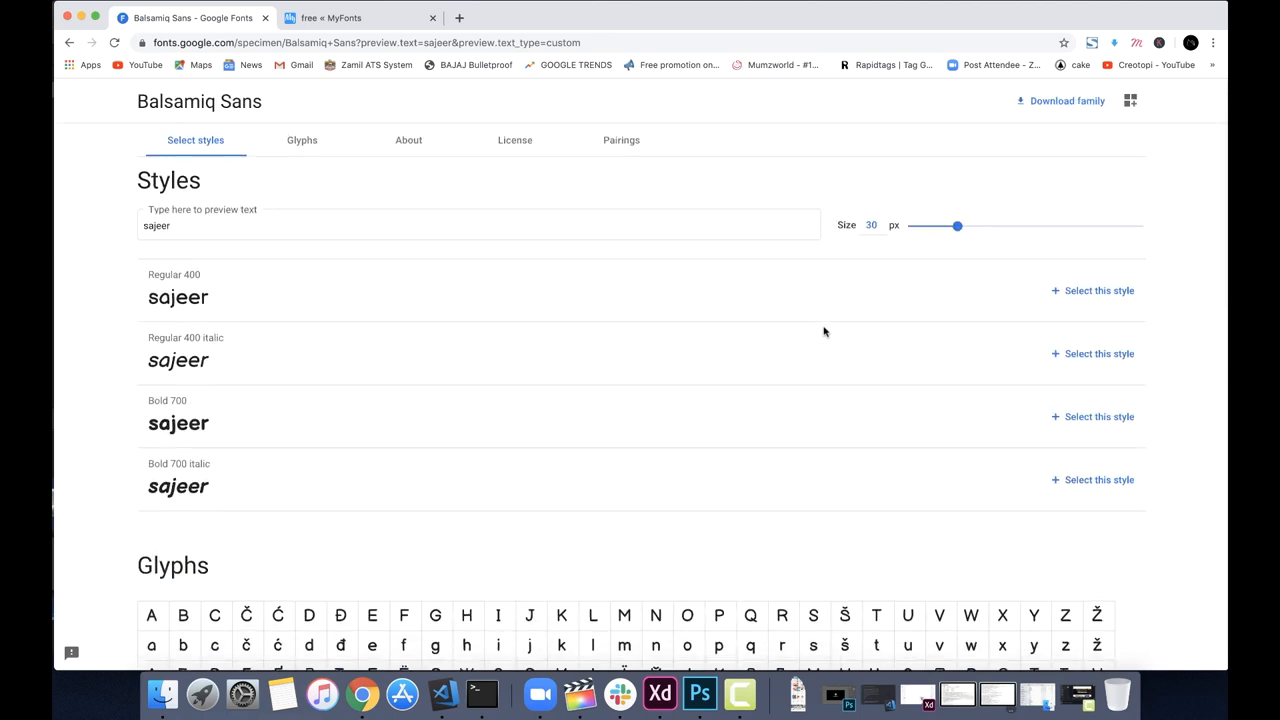
{"action": "left_click_drag", "start_coordinate": [960, 225], "coordinate": [1081, 225]}
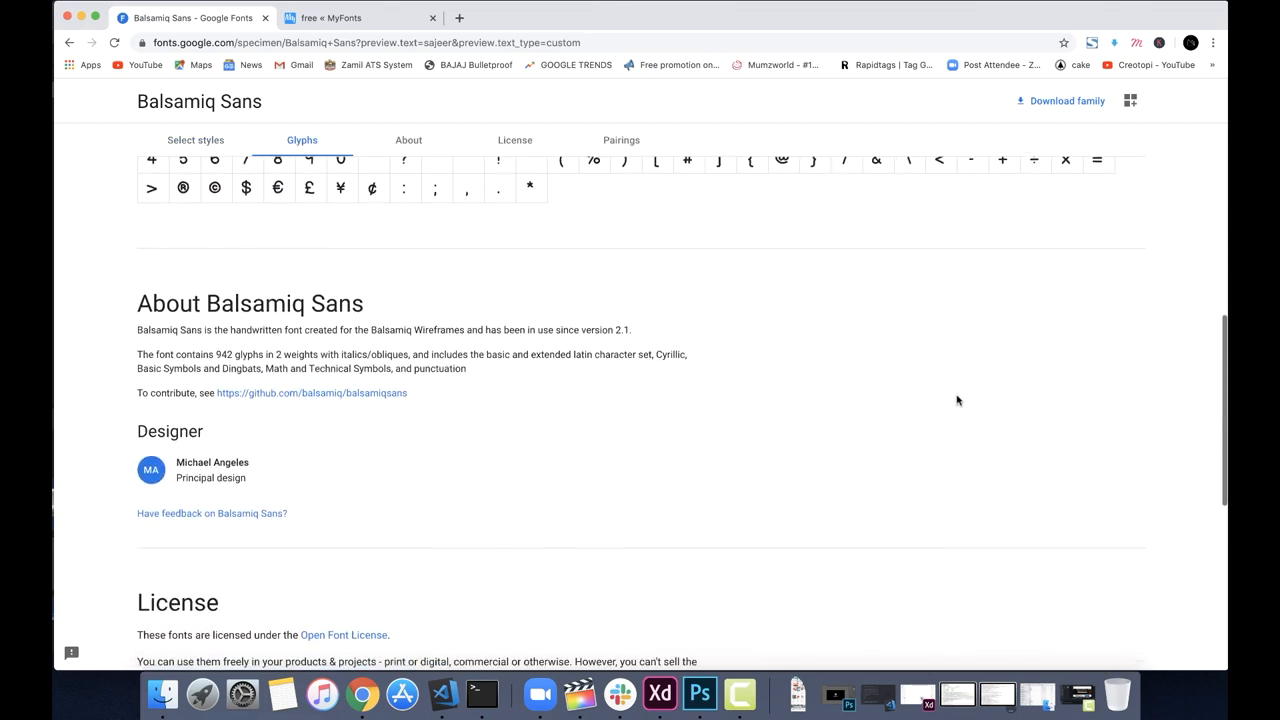
{"action": "left_click", "coordinate": [358, 18]}
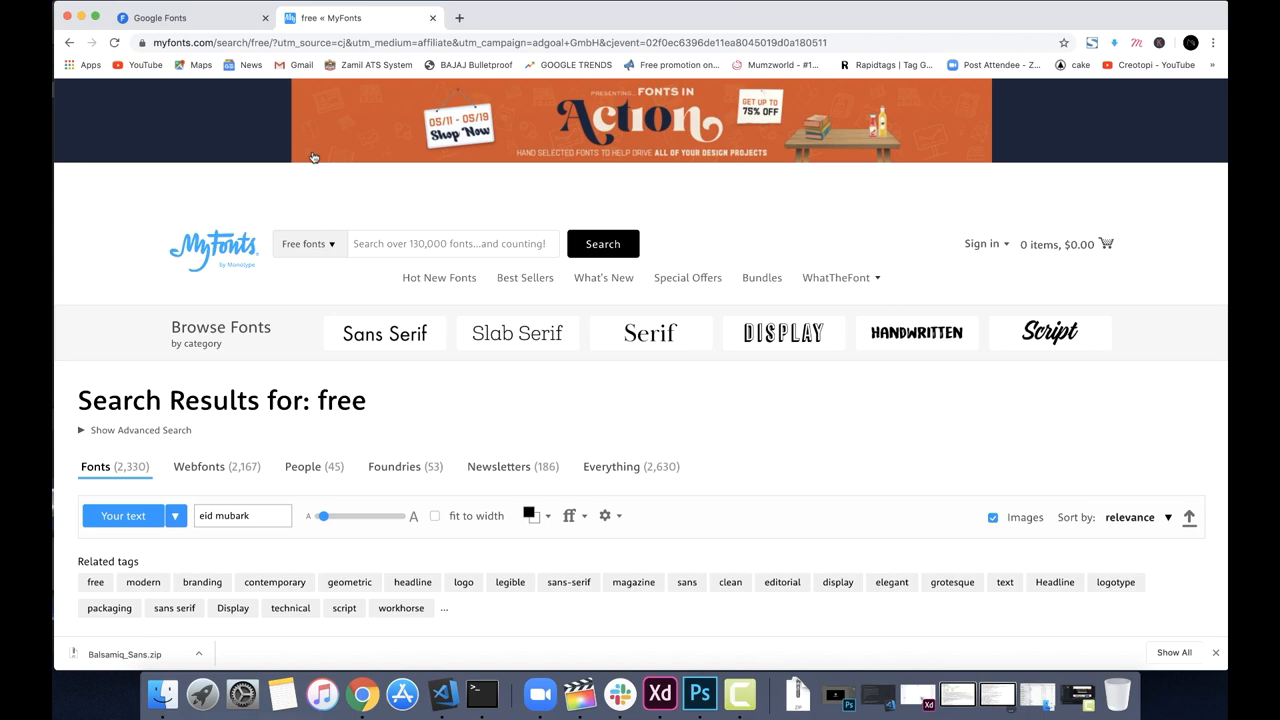
Check MyFonts' 'Free fonts' dropdown and scroll results like FreeDee, Uni Neue, Ropa Sans.
{"action": "scroll", "scroll_direction": "down", "scroll_amount": 3}
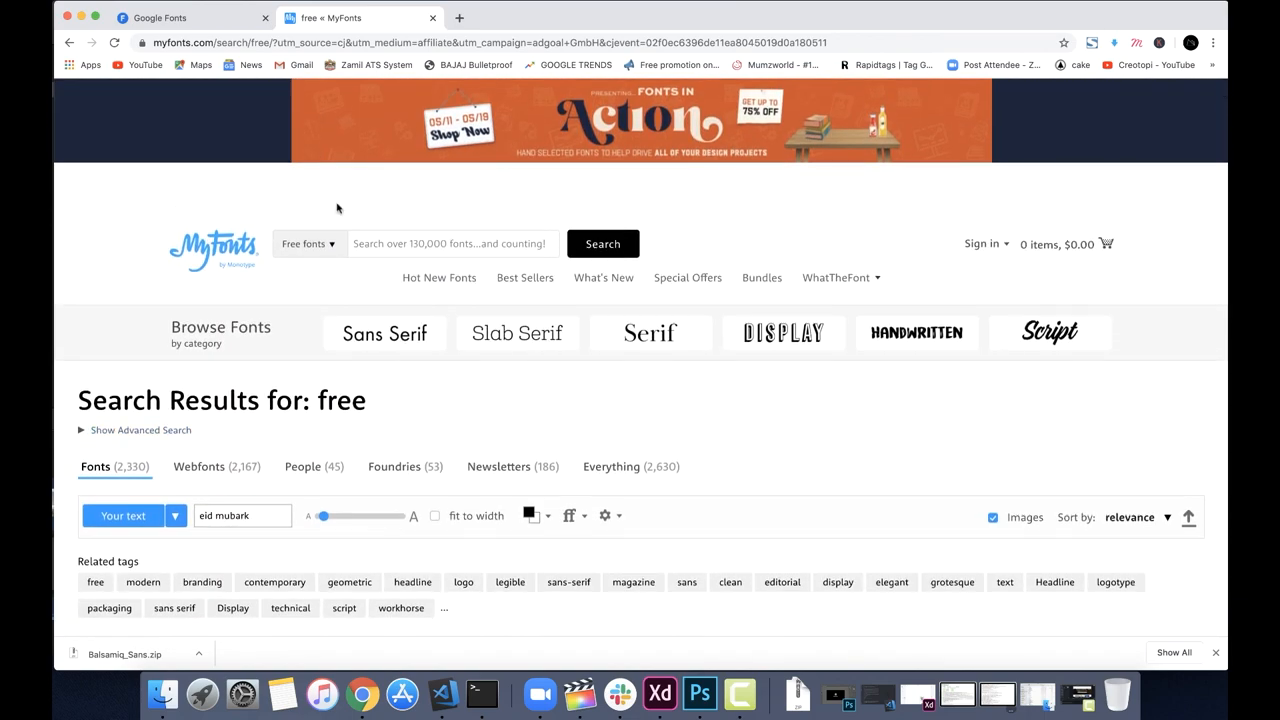
{"action": "left_click", "coordinate": [307, 243]}
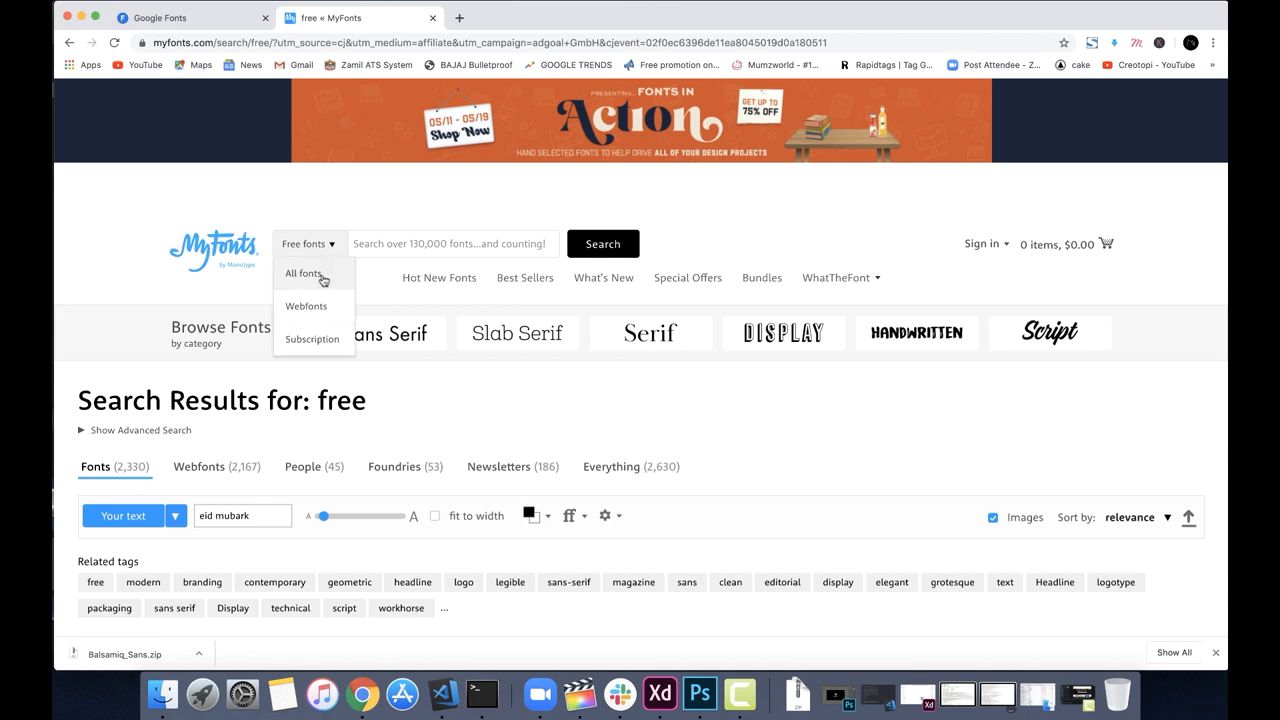
{"action": "mouse_move", "coordinate": [451, 395]}
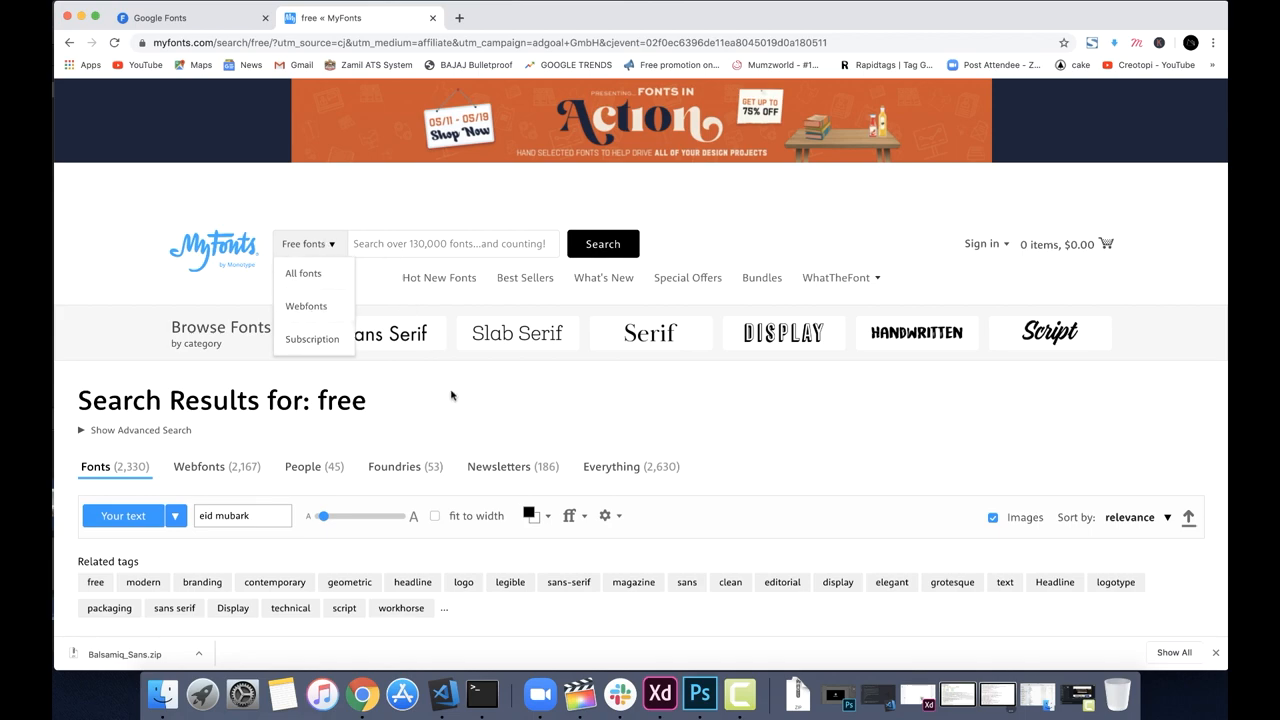
{"action": "scroll", "scroll_direction": "down", "scroll_amount": 3}
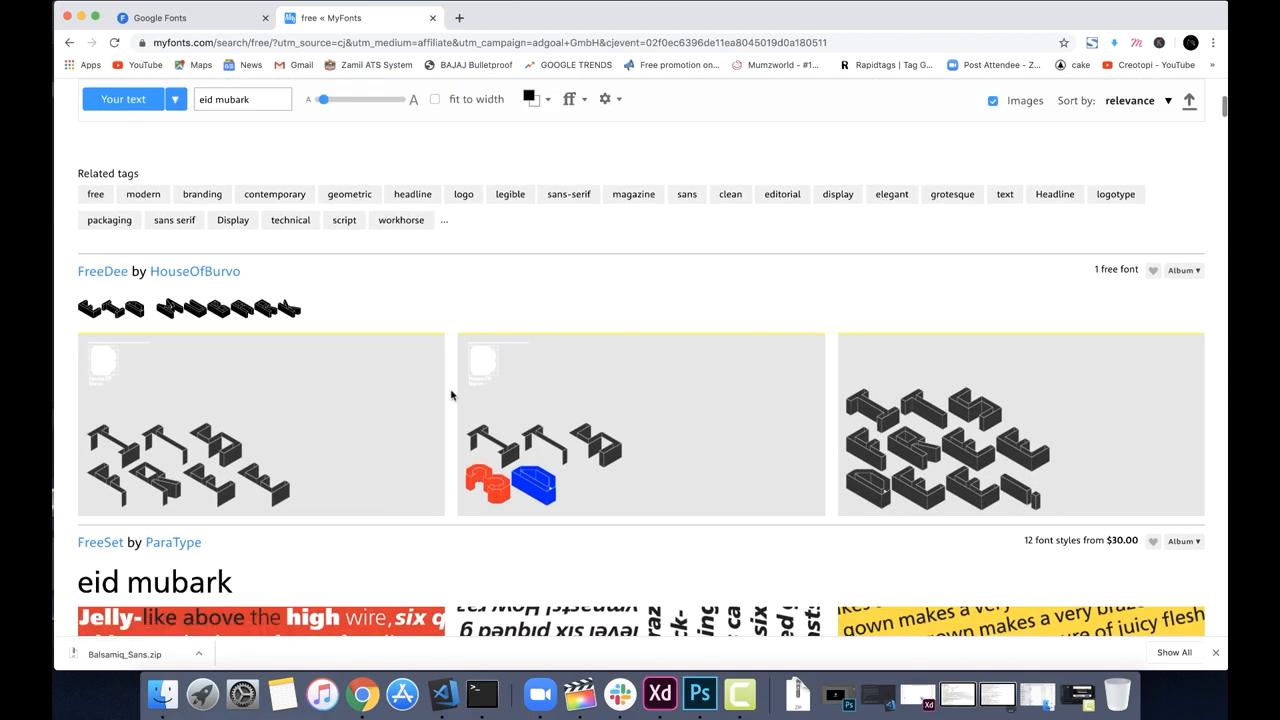
{"action": "scroll", "scroll_direction": "down", "scroll_amount": 3}
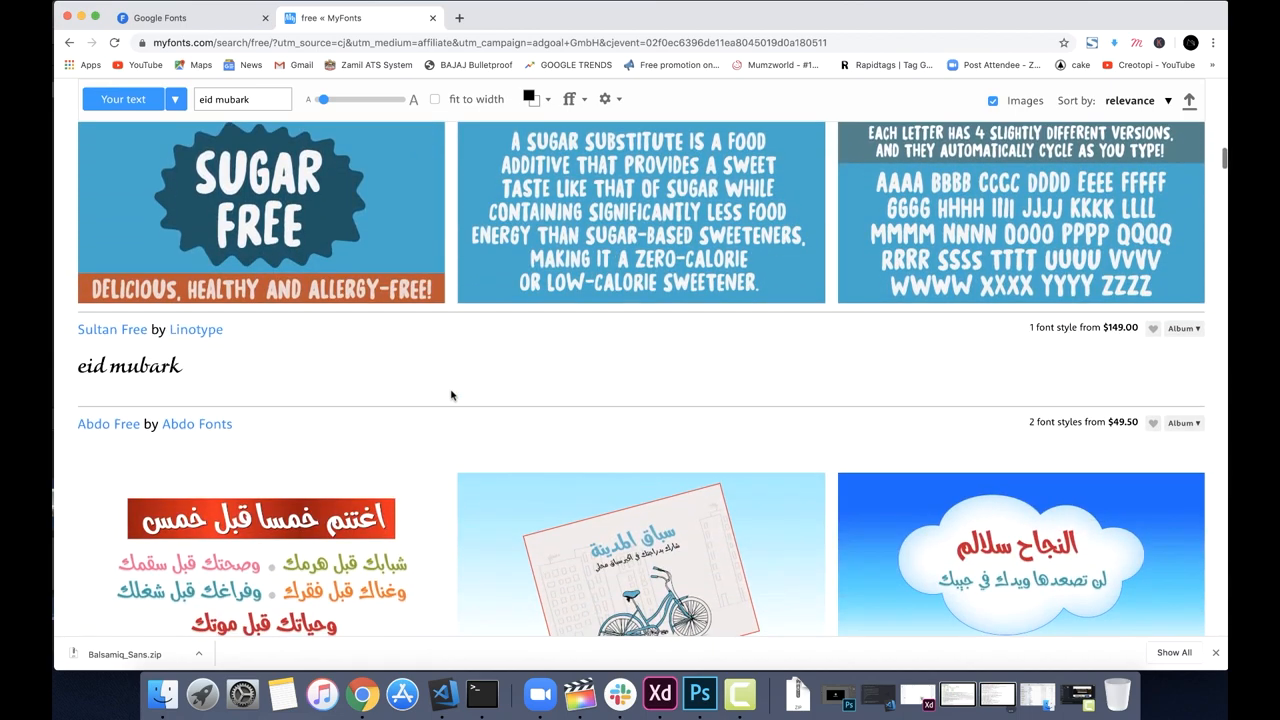
{"action": "scroll", "scroll_direction": "down", "scroll_amount": 3}
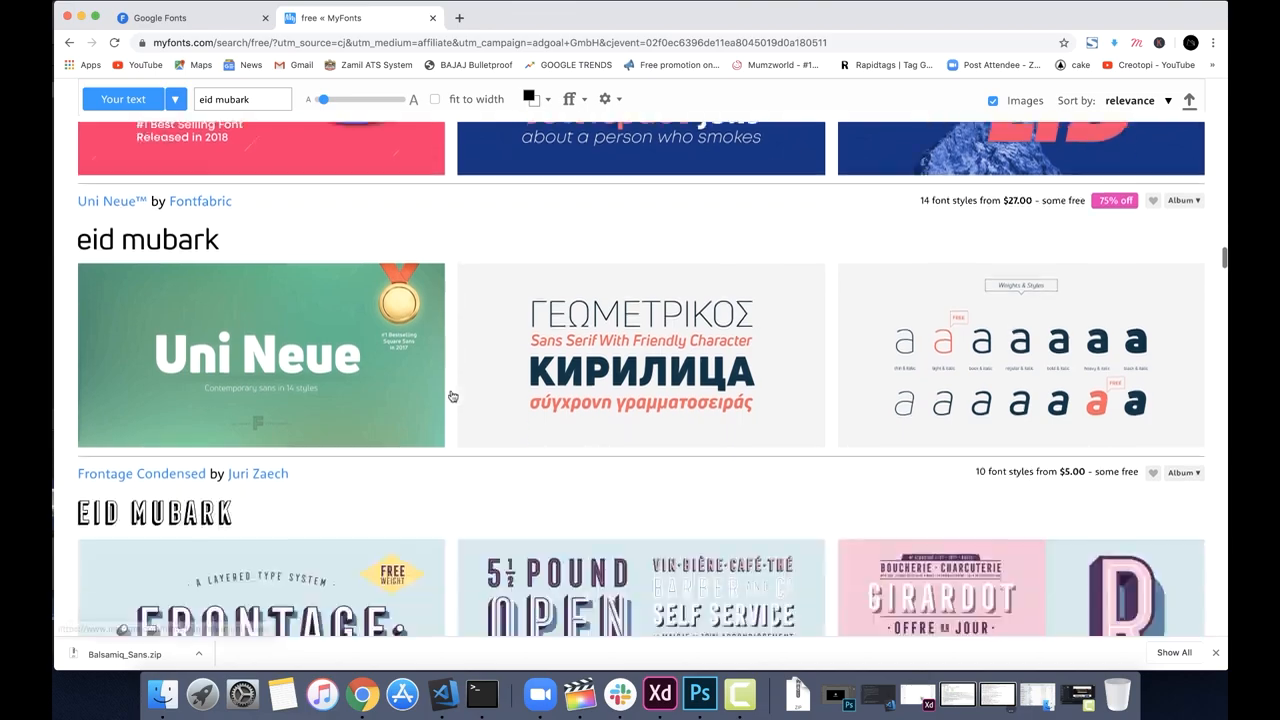
{"action": "scroll", "scroll_direction": "down", "scroll_amount": 3}
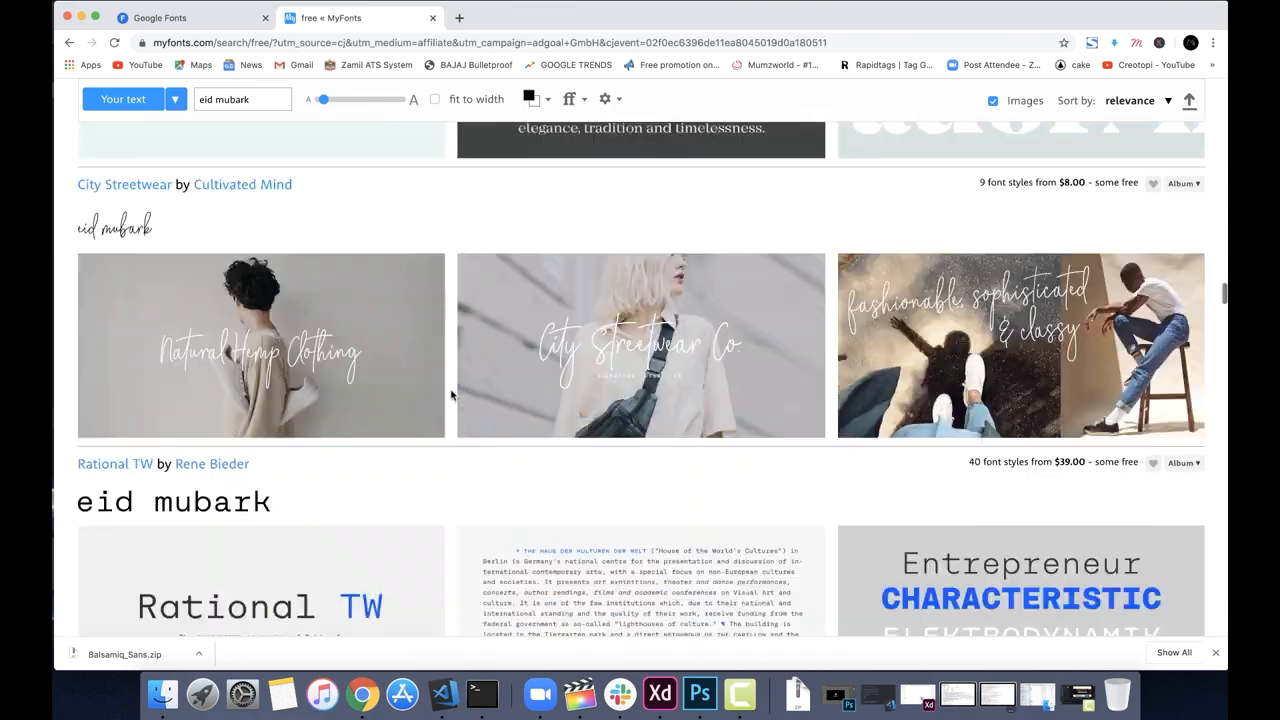
{"action": "scroll", "scroll_direction": "down", "scroll_amount": 3}
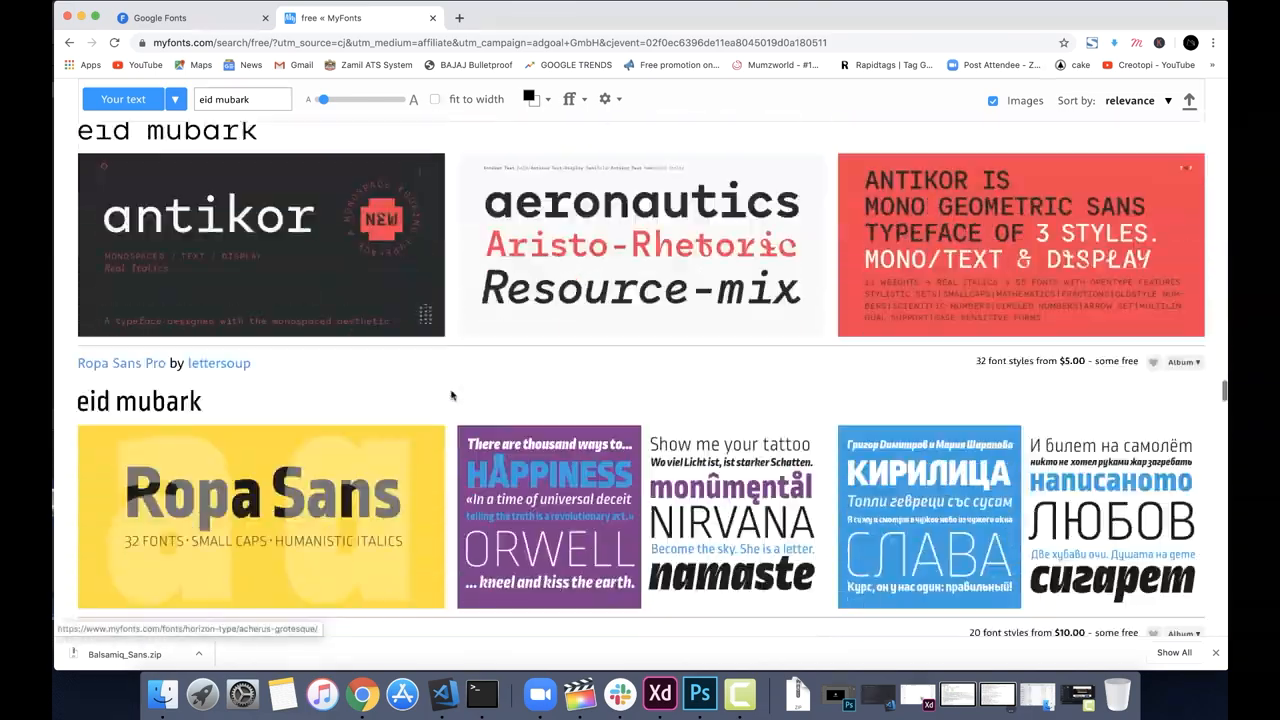
{"action": "scroll", "scroll_direction": "down", "scroll_amount": 3}
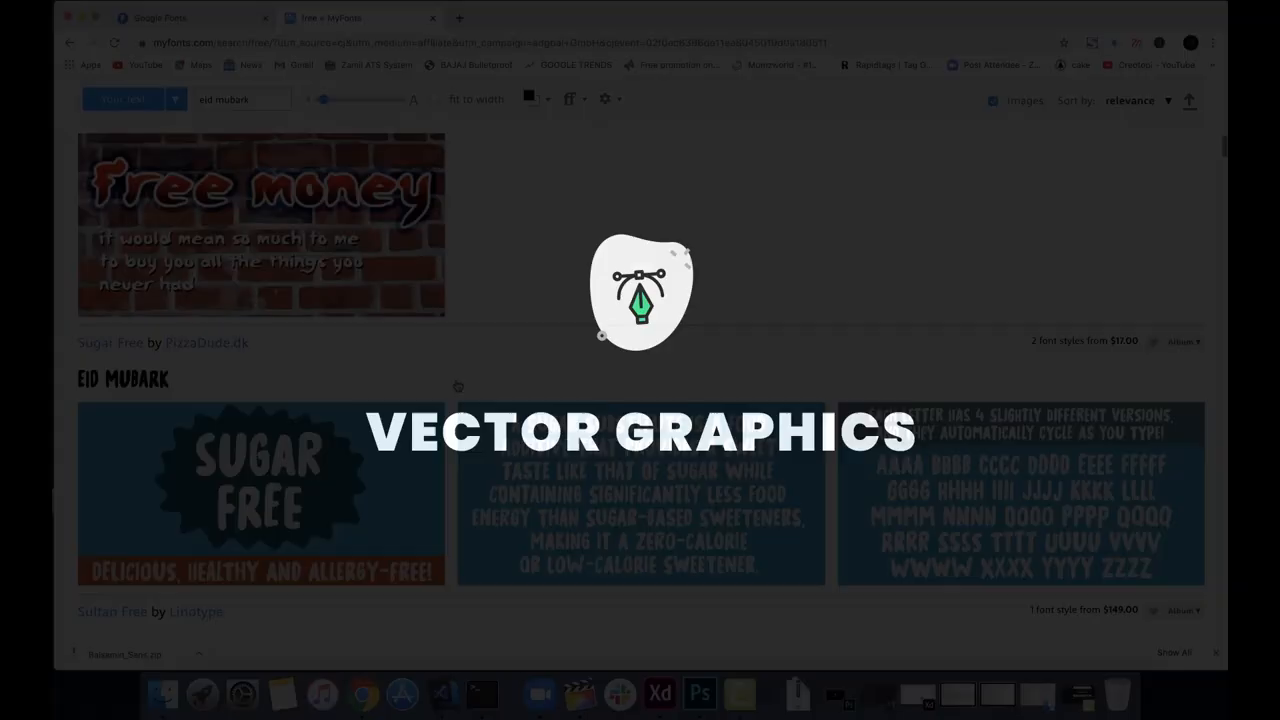
Browse Freepik's Choice grid and preview the Happy Mother's Day flower background vector.
{"action": "left_click", "coordinate": [355, 18]}
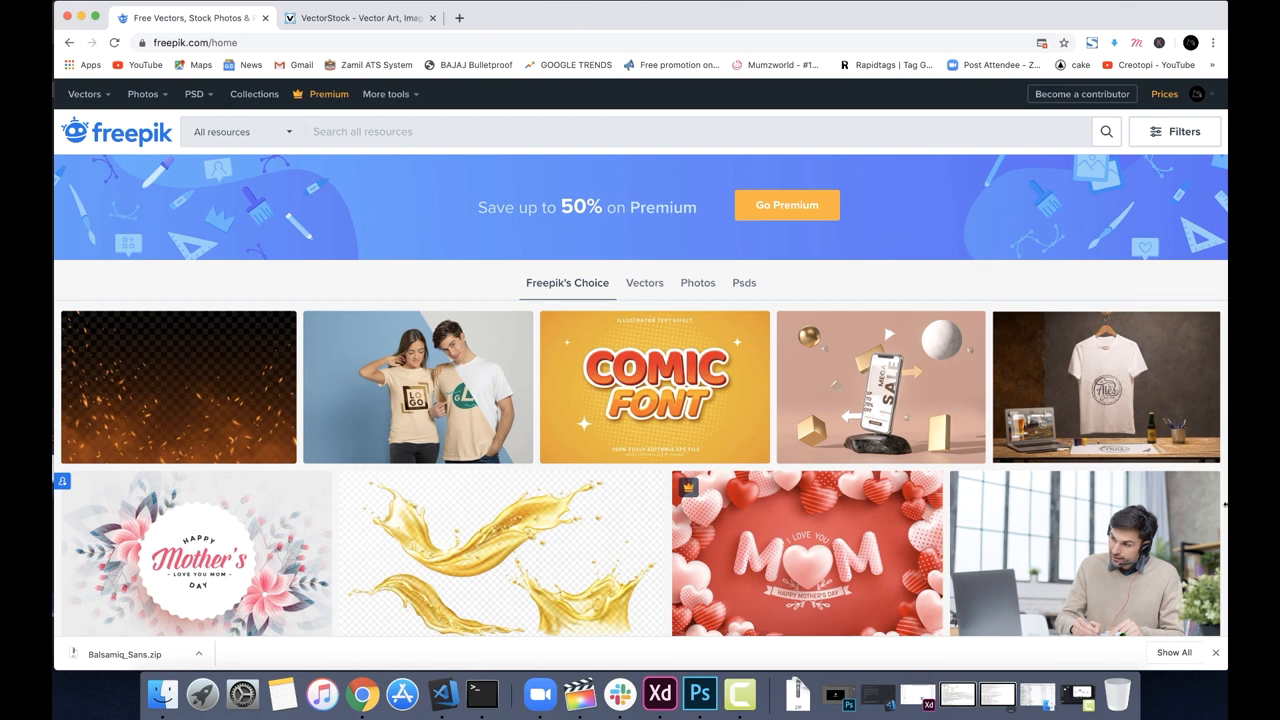
{"action": "mouse_move", "coordinate": [880, 387]}
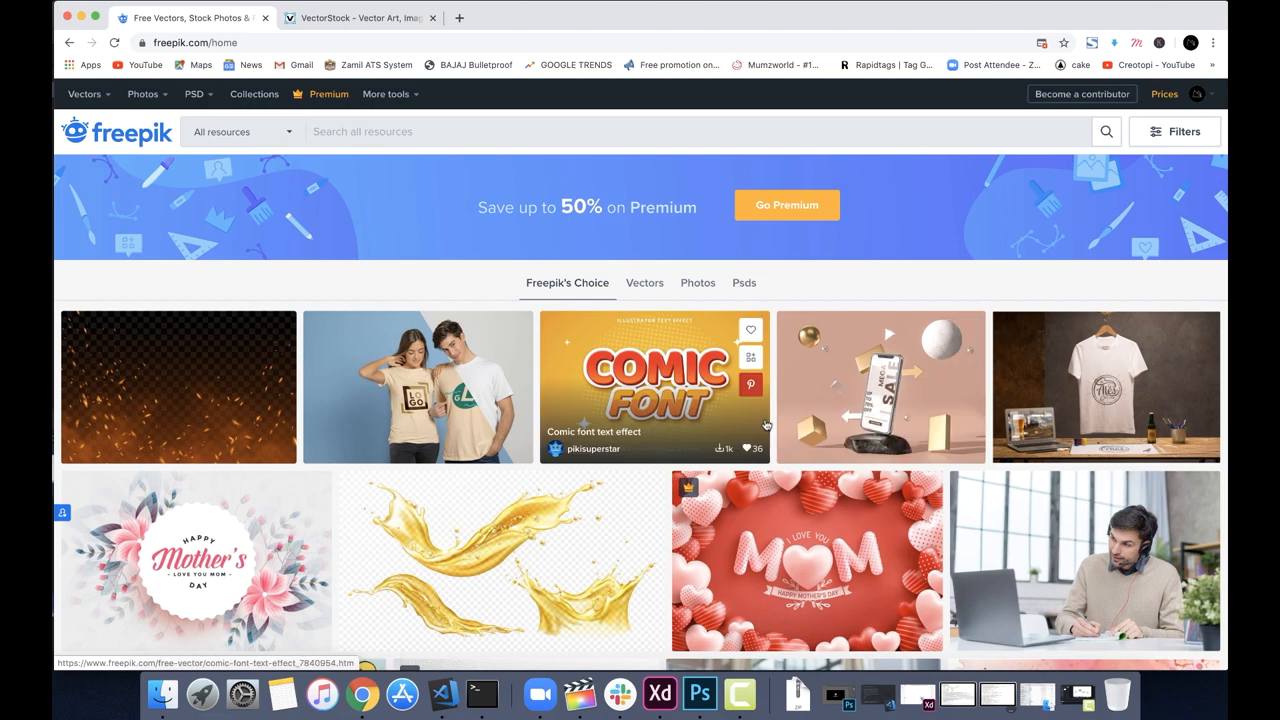
{"action": "scroll", "scroll_direction": "down", "scroll_amount": 3}
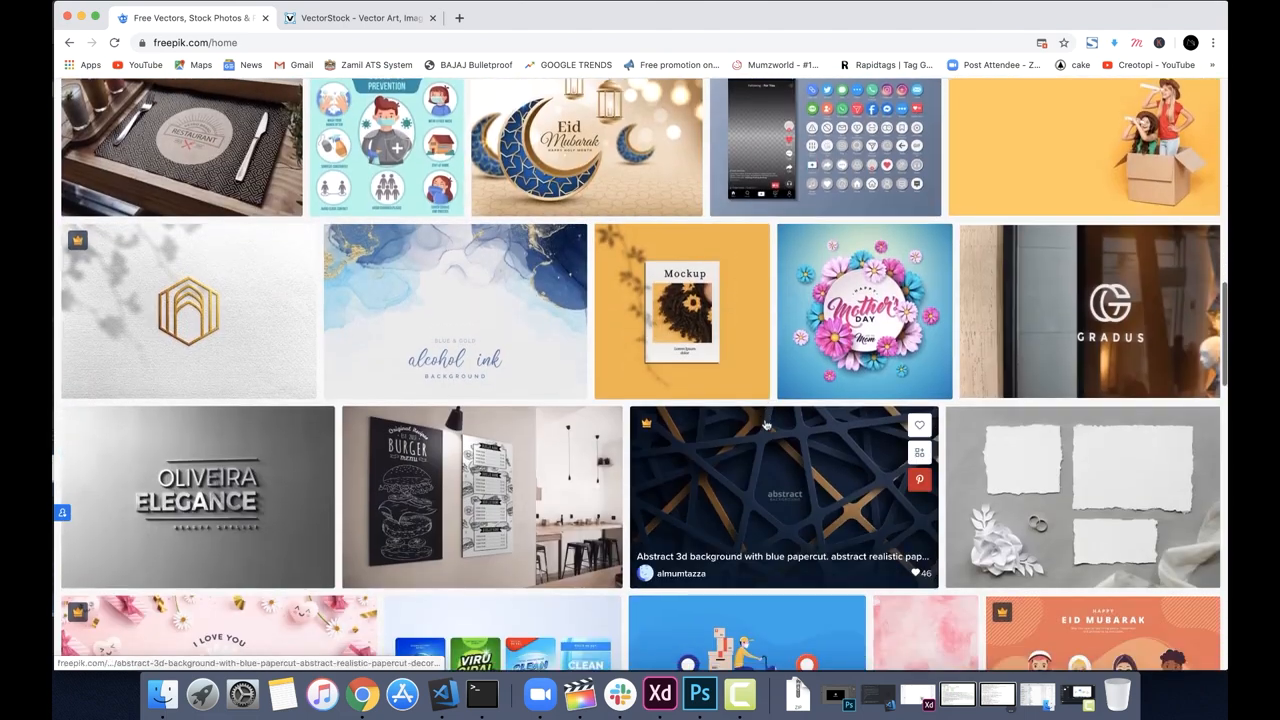
{"action": "scroll", "scroll_direction": "down", "scroll_amount": 3}
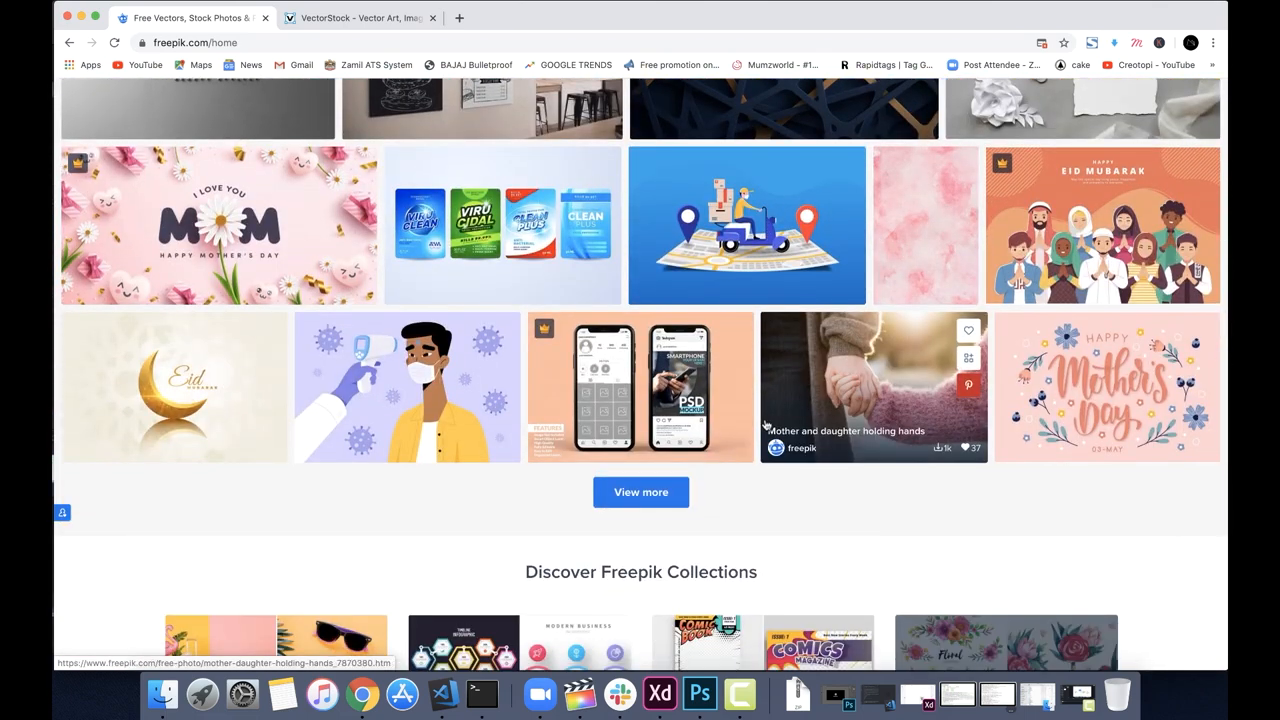
{"action": "scroll", "scroll_direction": "down", "scroll_amount": 3}
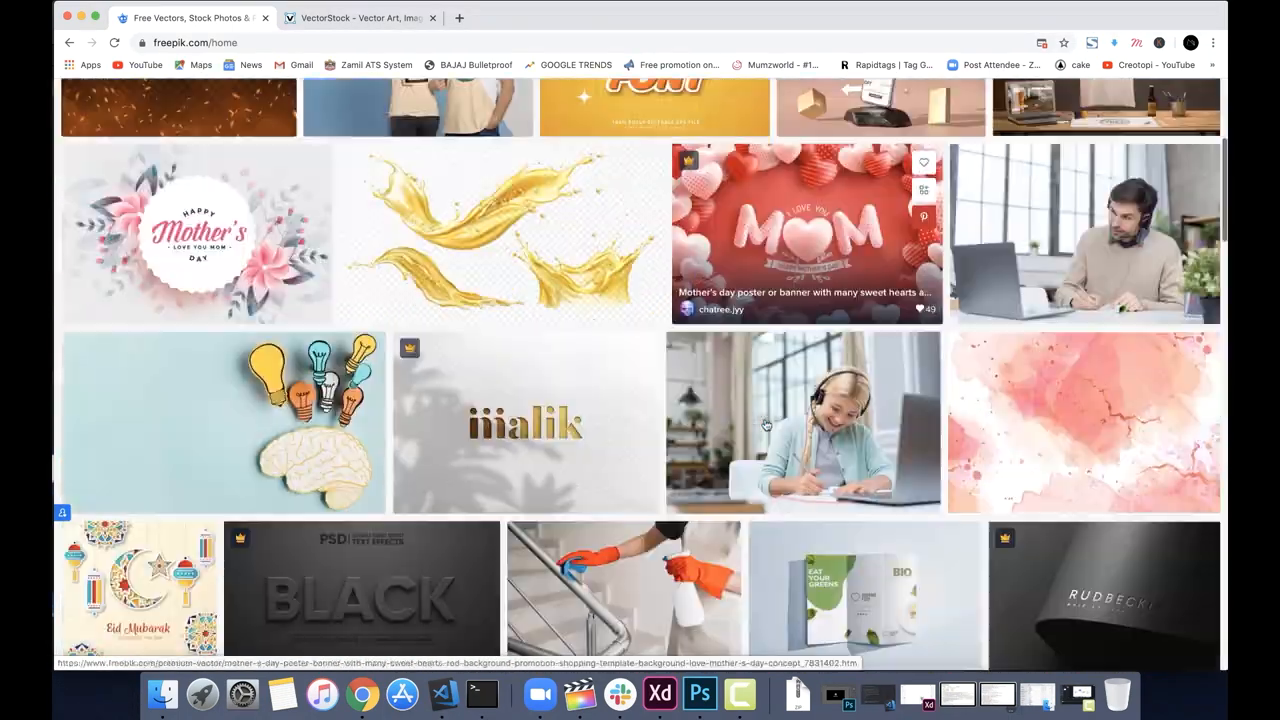
{"action": "left_click", "coordinate": [197, 234]}
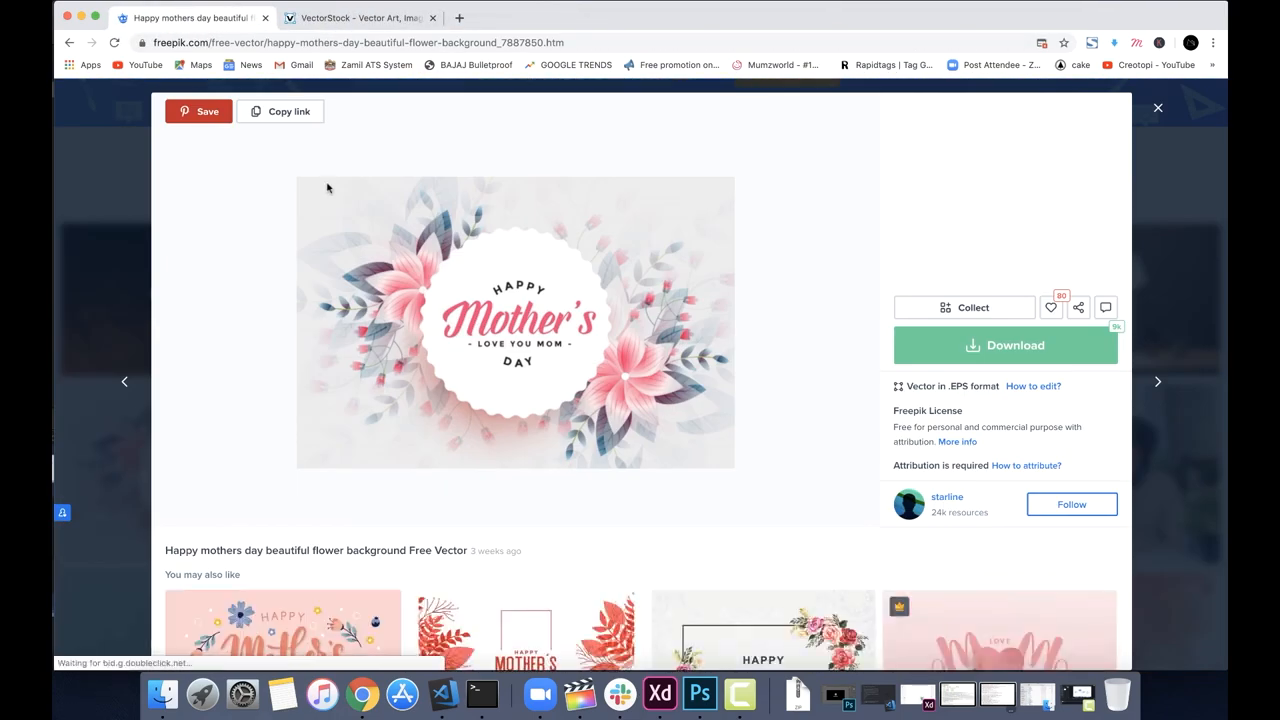
{"action": "left_click", "coordinate": [355, 18]}
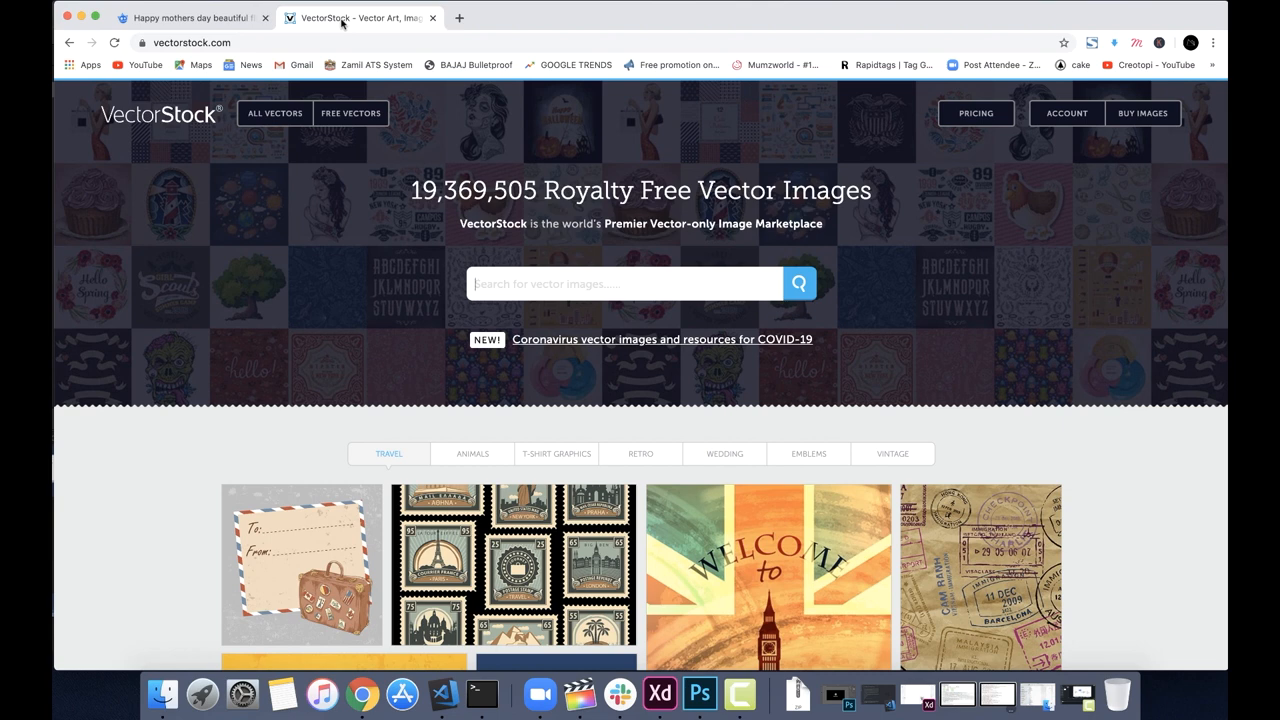
{"action": "mouse_move", "coordinate": [343, 24]}
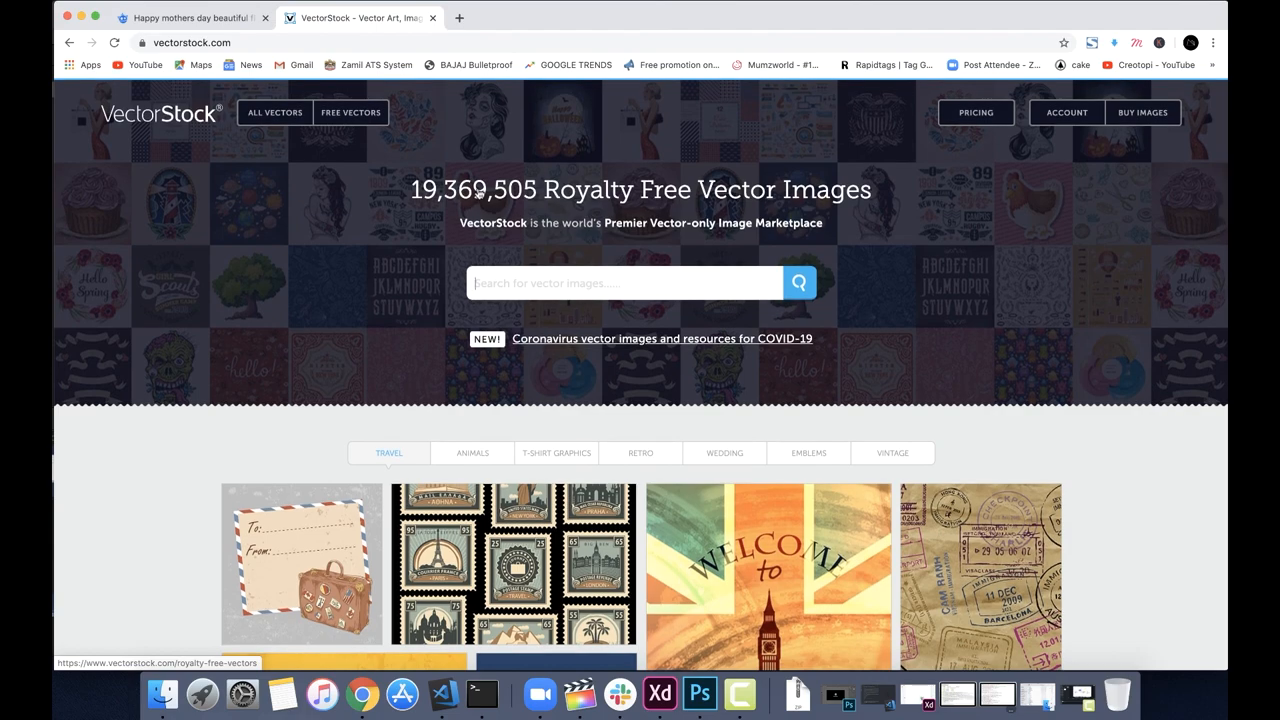
Filter VectorStock to free vectors and open the PINDOT COMPANY logo download page.
{"action": "scroll", "scroll_direction": "down", "scroll_amount": 3}
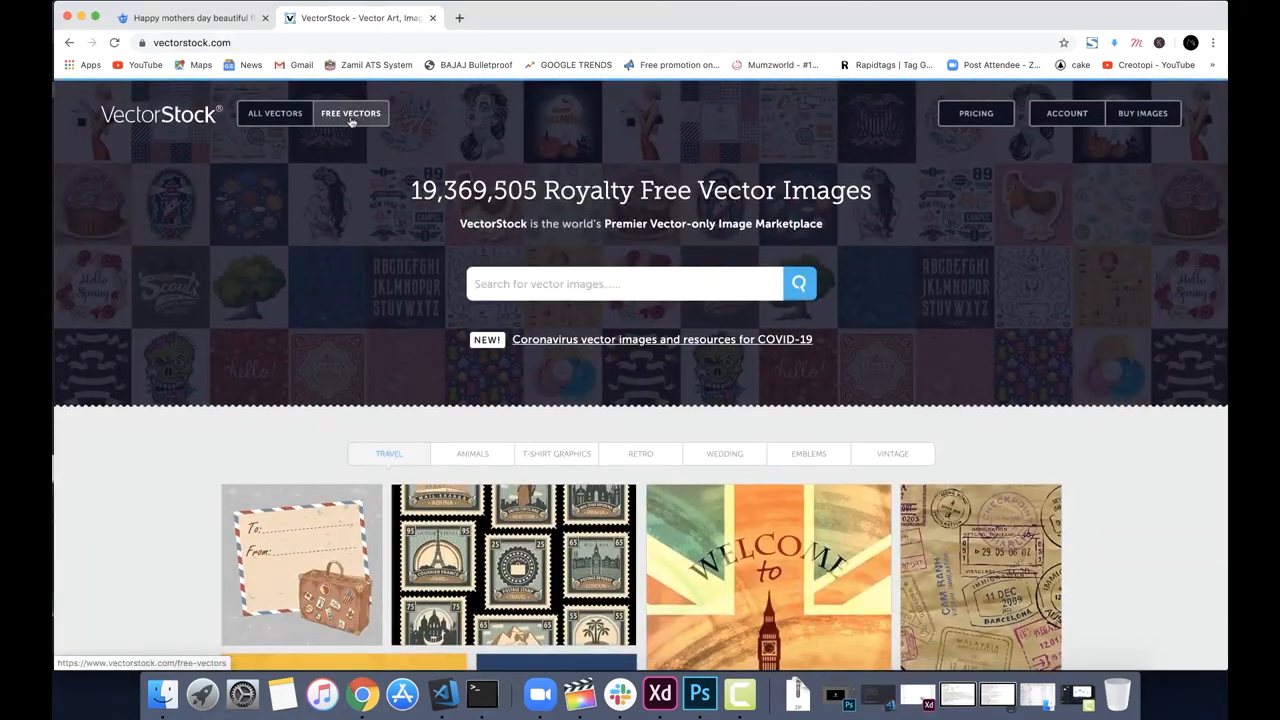
{"action": "left_click", "coordinate": [350, 113]}
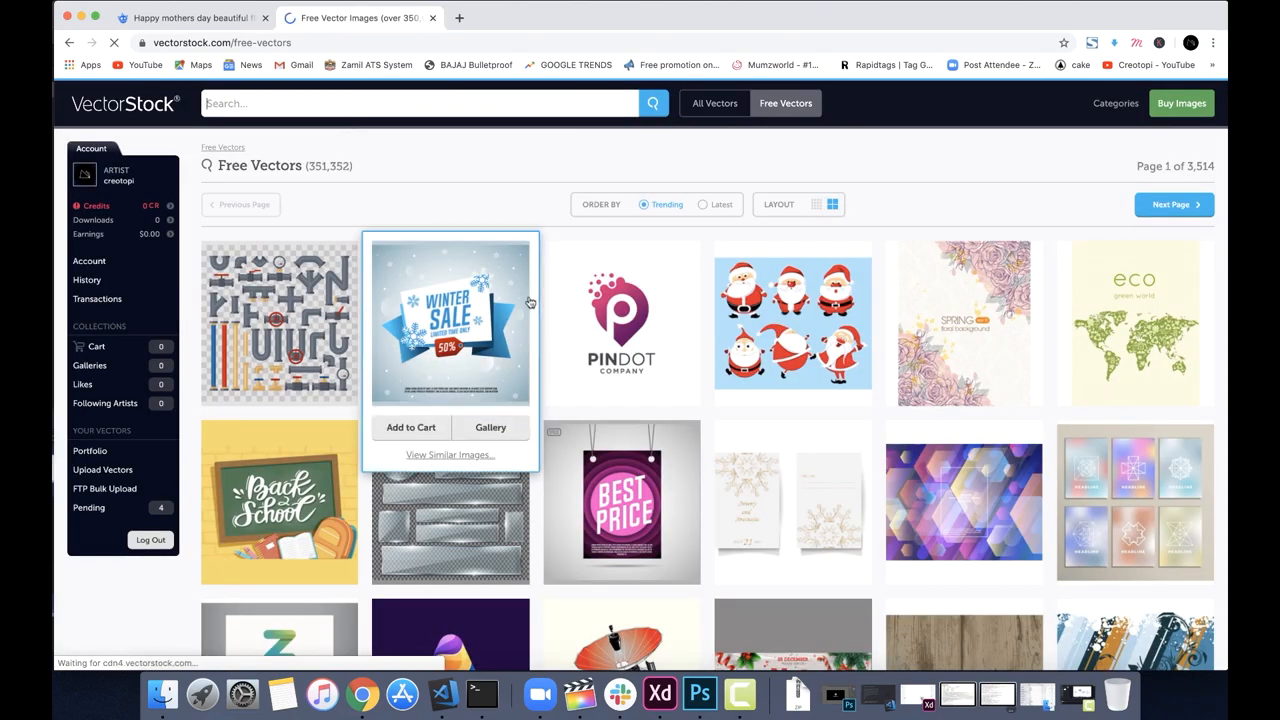
{"action": "scroll", "scroll_direction": "down", "scroll_amount": 3}
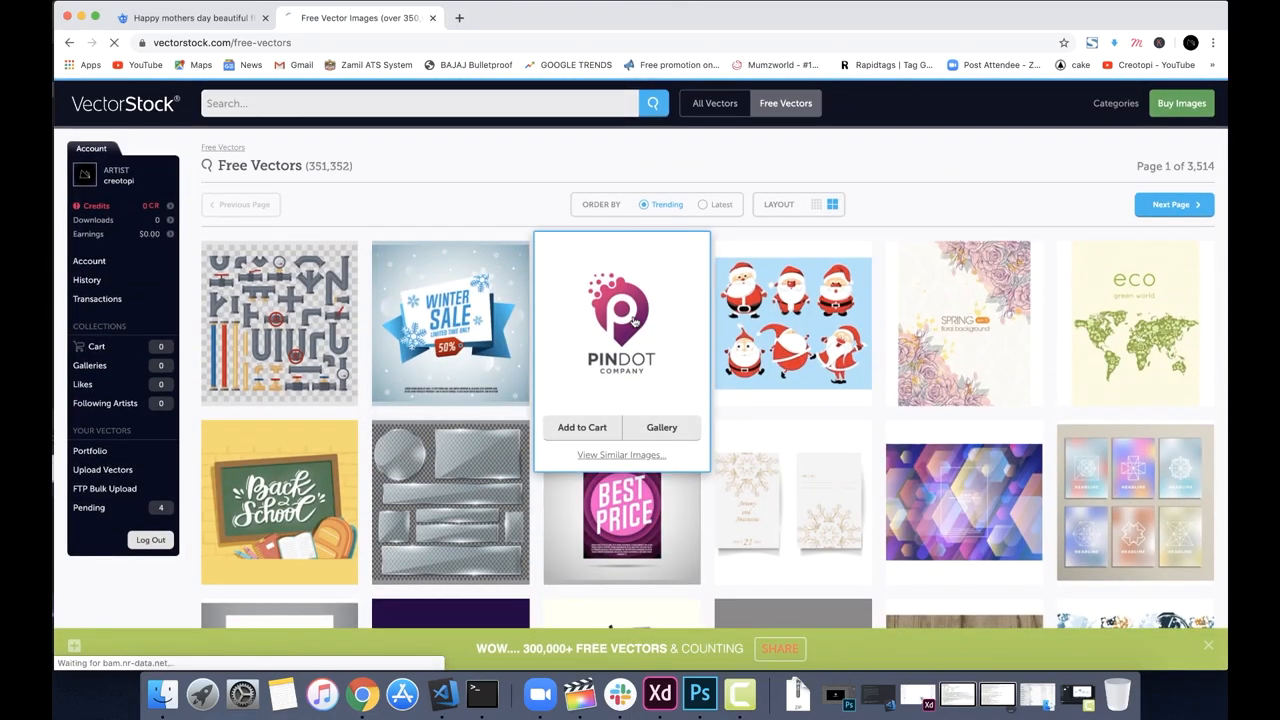
{"action": "left_click", "coordinate": [620, 320]}
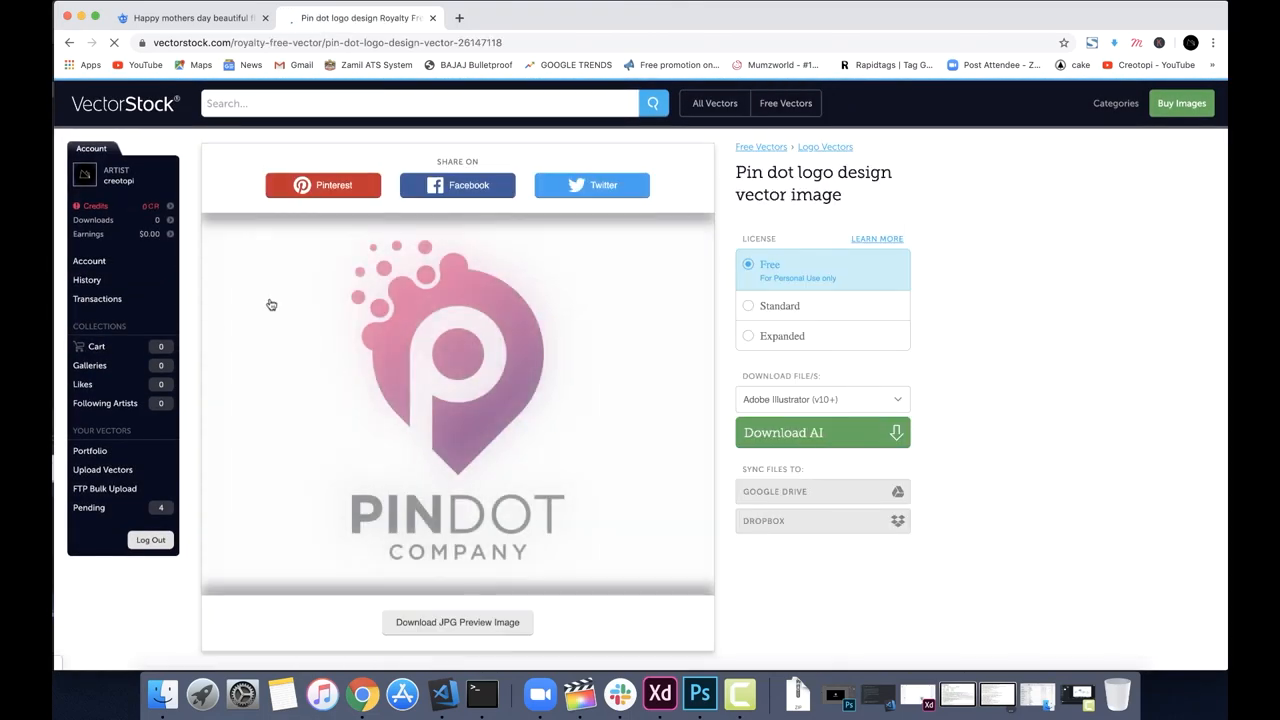
{"action": "scroll", "scroll_direction": "down", "scroll_amount": 3}
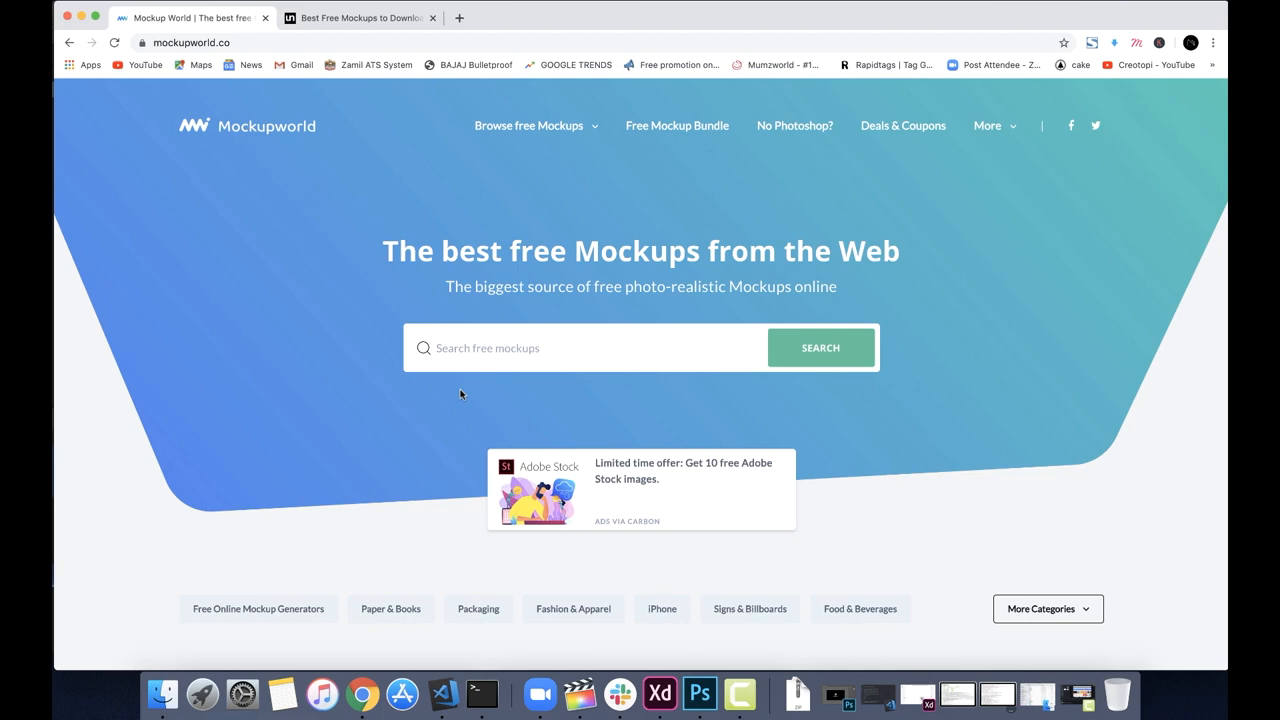
Scroll Mockupworld's homepage through featured mockups, bundle offer and newsletter, then back to top.
{"action": "scroll", "scroll_direction": "down", "scroll_amount": 3}
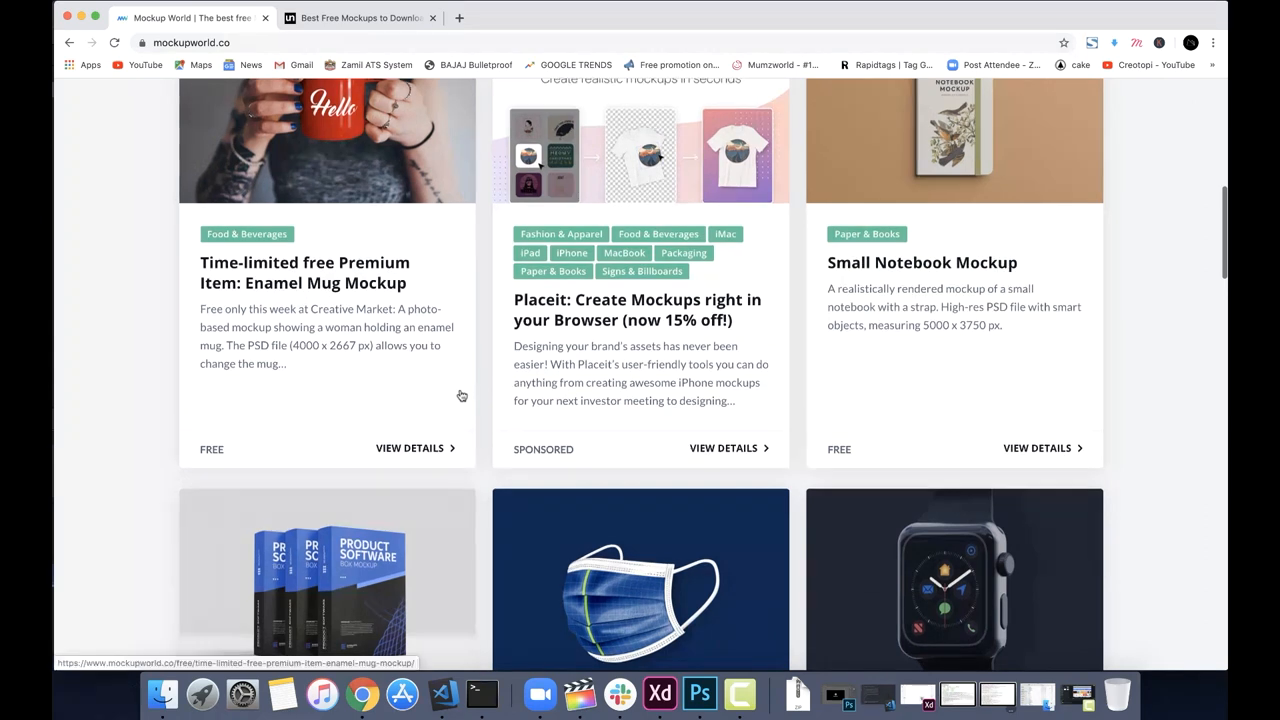
{"action": "scroll", "scroll_direction": "down", "scroll_amount": 3}
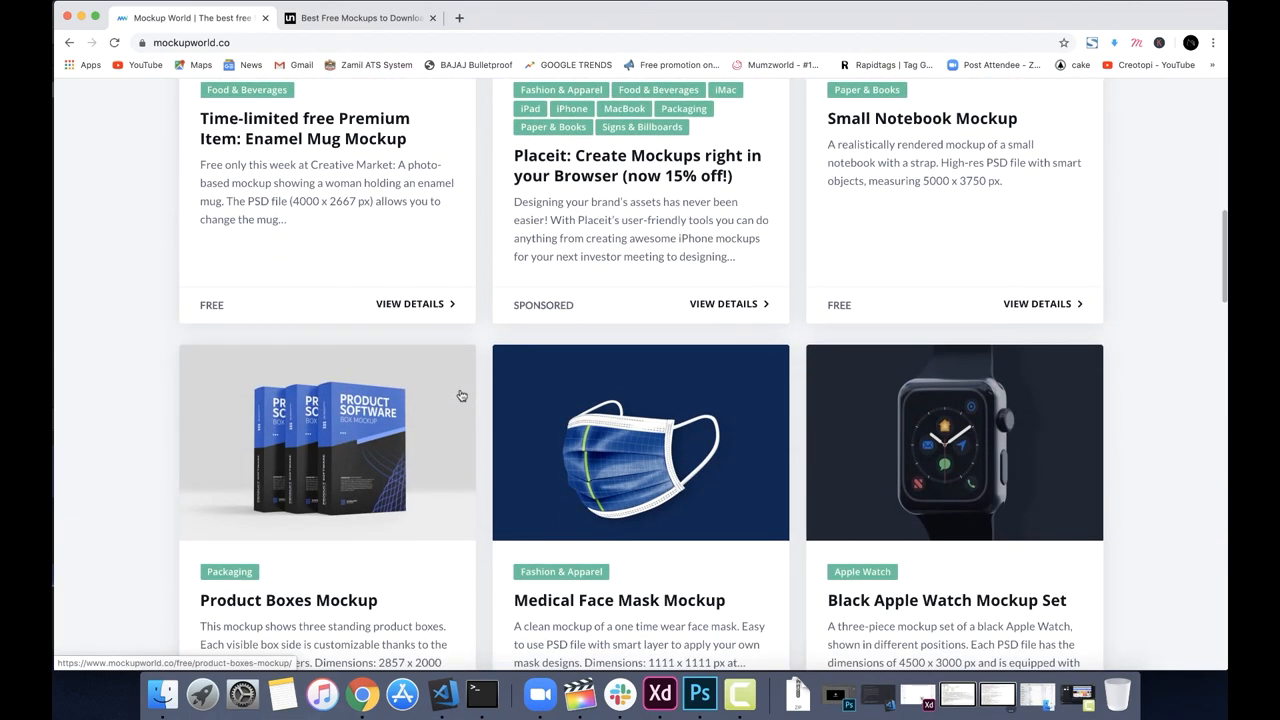
{"action": "scroll", "scroll_direction": "down", "scroll_amount": 3}
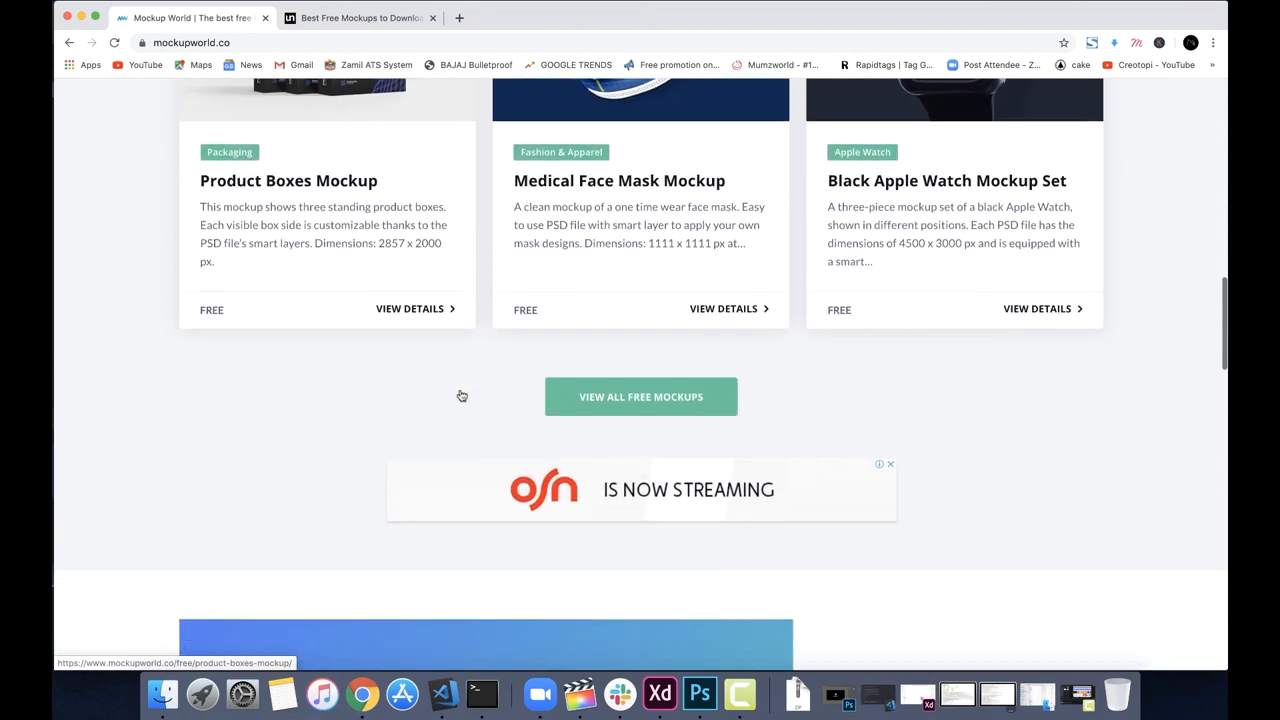
{"action": "scroll", "scroll_direction": "down", "scroll_amount": 3}
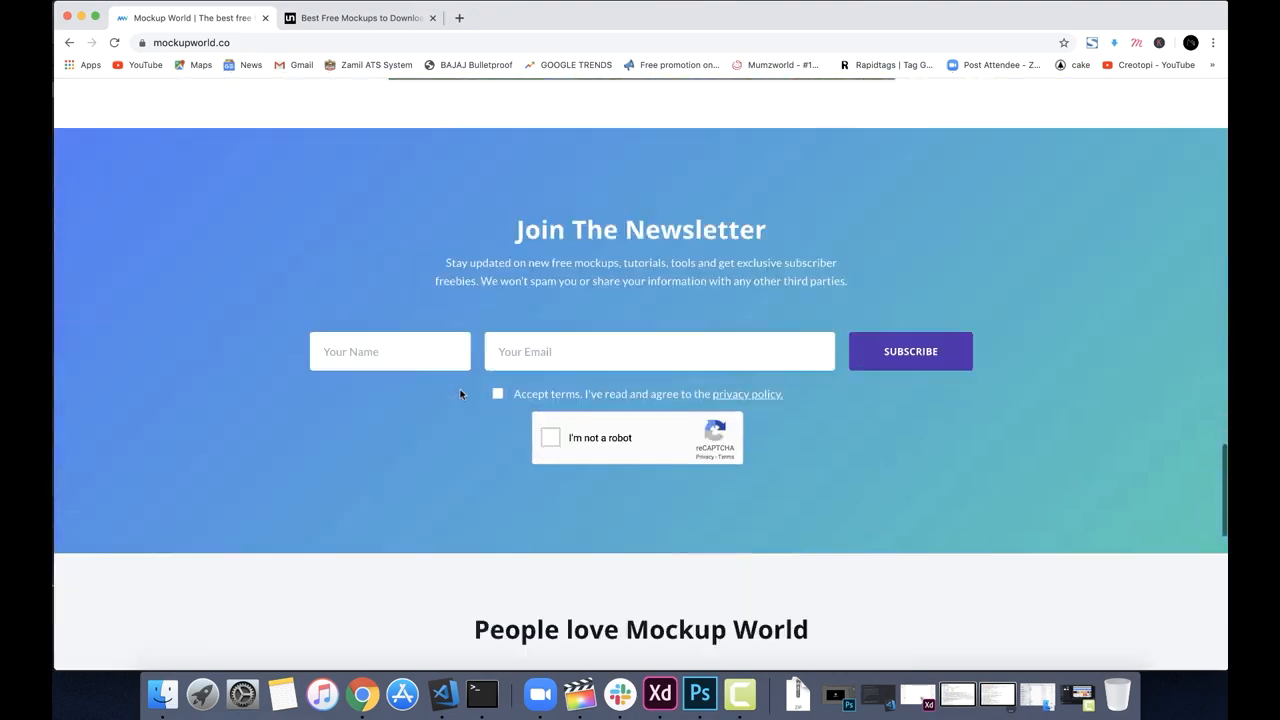
{"action": "scroll", "scroll_direction": "up", "scroll_amount": 3}
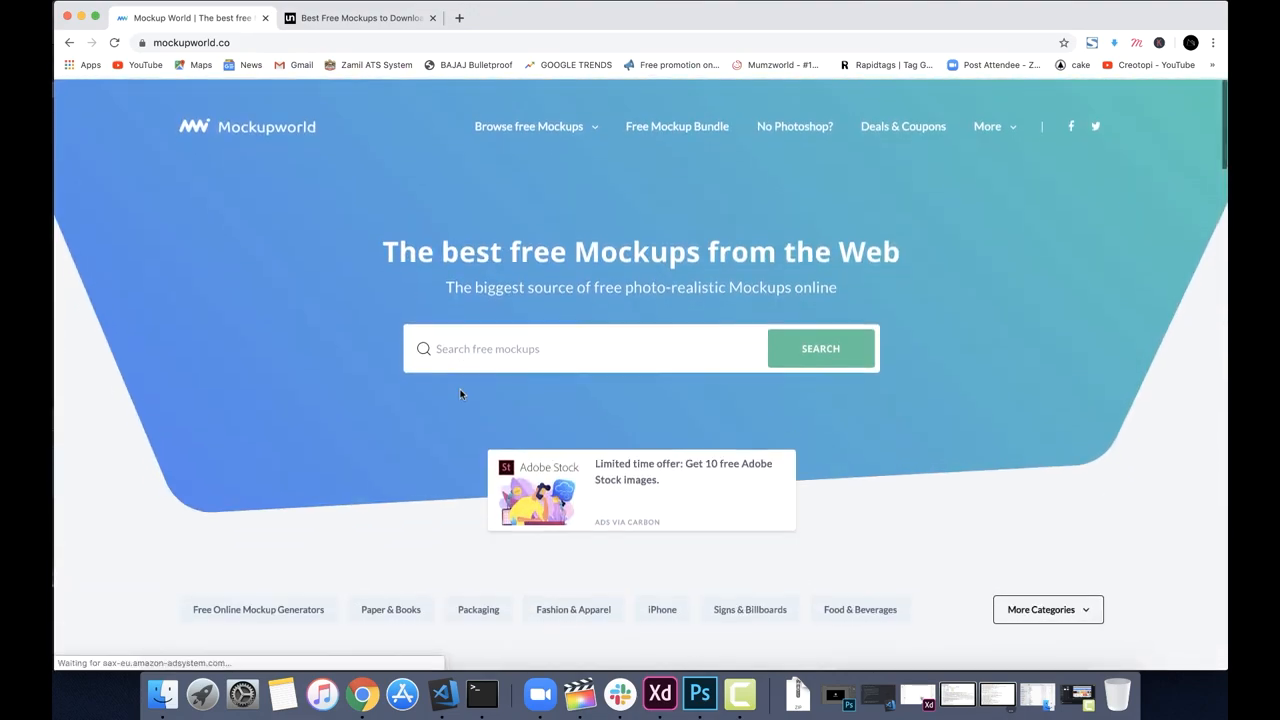
{"action": "scroll", "scroll_direction": "down", "scroll_amount": 3}
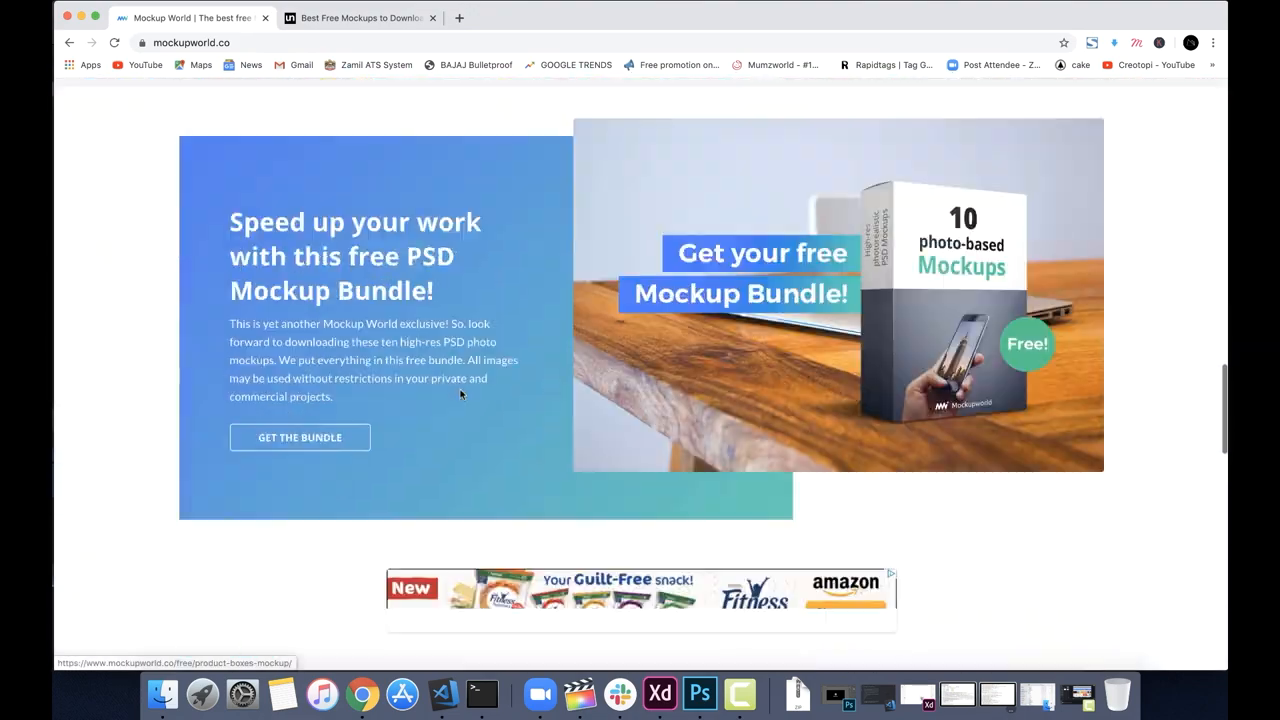
{"action": "scroll", "scroll_direction": "up", "scroll_amount": 3}
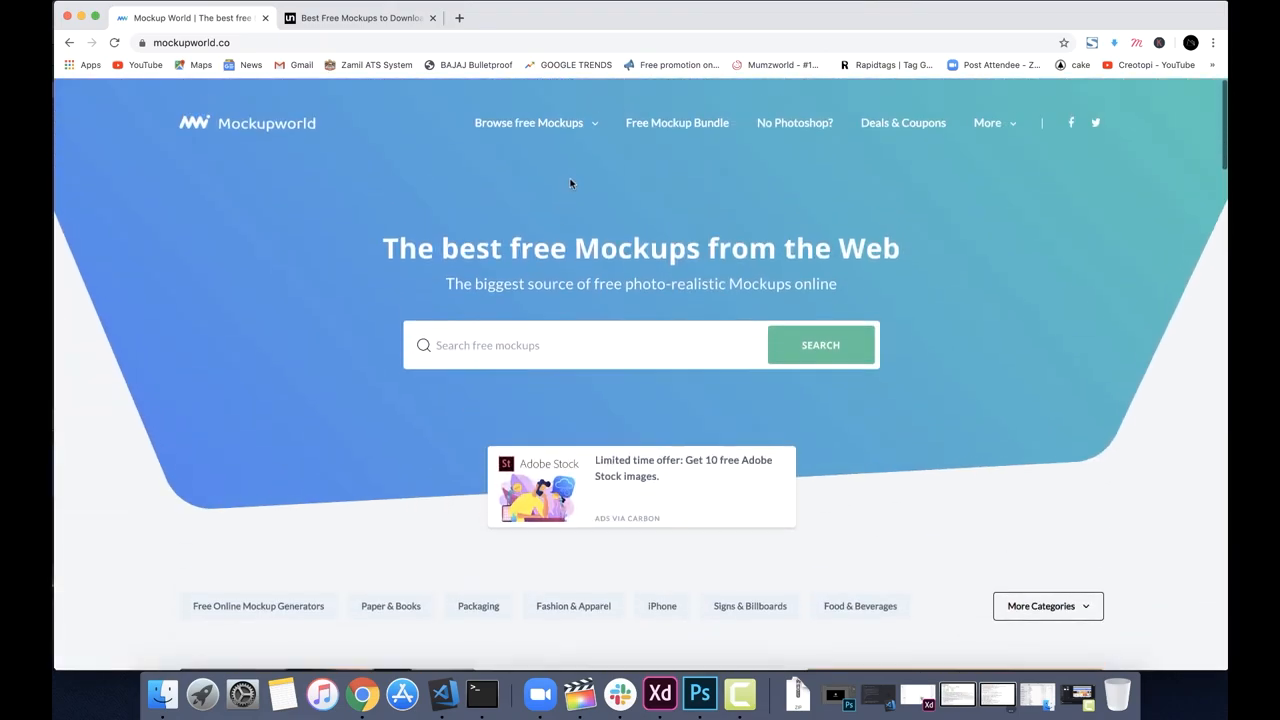
{"action": "left_click", "coordinate": [529, 122]}
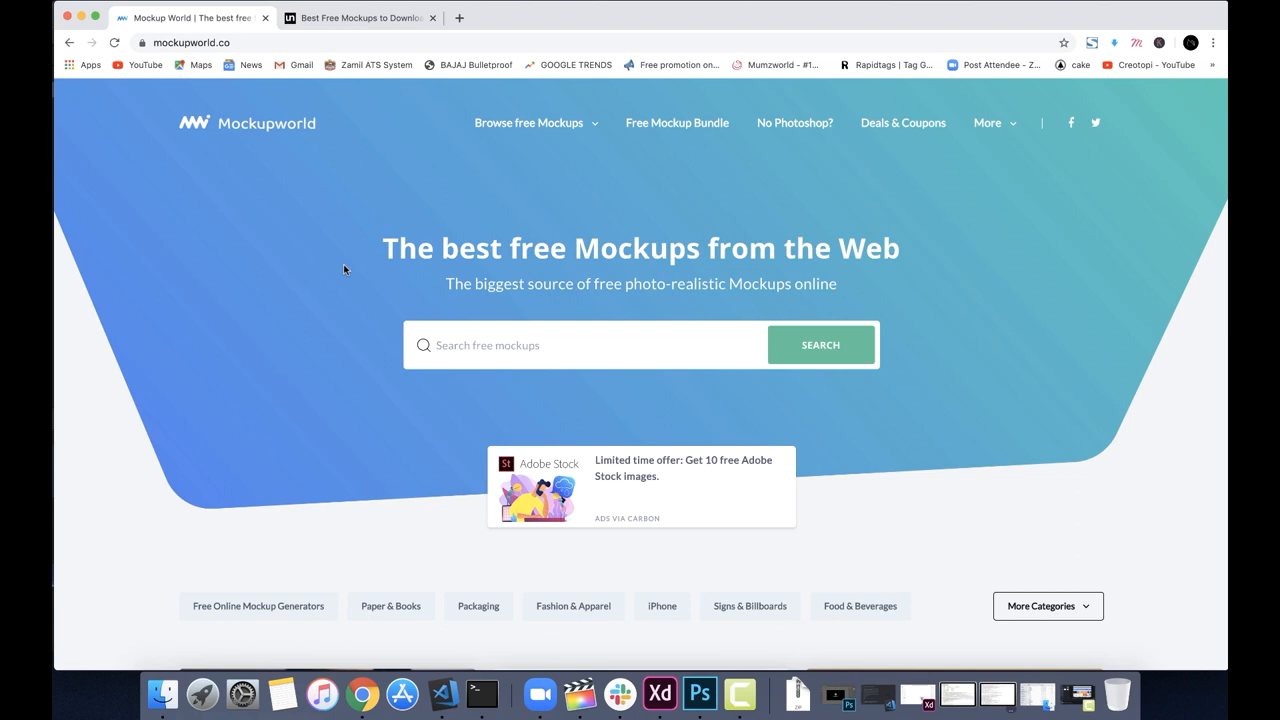
{"action": "scroll", "scroll_direction": "down", "scroll_amount": 3}
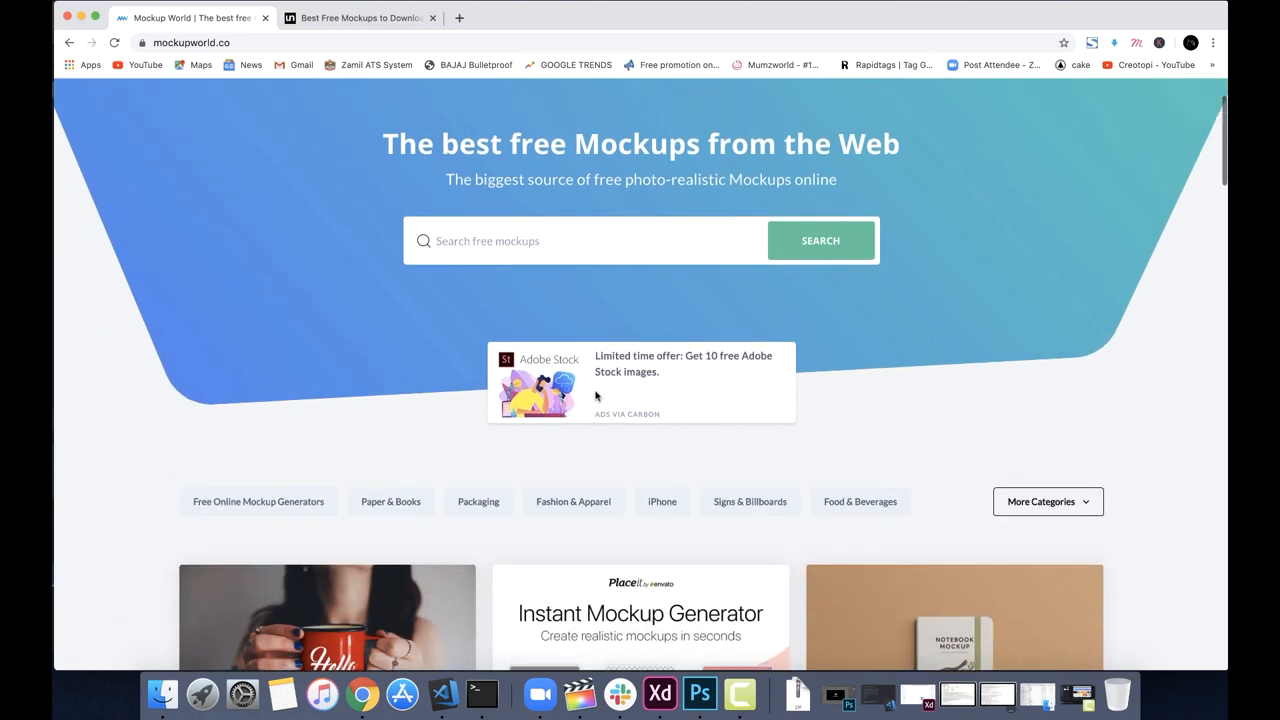
Search Mockupworld for 'iphone' mockups and scroll page one of results to the pagination.
{"action": "type", "text": "iphone"}
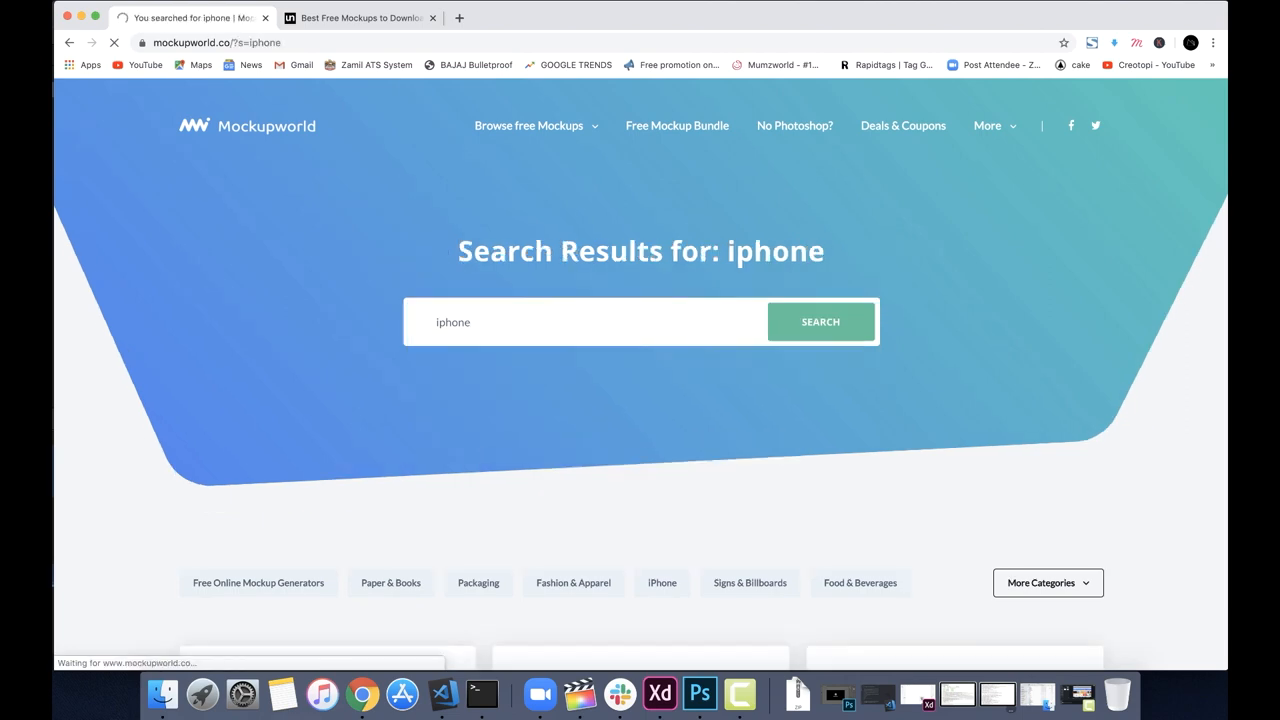
{"action": "scroll", "scroll_direction": "down", "scroll_amount": 3}
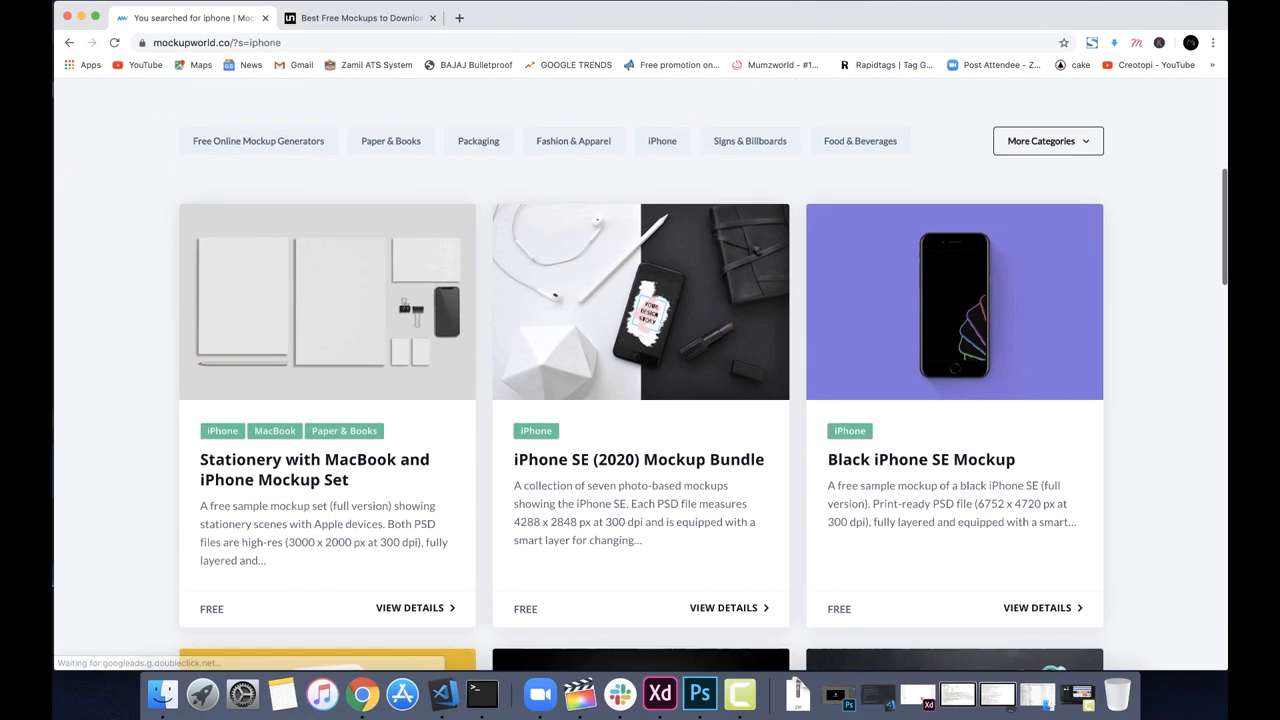
{"action": "scroll", "scroll_direction": "down", "scroll_amount": 3}
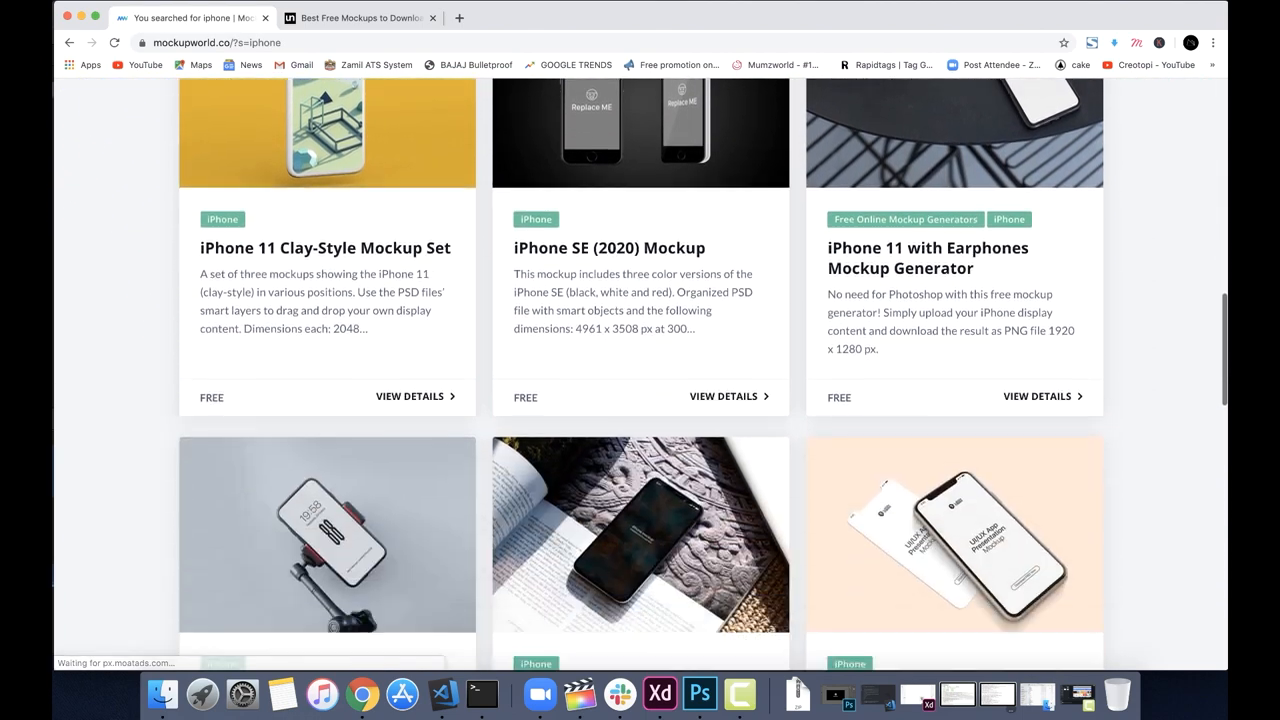
{"action": "scroll", "scroll_direction": "down", "scroll_amount": 3}
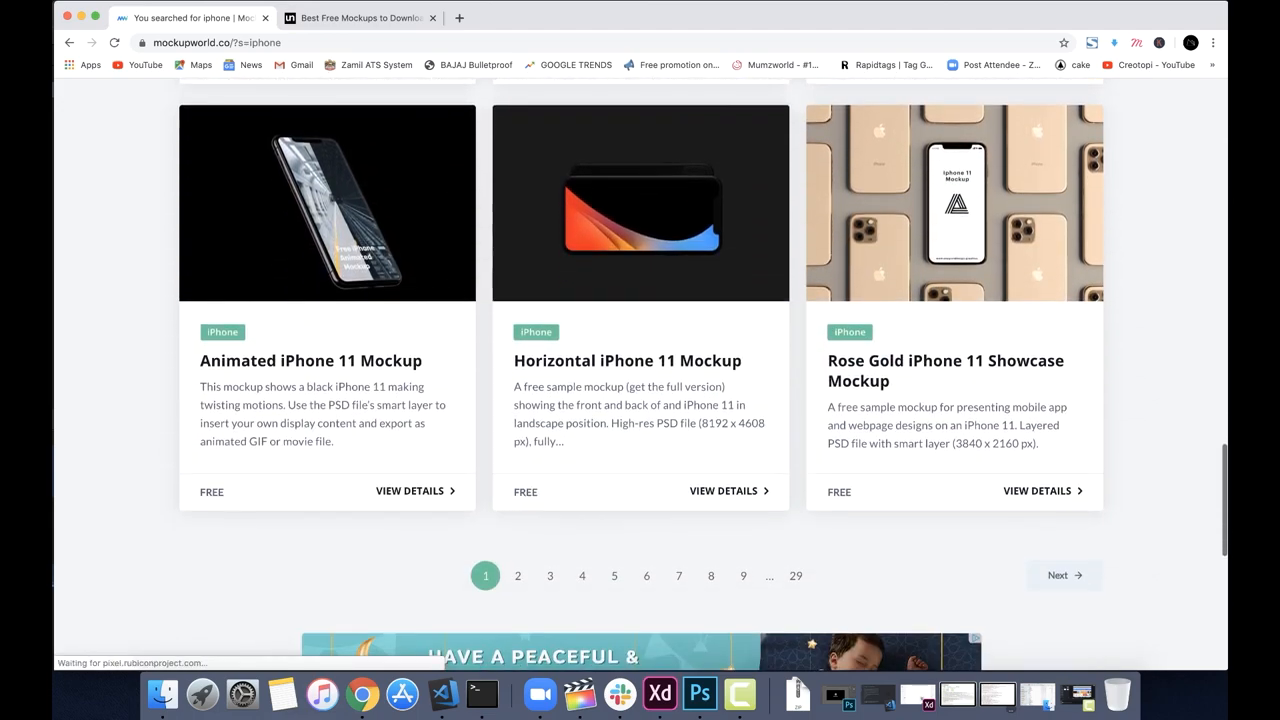
{"action": "left_click", "coordinate": [360, 17]}
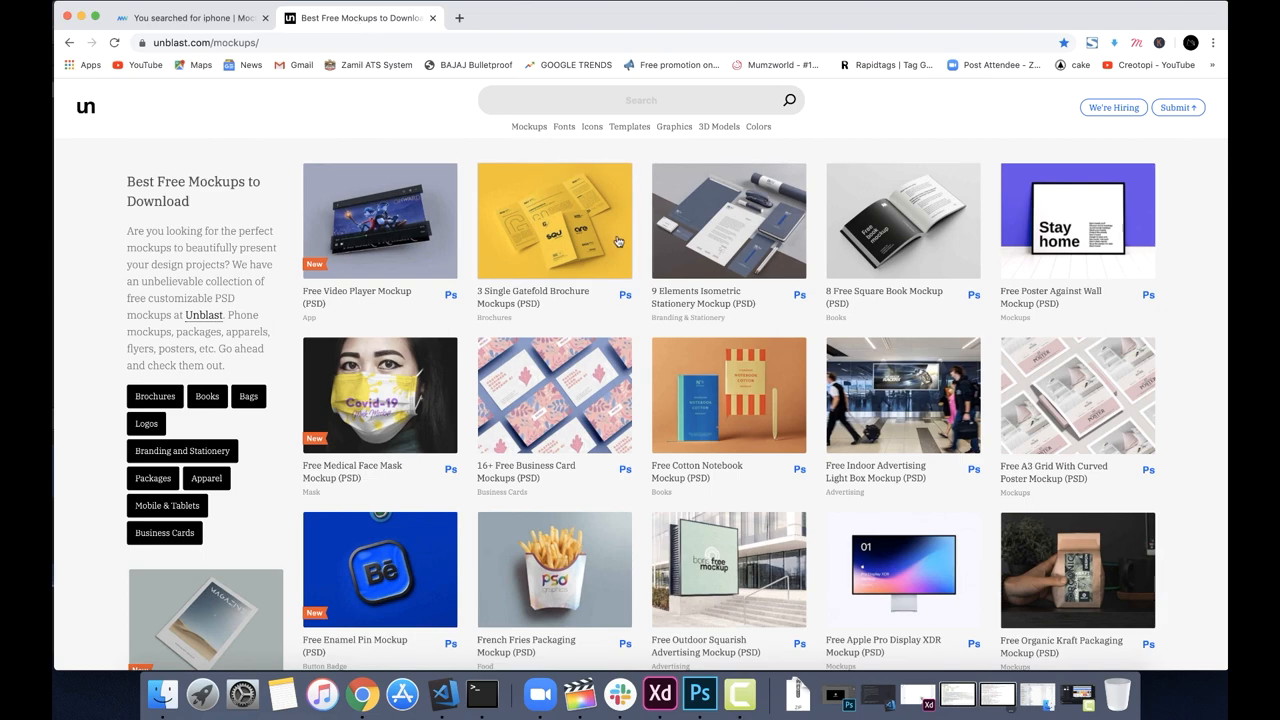
Scroll Unblast's mockup grid and look over the 2 Free Popsocket Mockups (PSD) page.
{"action": "scroll", "scroll_direction": "down", "scroll_amount": 3}
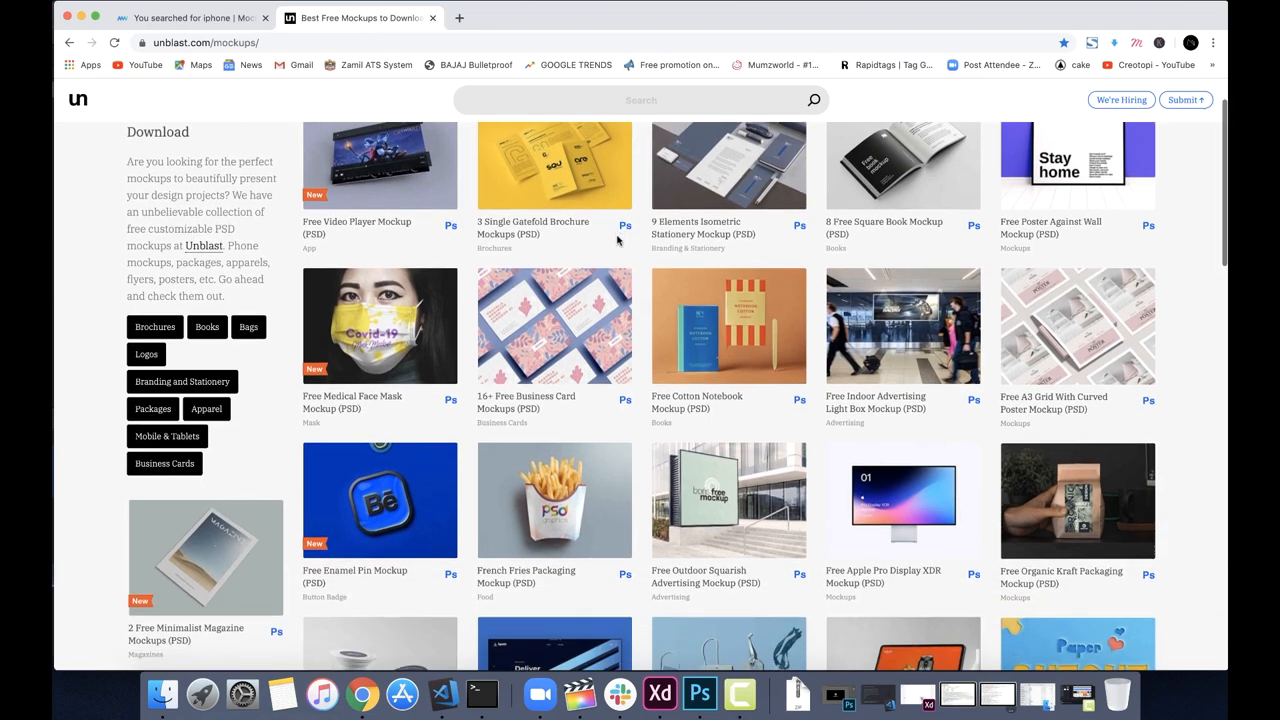
{"action": "scroll", "scroll_direction": "down", "scroll_amount": 3}
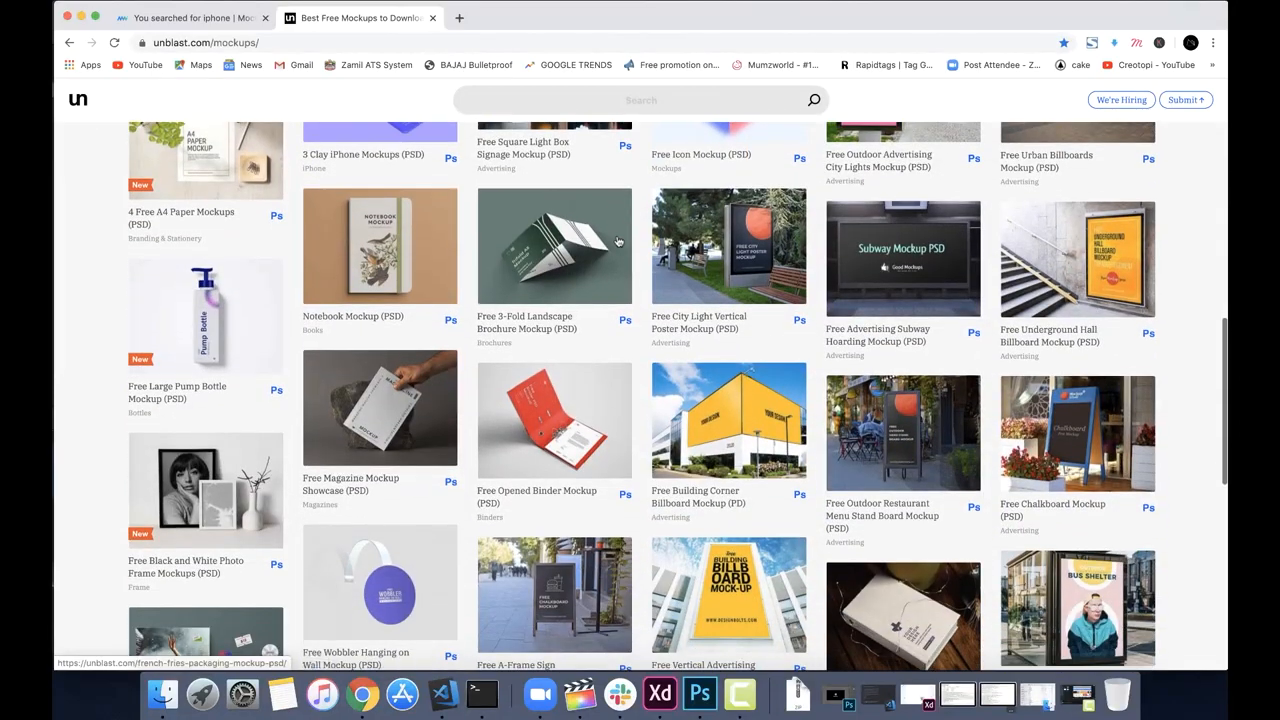
{"action": "scroll", "scroll_direction": "down", "scroll_amount": 3}
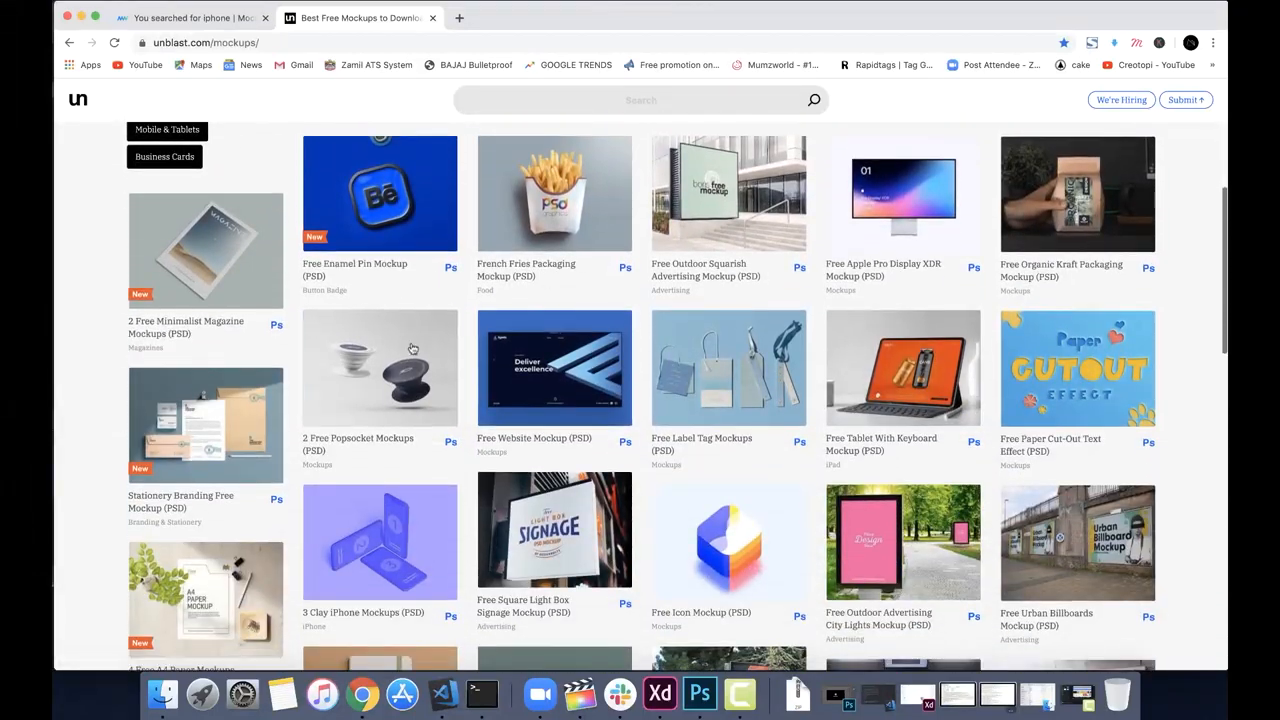
{"action": "left_click", "coordinate": [379, 368]}
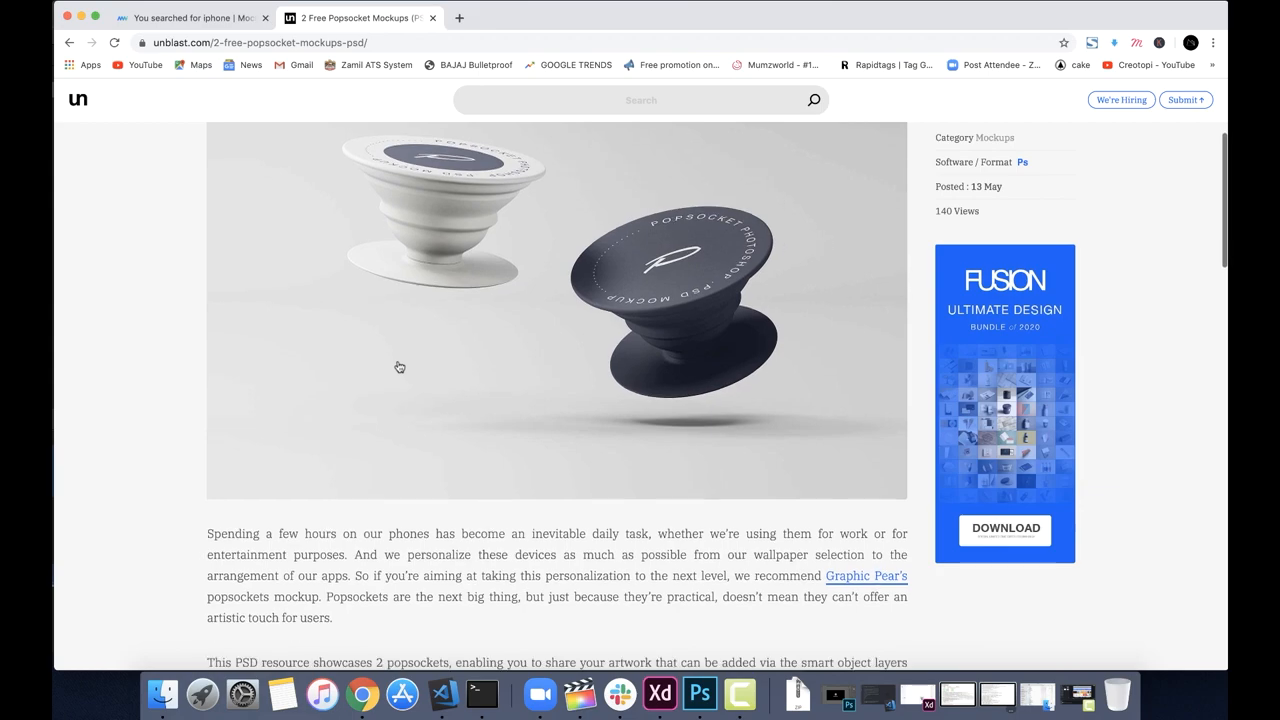
{"action": "scroll", "scroll_direction": "down", "scroll_amount": 3}
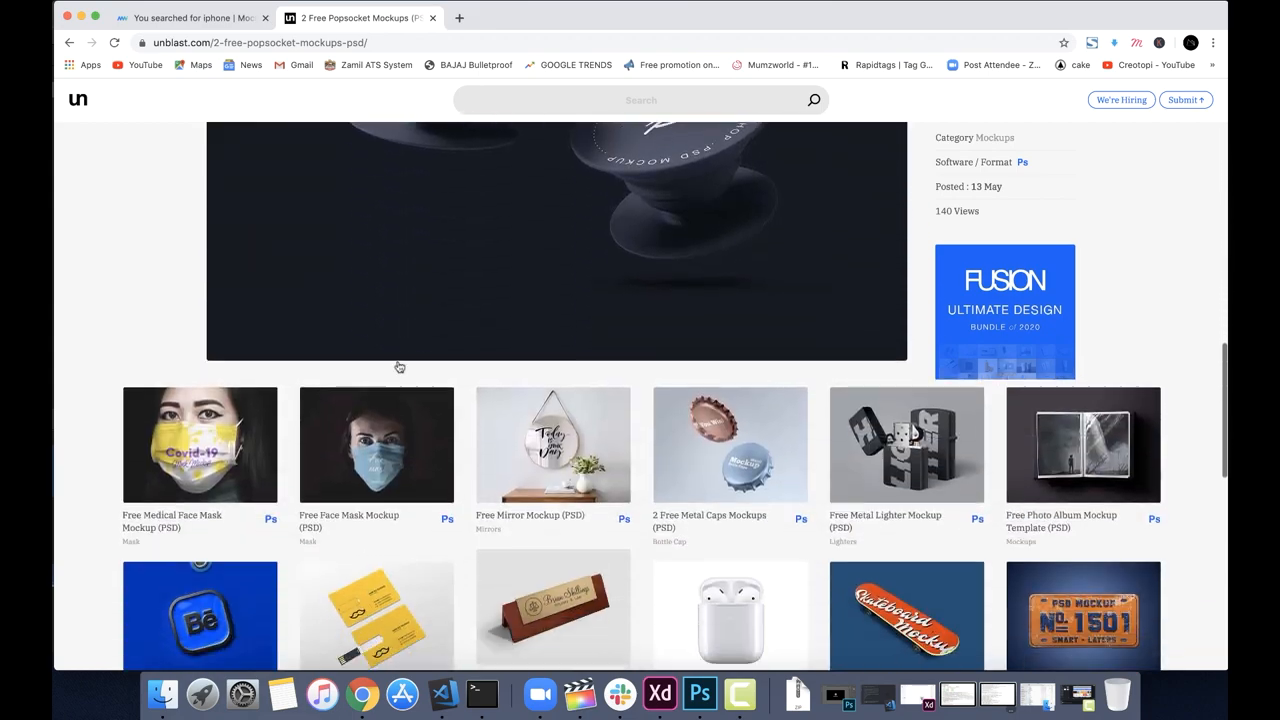
{"action": "scroll", "scroll_direction": "down", "scroll_amount": 3}
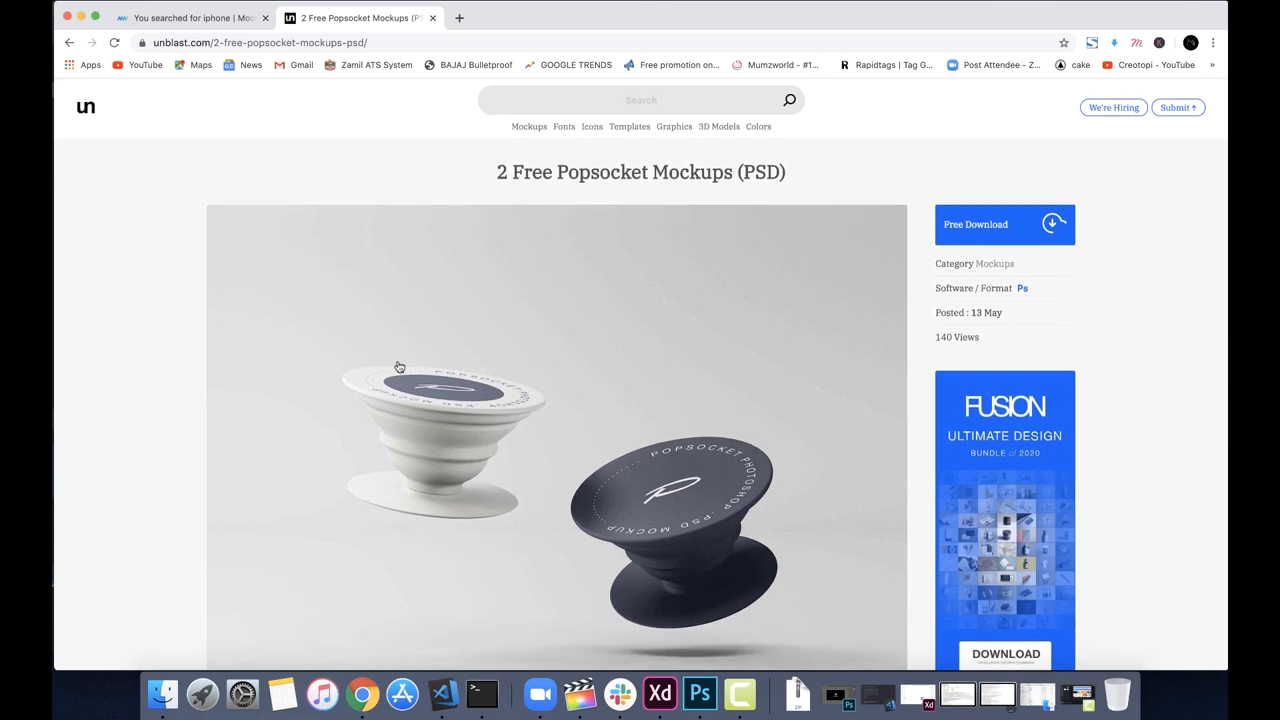
{"action": "mouse_move", "coordinate": [1130, 11]}
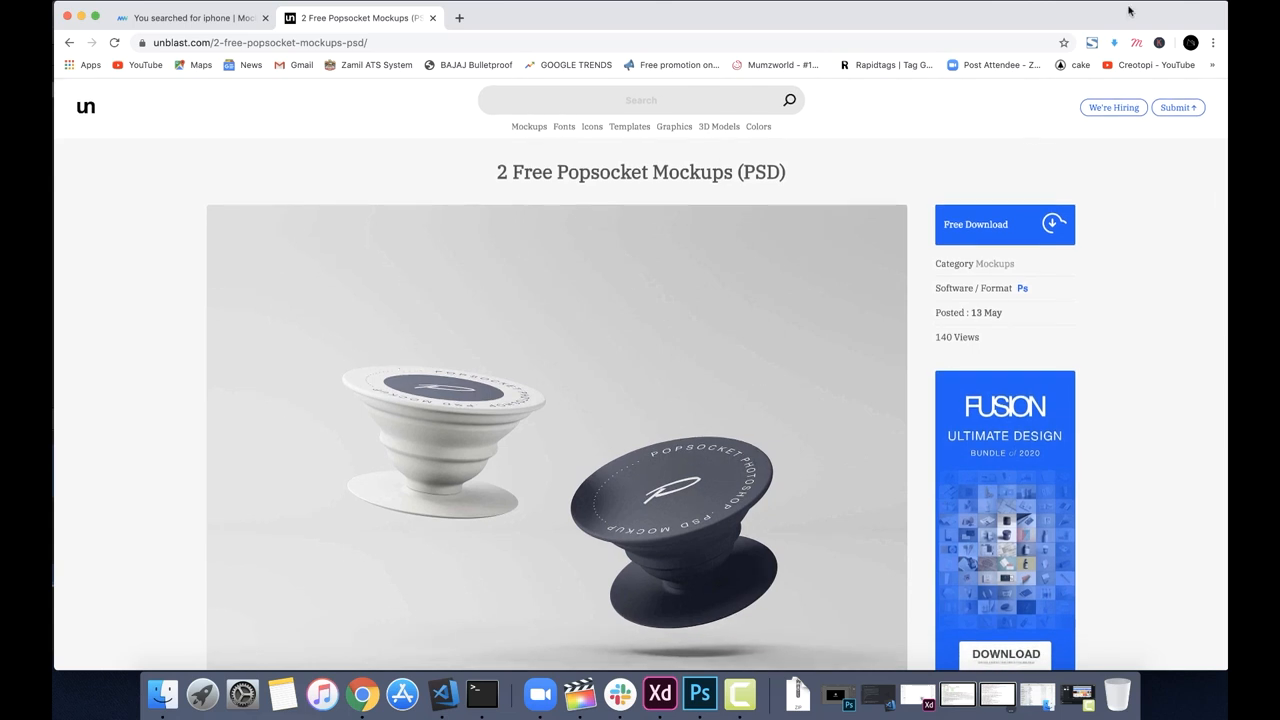